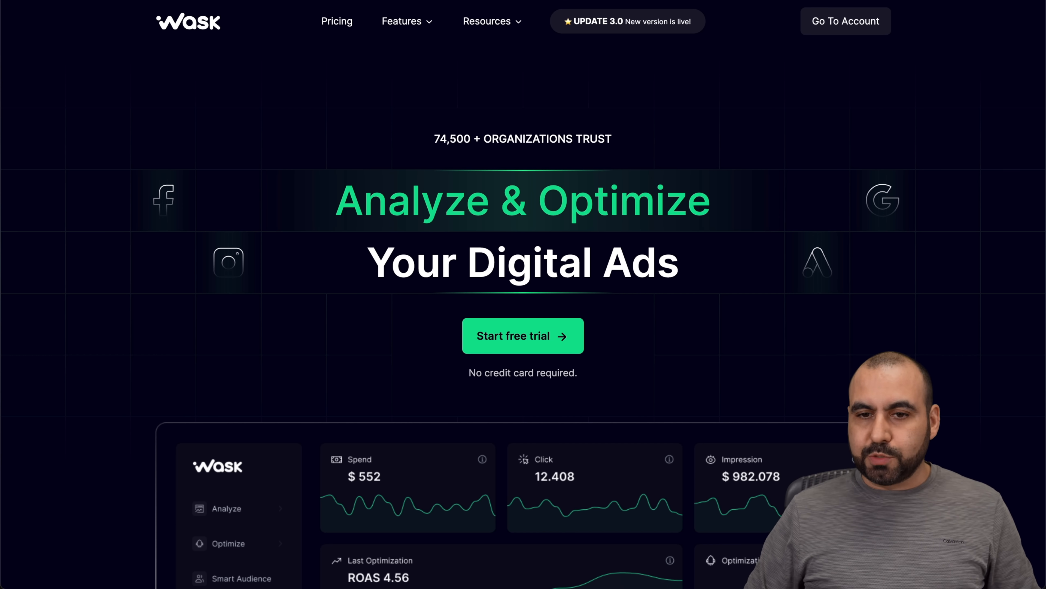
Enter the ad account's Manage dashboard from the Wask homepage via Go To Account
click(846, 20)
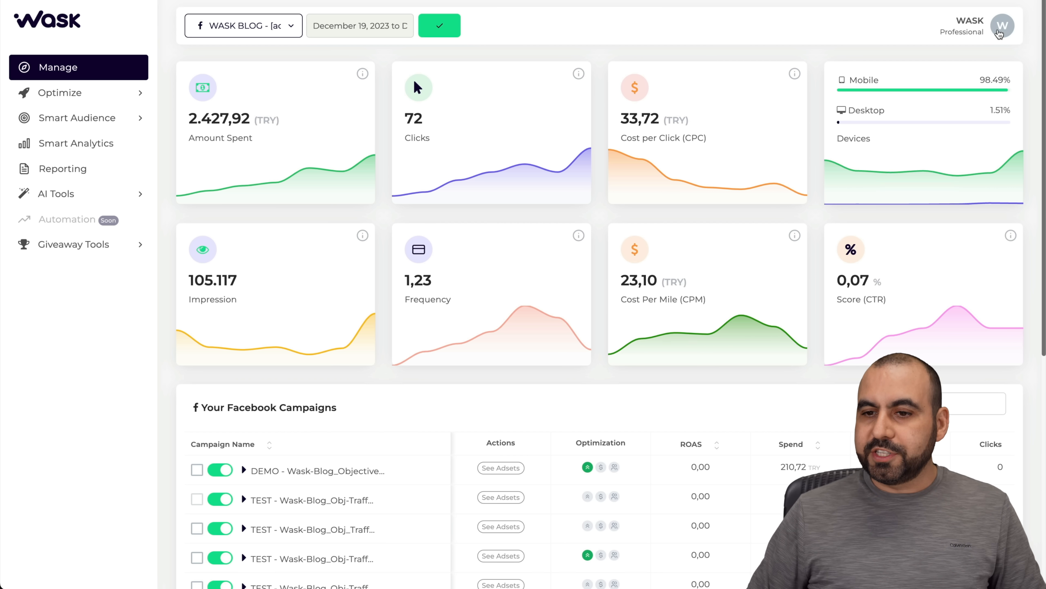
Show the Connected Accounts settings listing linked domains, Facebook and Google ad accounts
click(1005, 25)
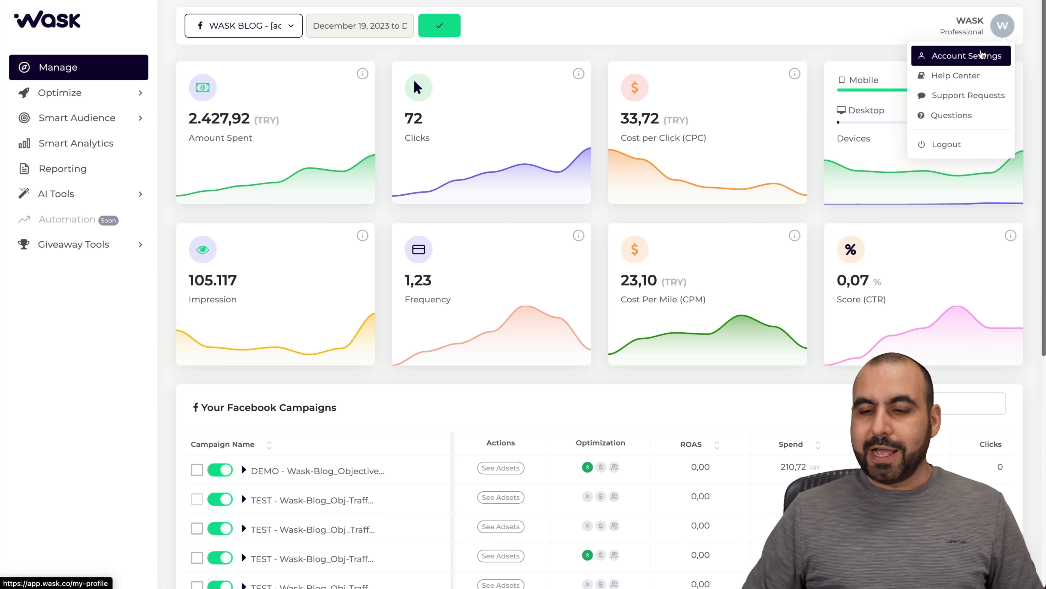
click(962, 56)
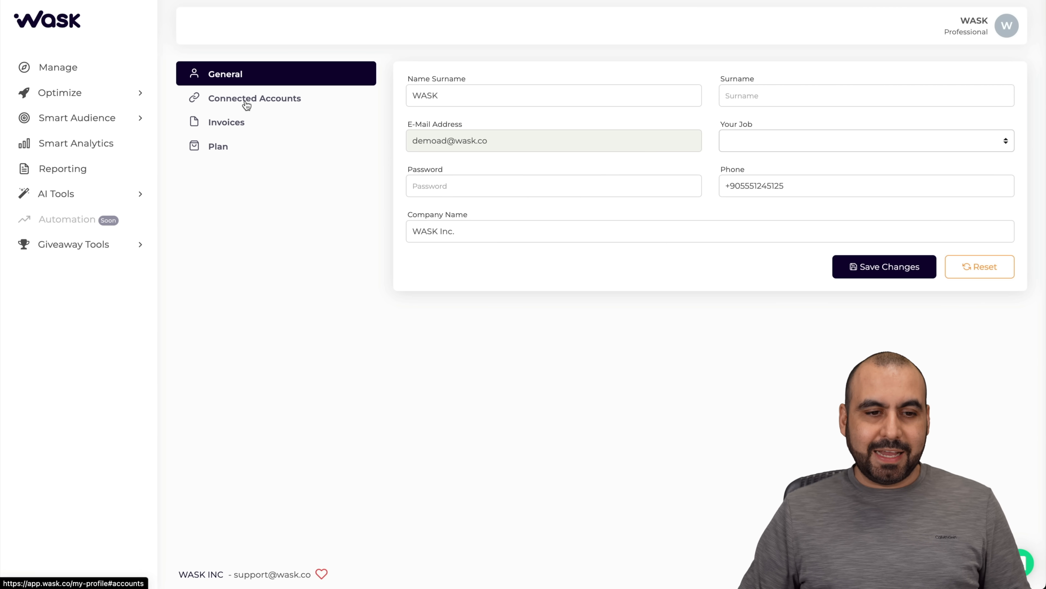
click(255, 98)
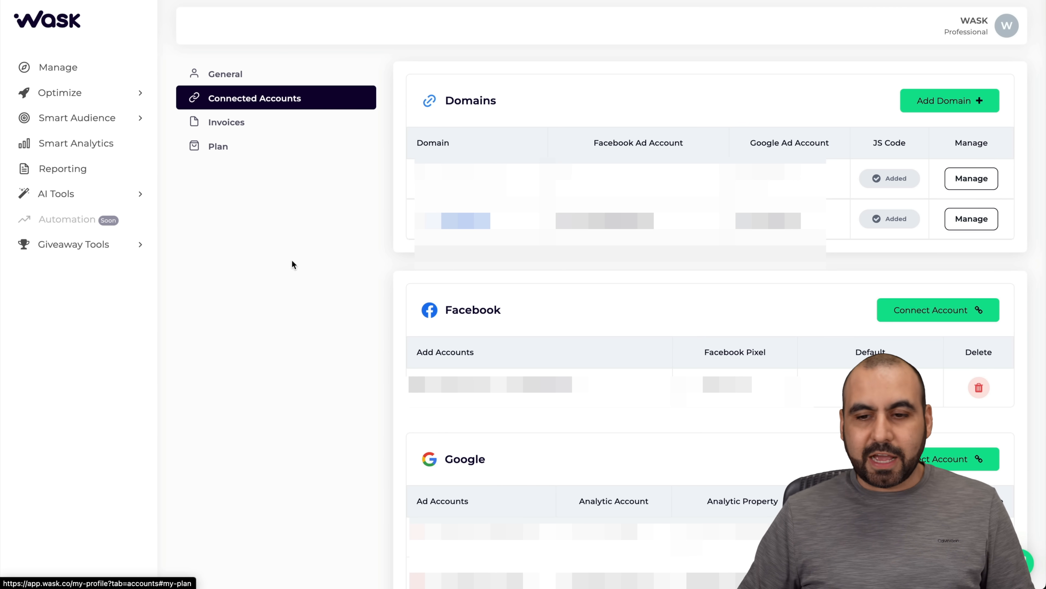
mouse_move(313, 320)
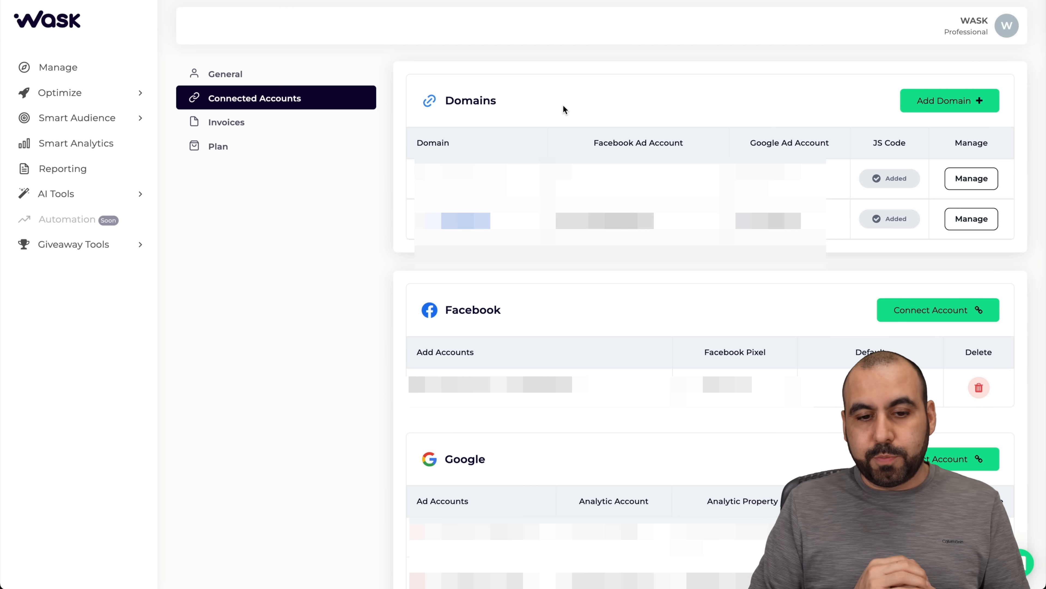
scroll(down, 3)
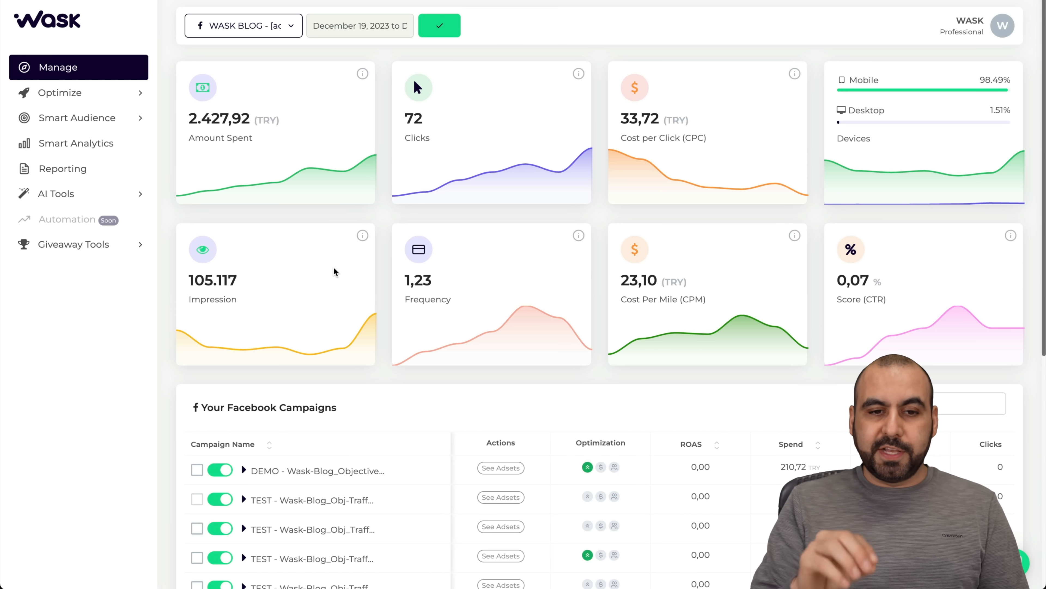
mouse_move(298, 237)
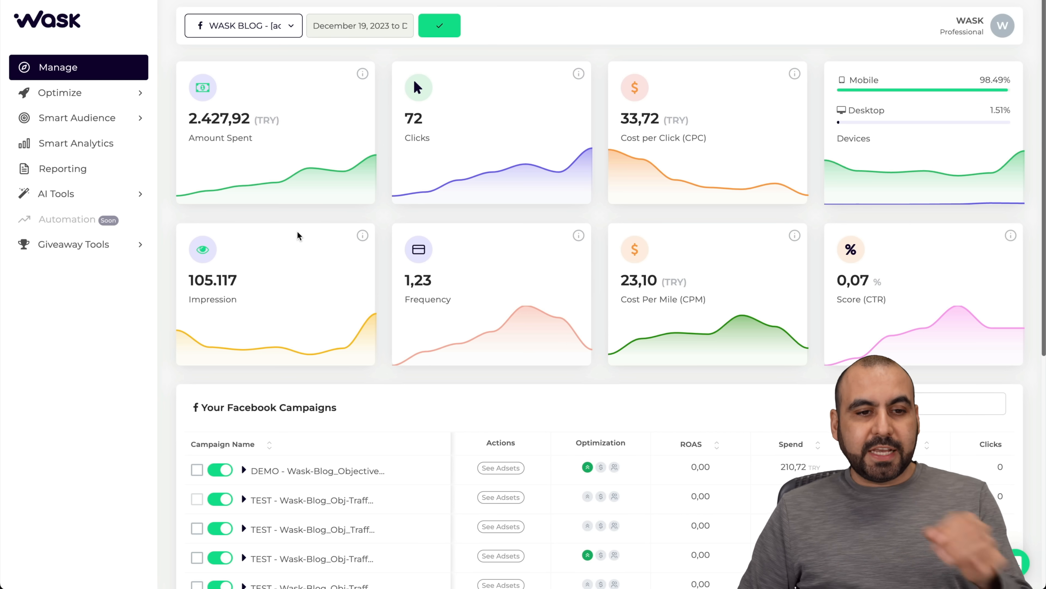
scroll(down, 3)
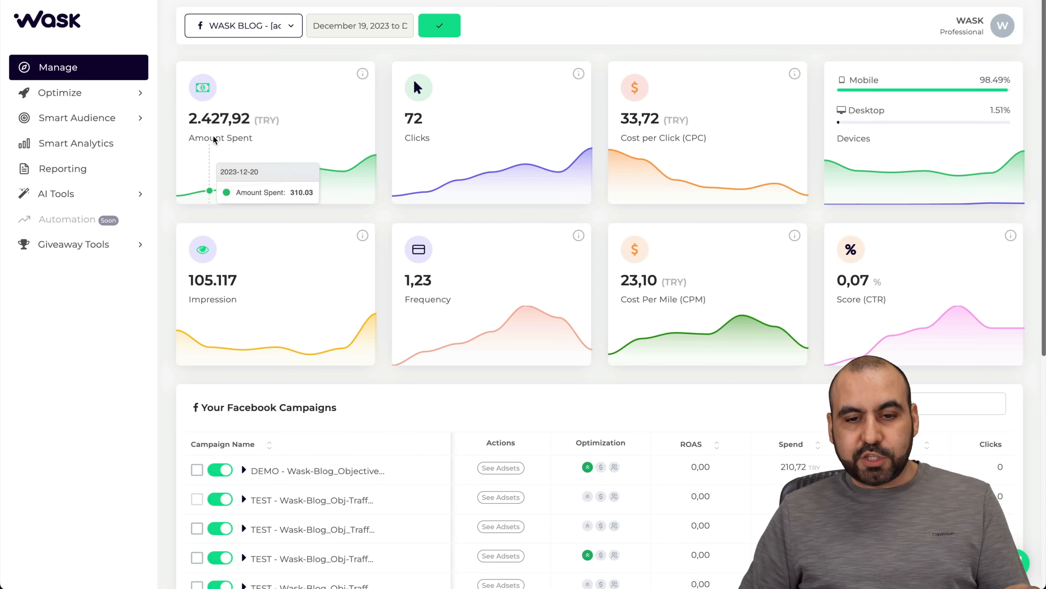
mouse_move(642, 133)
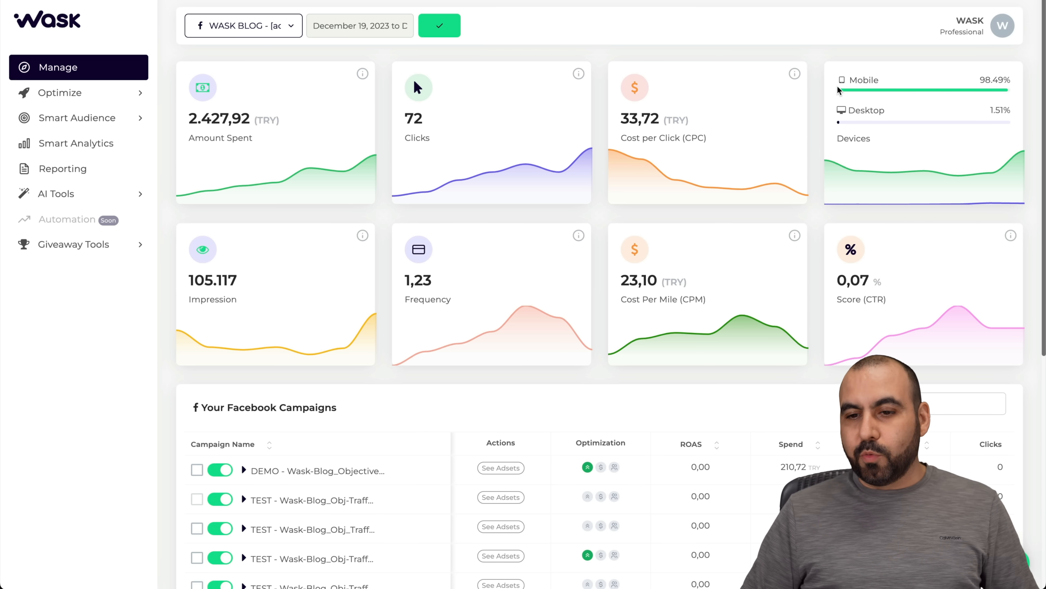
mouse_move(949, 121)
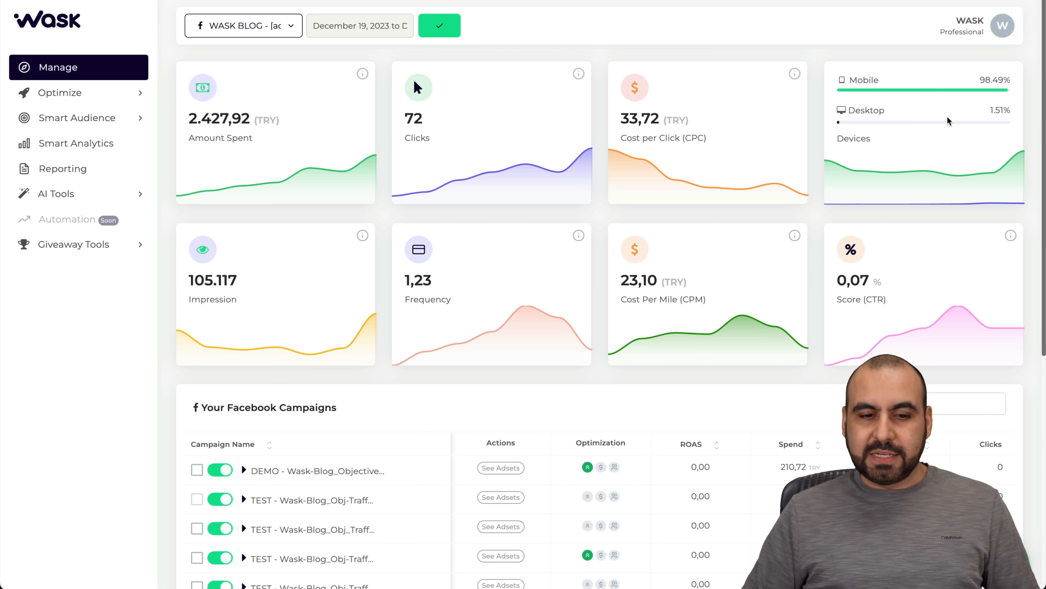
mouse_move(219, 320)
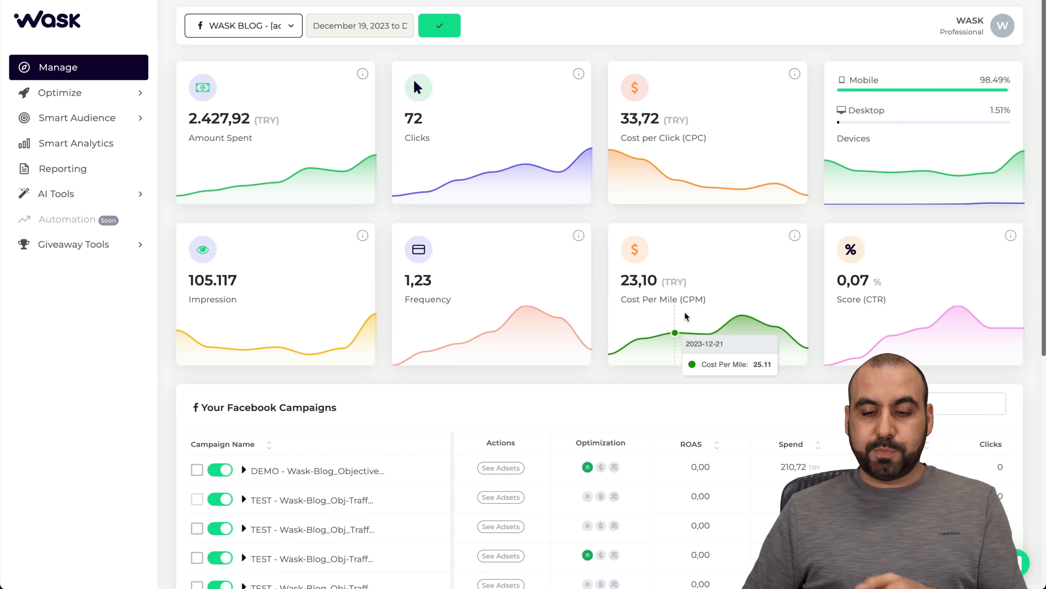
mouse_move(878, 313)
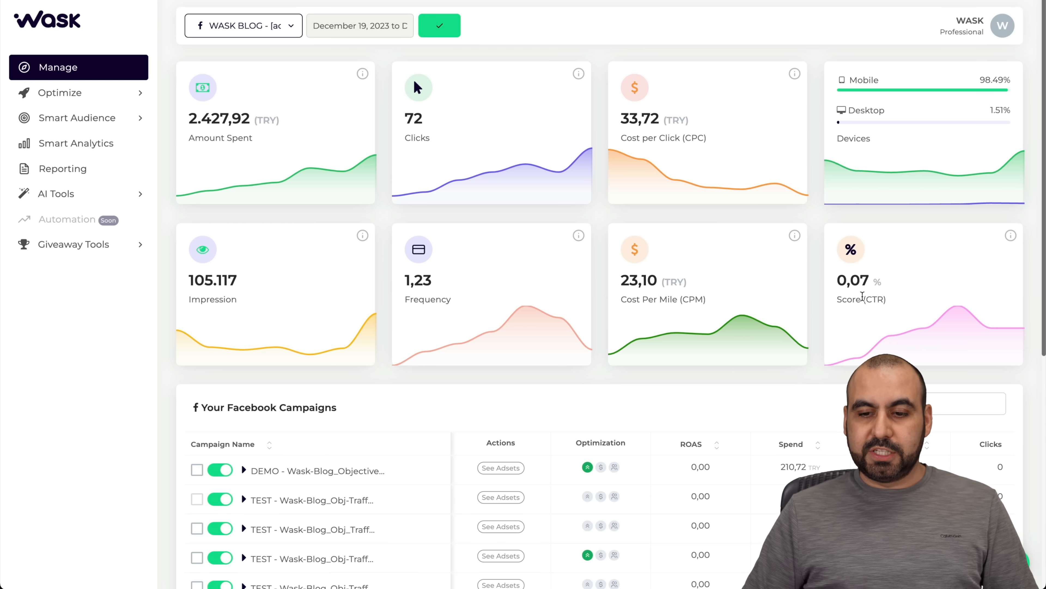
scroll(down, 3)
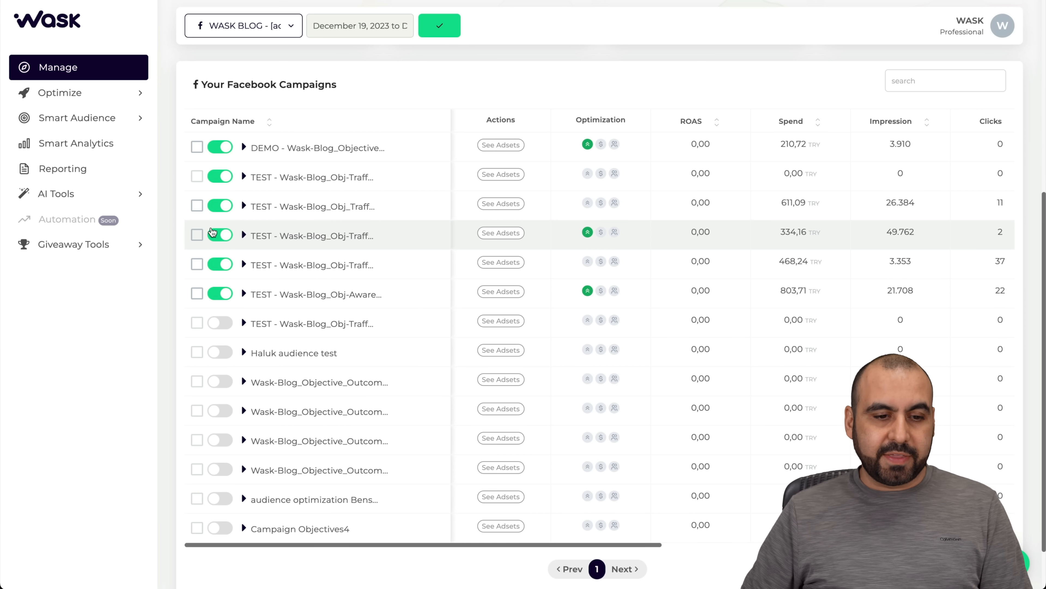
Pause the fourth test campaign and switch it back on
click(219, 235)
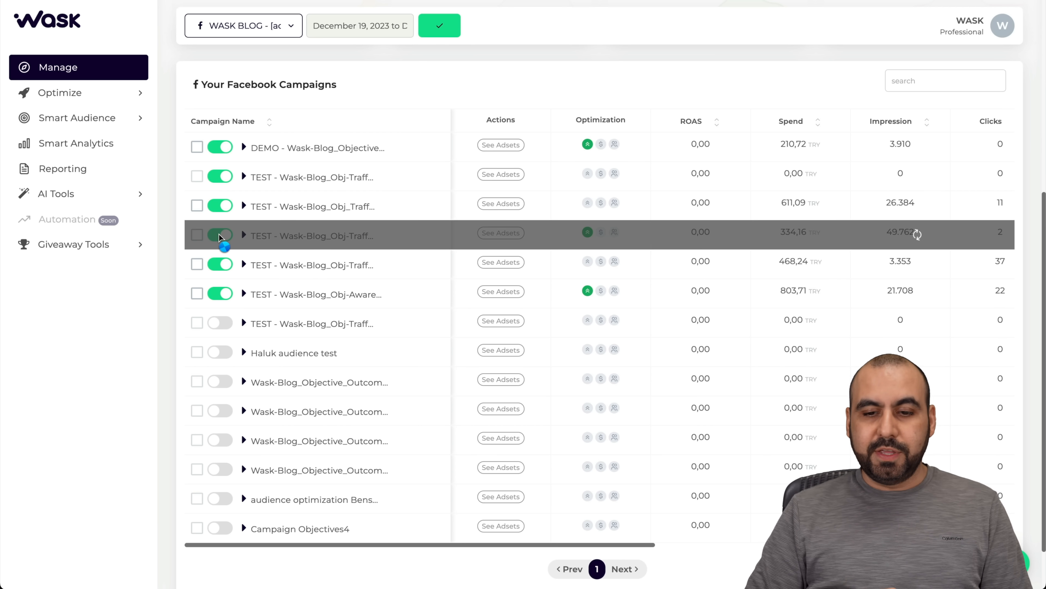
click(219, 236)
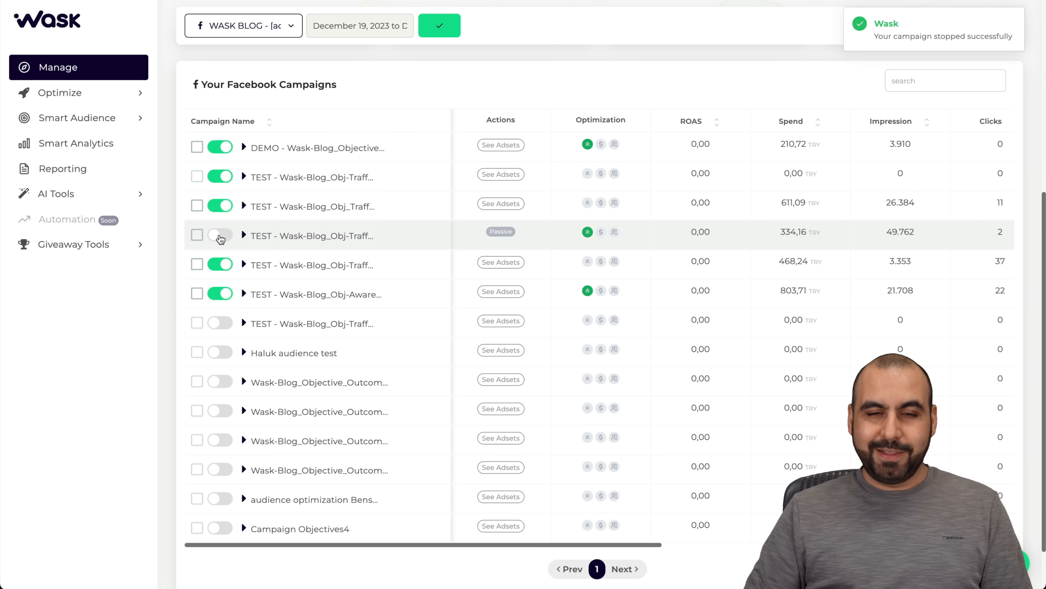
click(220, 236)
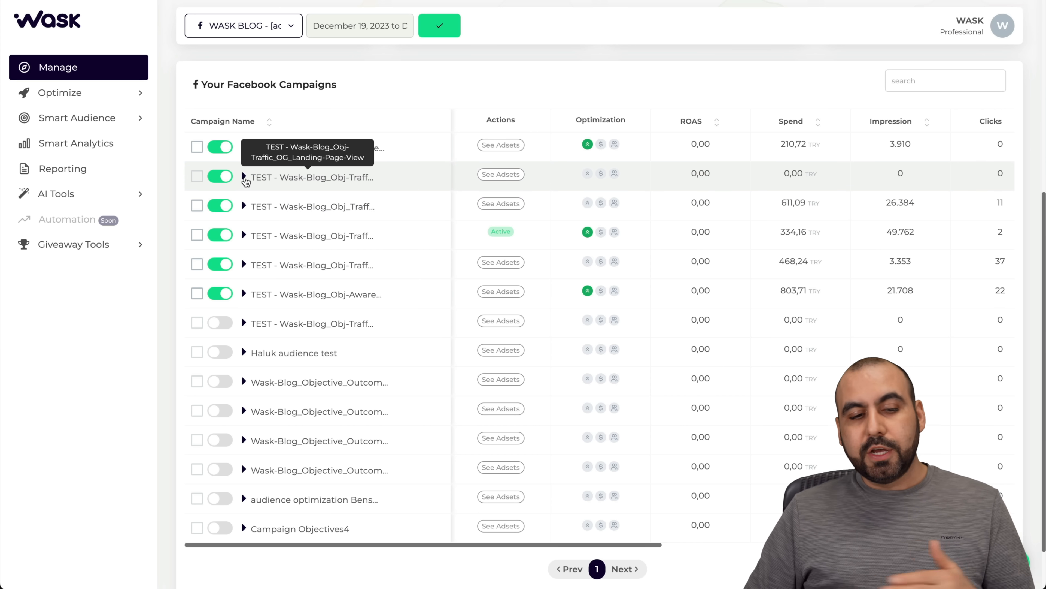
Expand the second test campaign and enter its ad set's optimization page
click(244, 177)
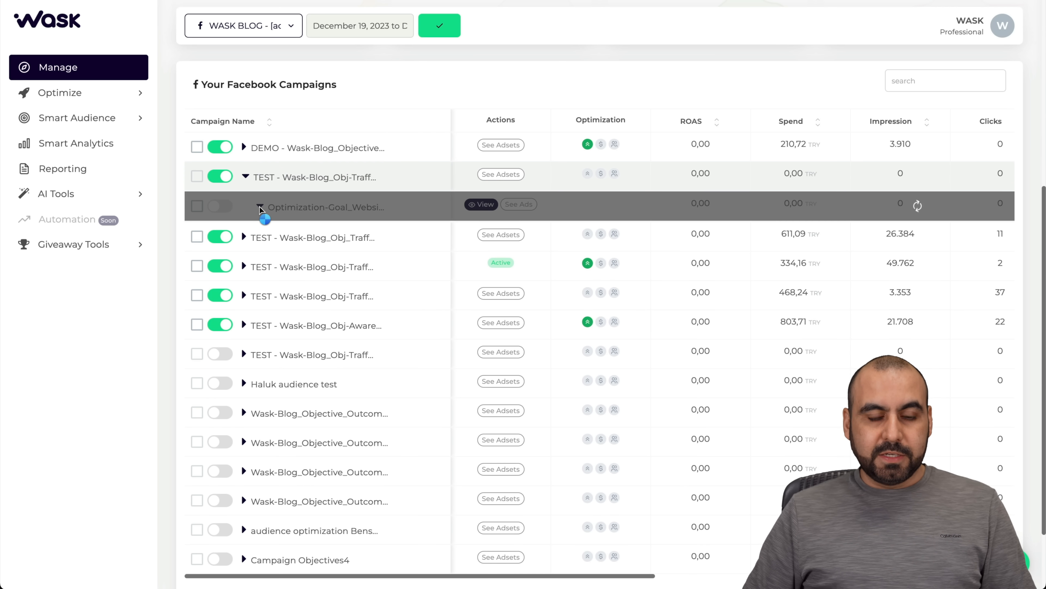
click(260, 207)
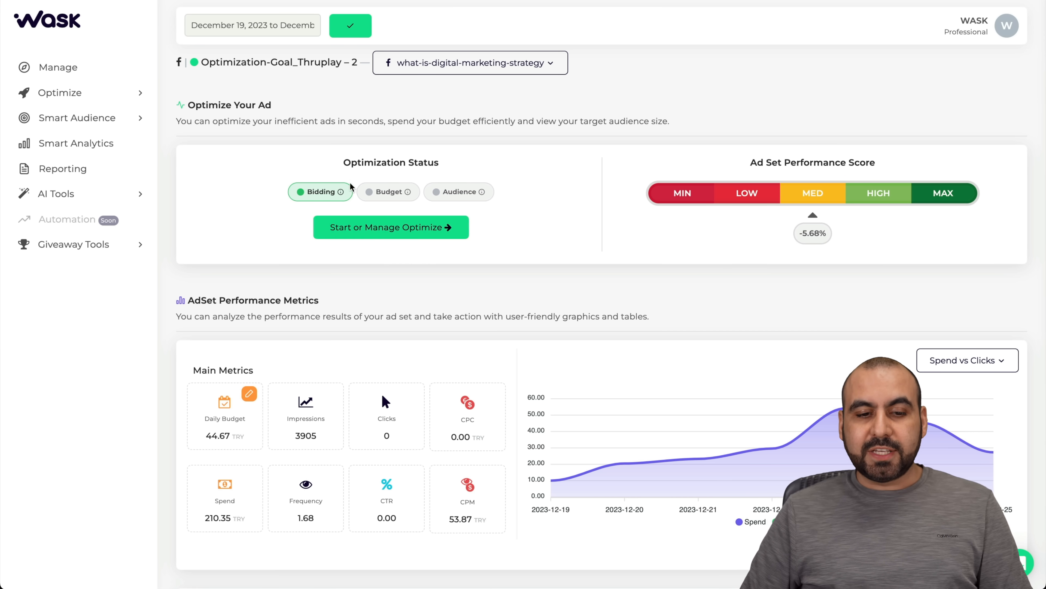
mouse_move(434, 233)
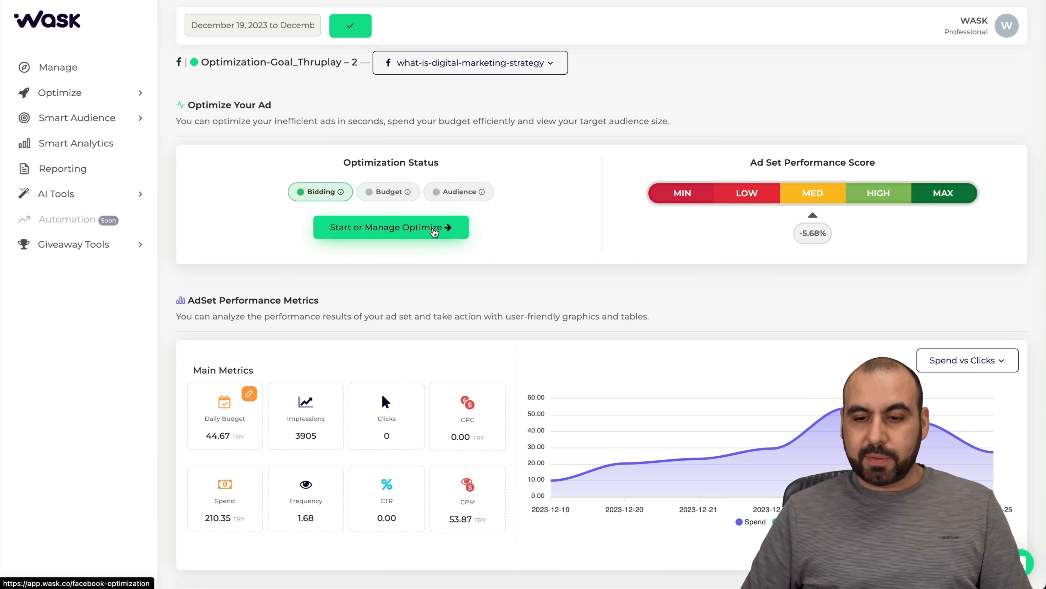
mouse_move(814, 163)
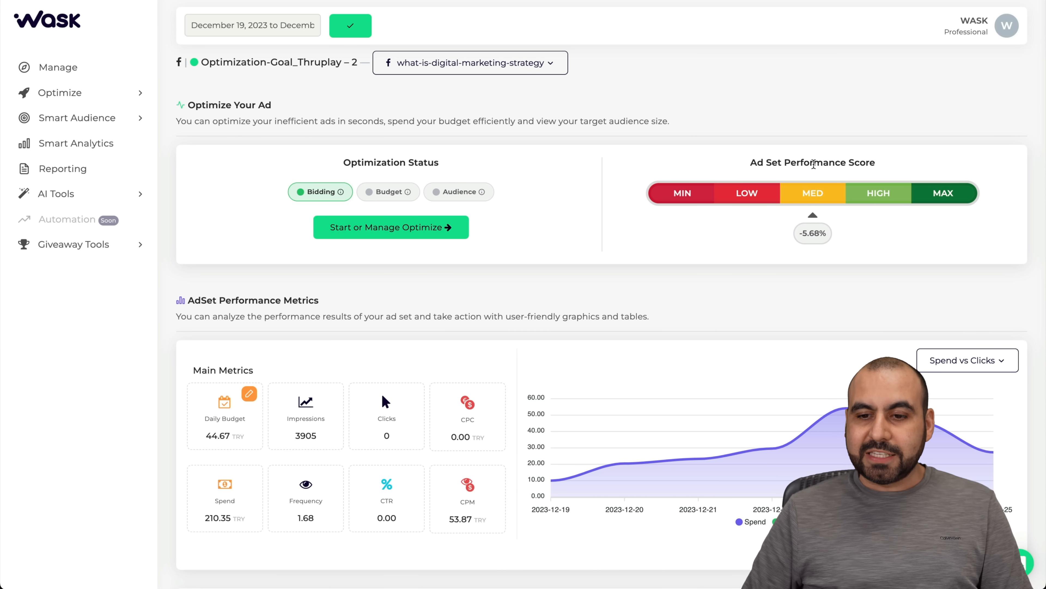
mouse_move(809, 221)
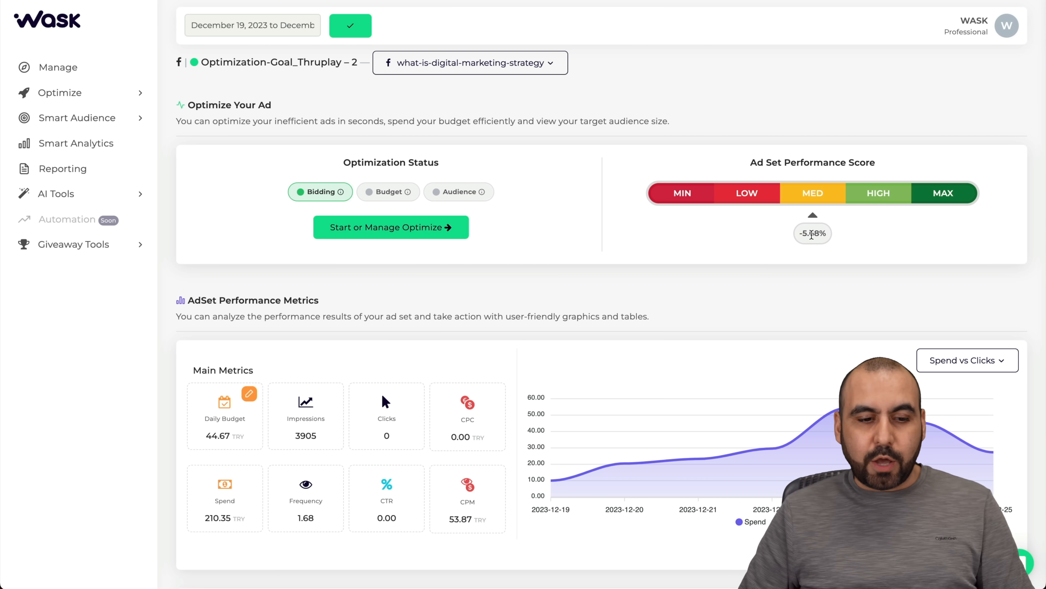
Scroll the ad set view past age, gender, device and location insights to the Smart Advice table
scroll(down, 3)
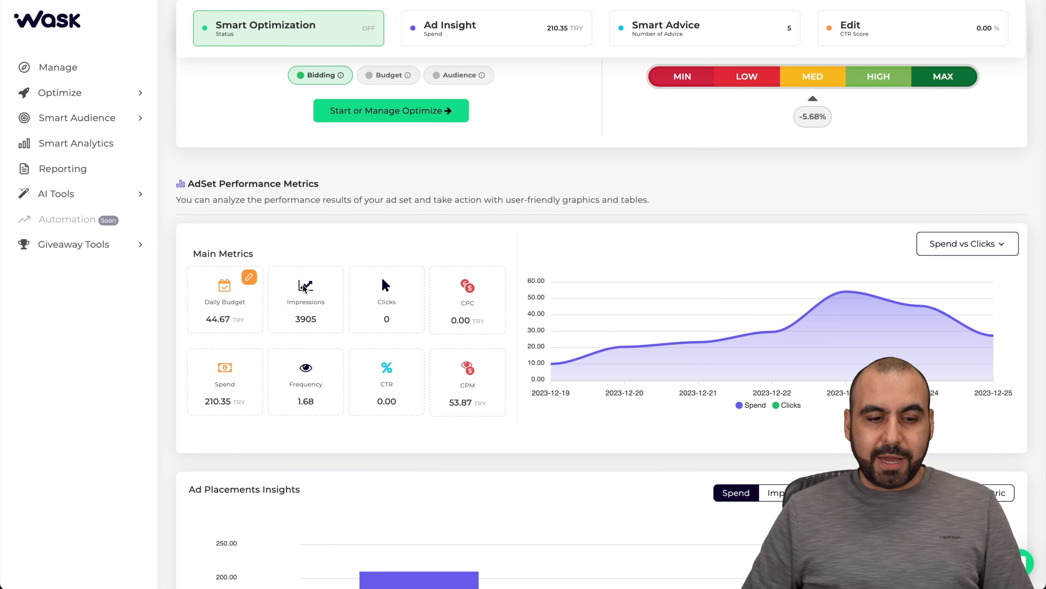
scroll(down, 3)
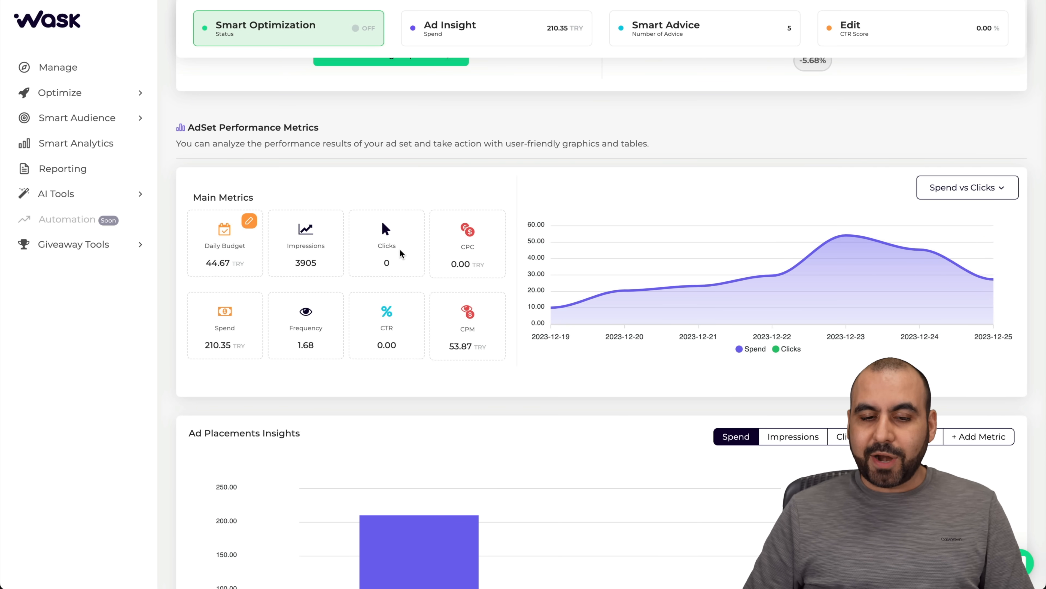
scroll(down, 3)
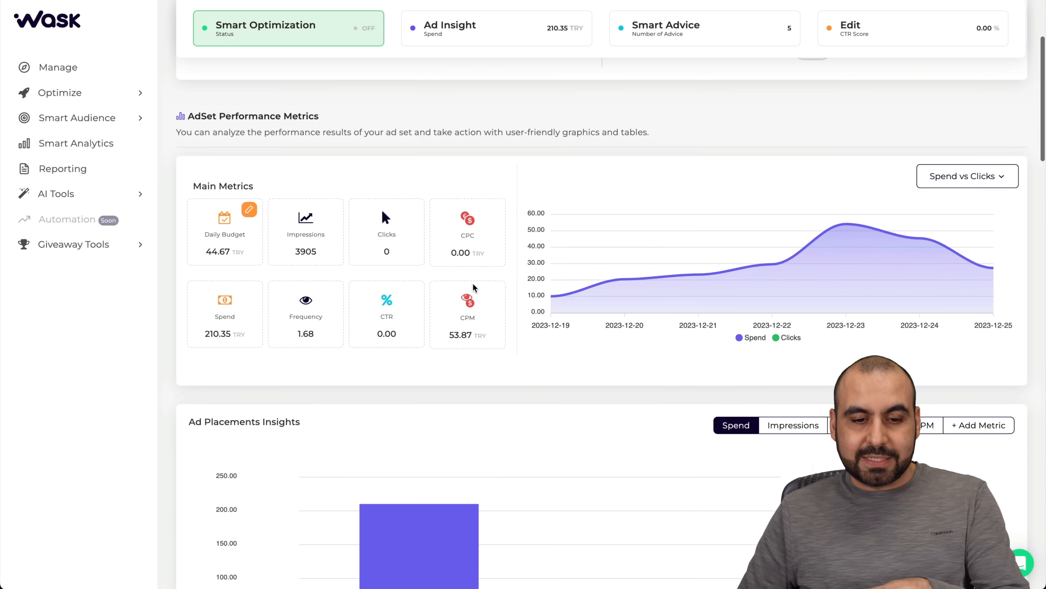
scroll(down, 3)
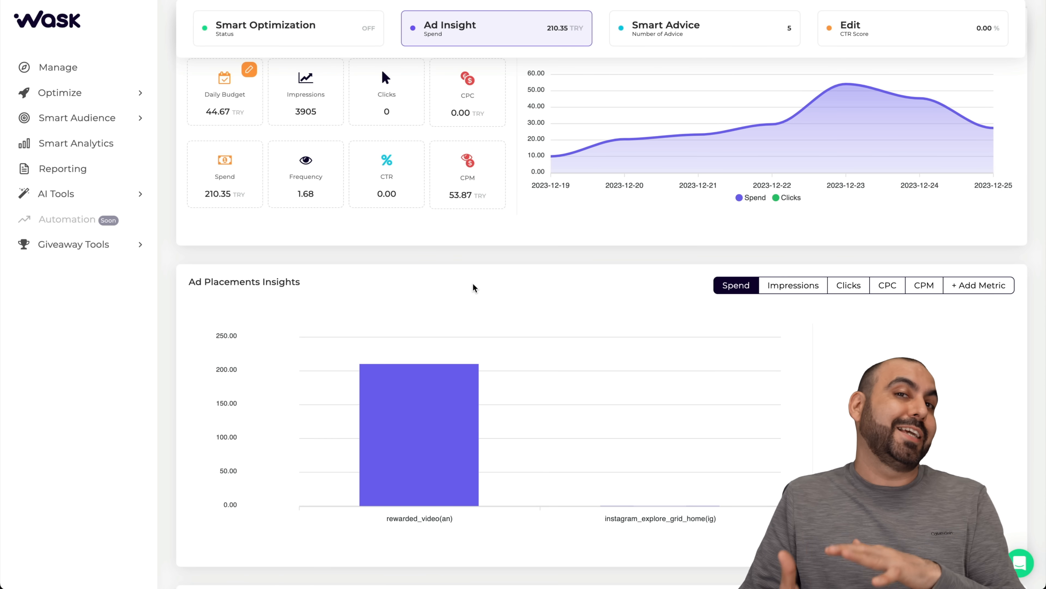
scroll(down, 3)
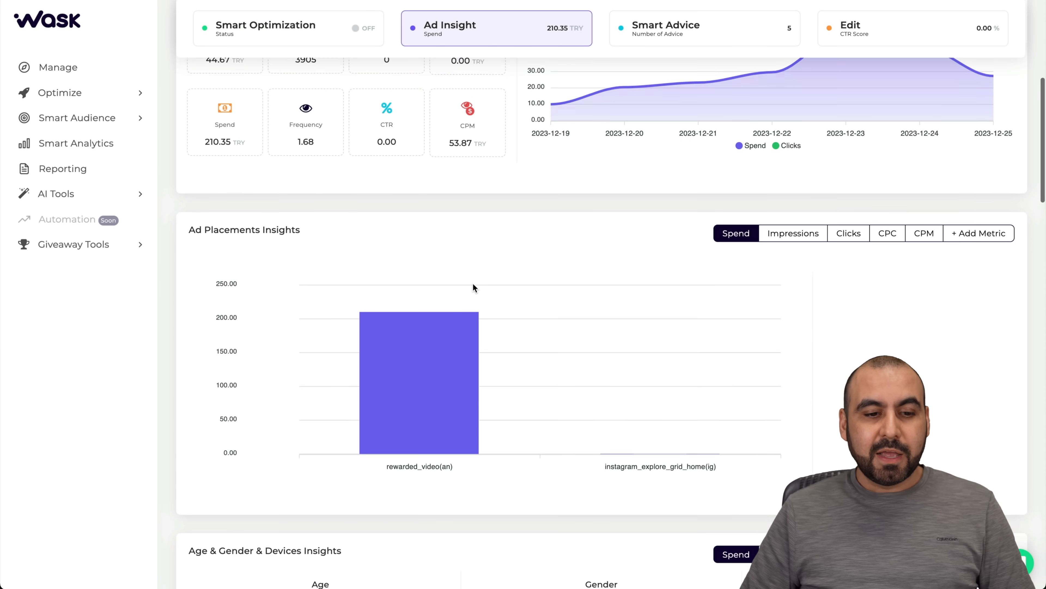
scroll(down, 3)
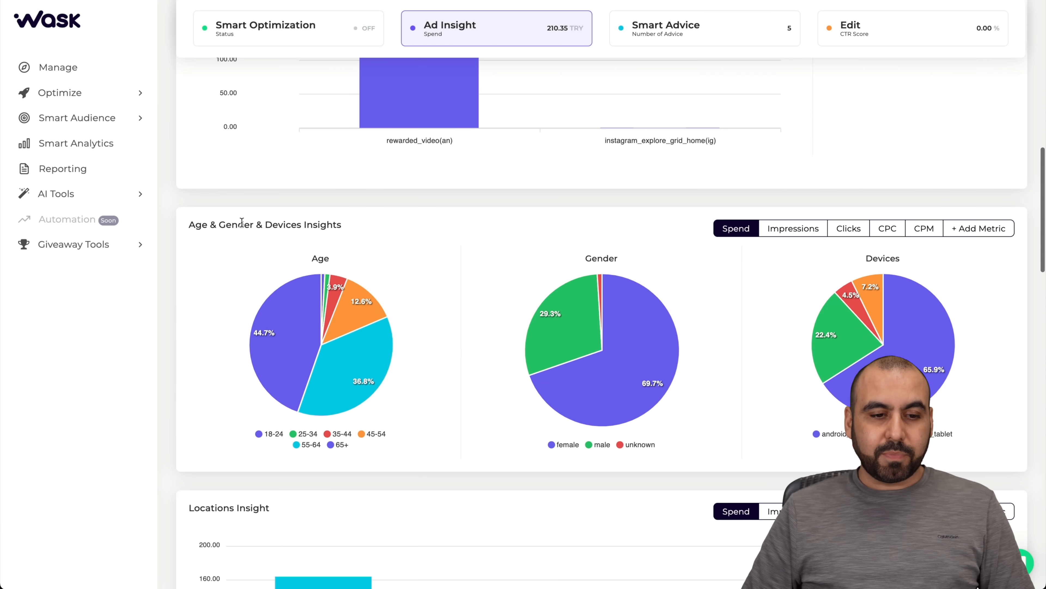
scroll(down, 3)
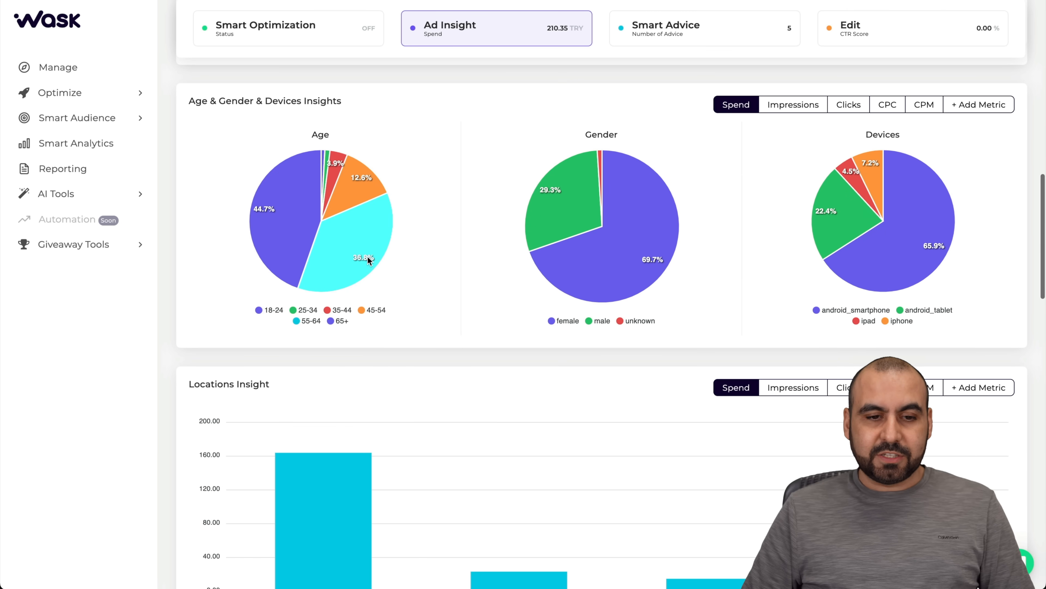
scroll(down, 3)
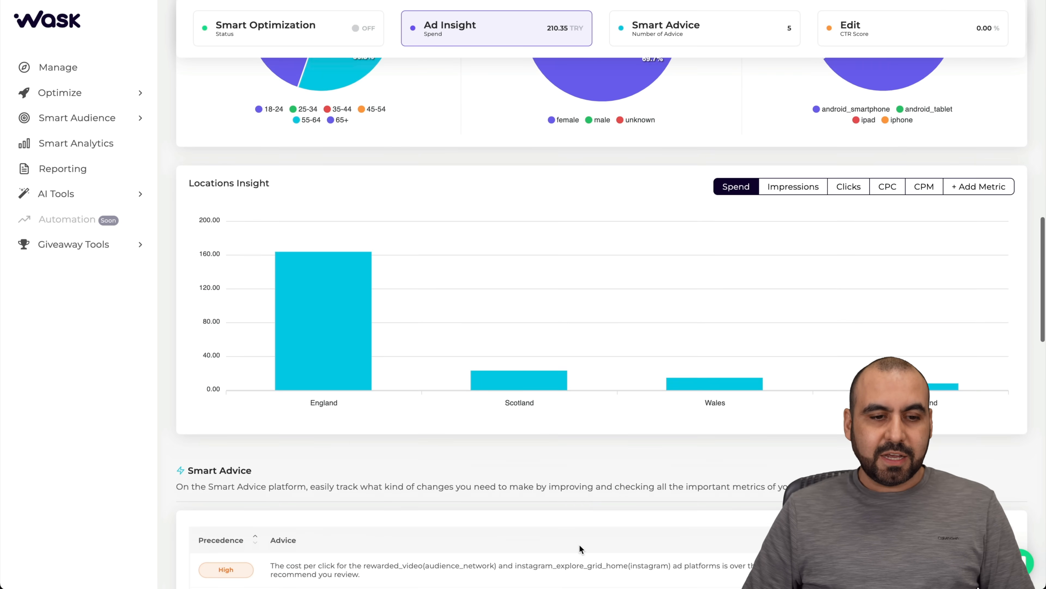
scroll(down, 3)
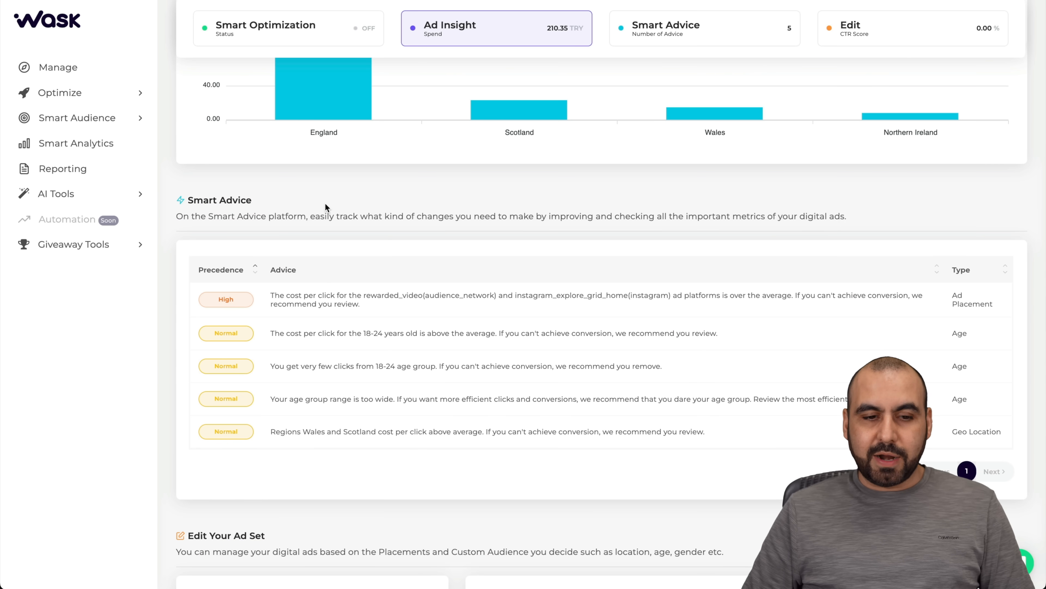
scroll(down, 3)
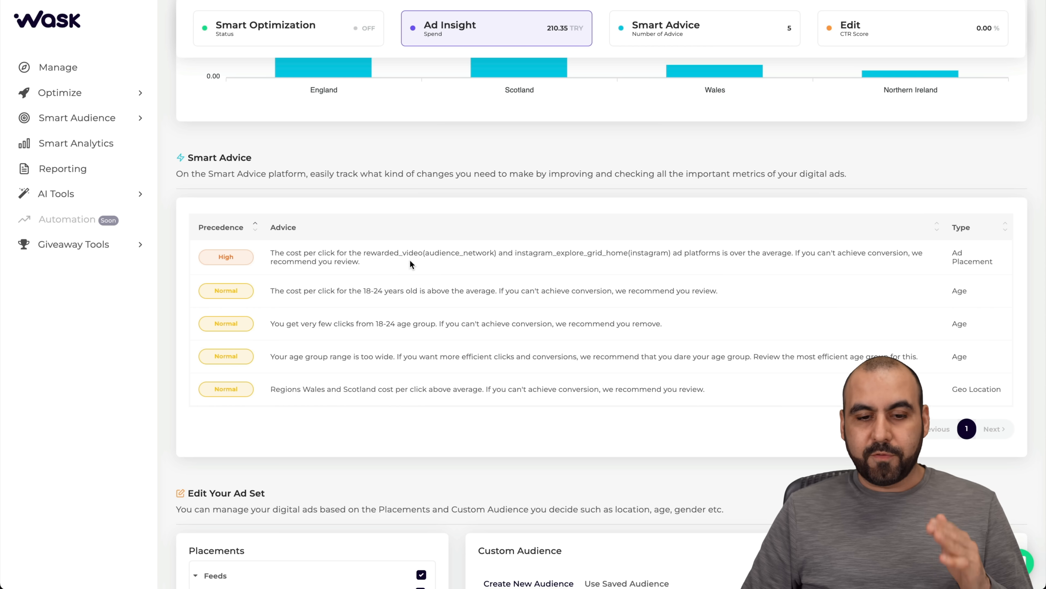
mouse_move(511, 267)
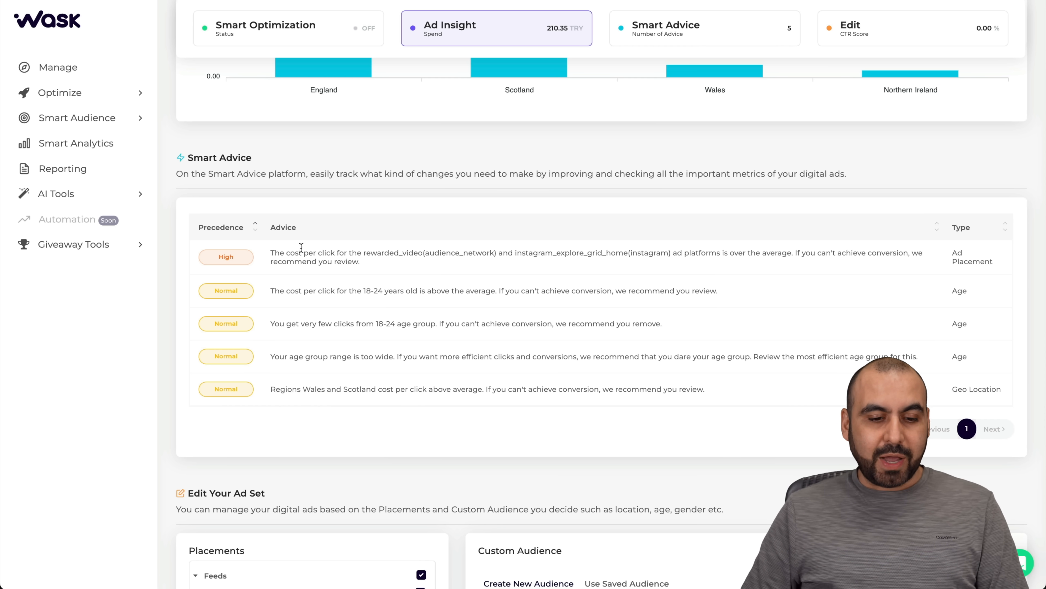
Untick Facebook Marketplace under Feeds in the ad set placements, keeping the others
scroll(down, 3)
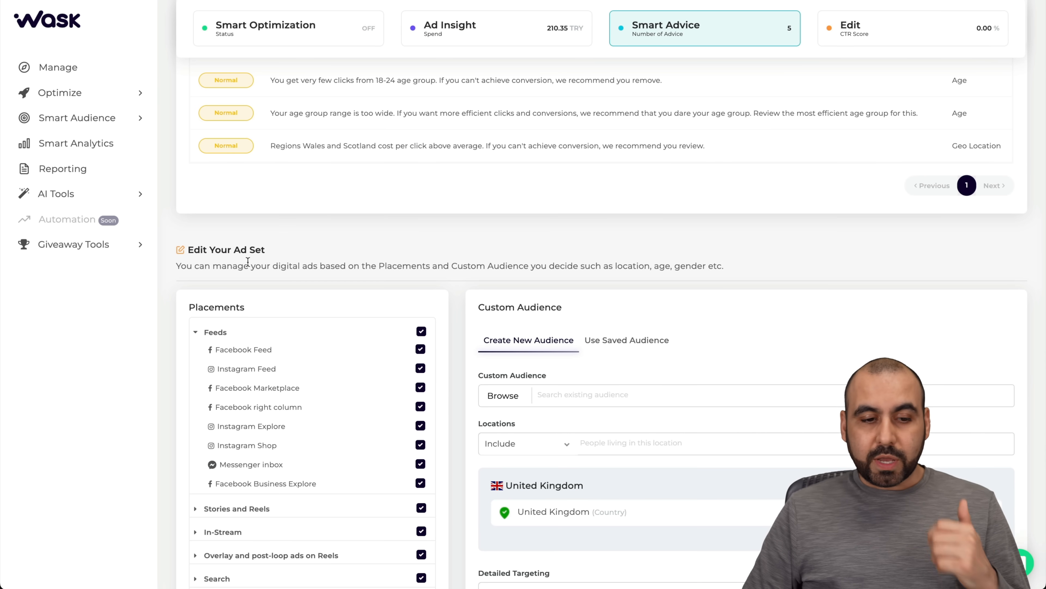
scroll(down, 3)
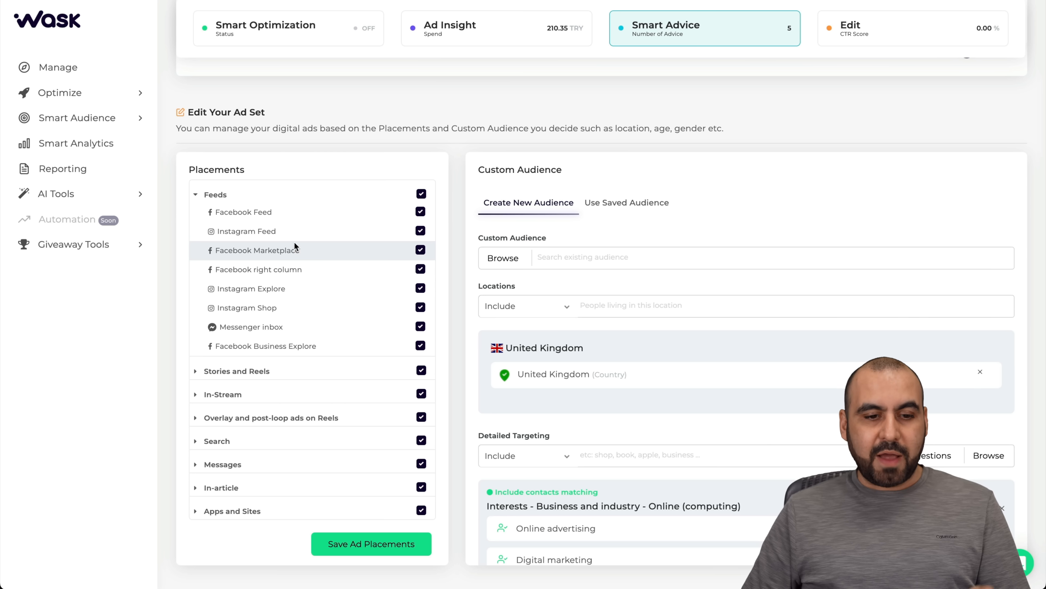
mouse_move(384, 260)
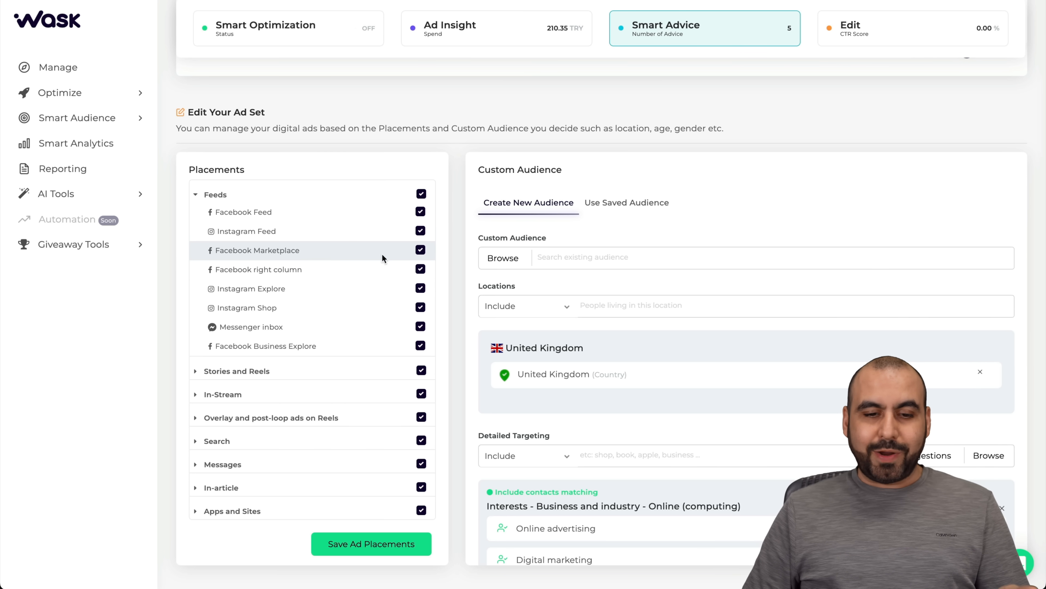
click(420, 249)
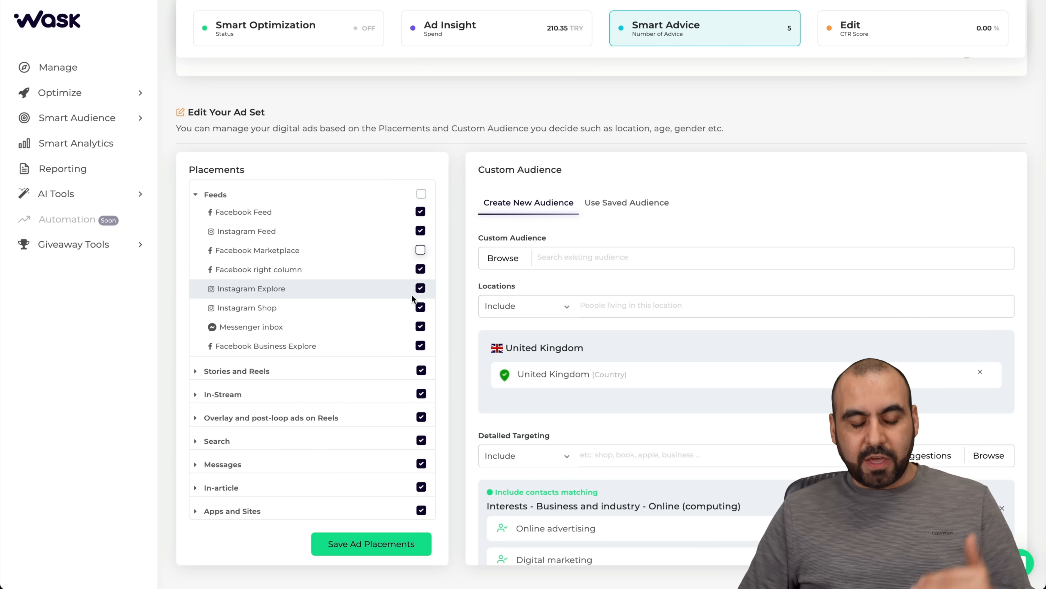
Scroll through the Custom Audience panel showing UK location and detailed interest targeting
scroll(down, 3)
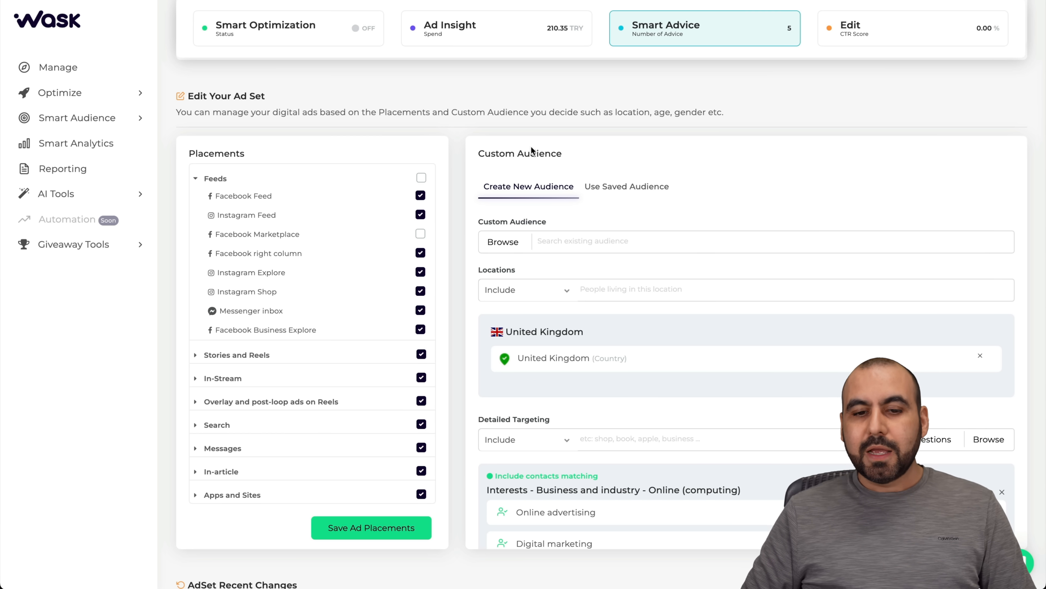
mouse_move(489, 198)
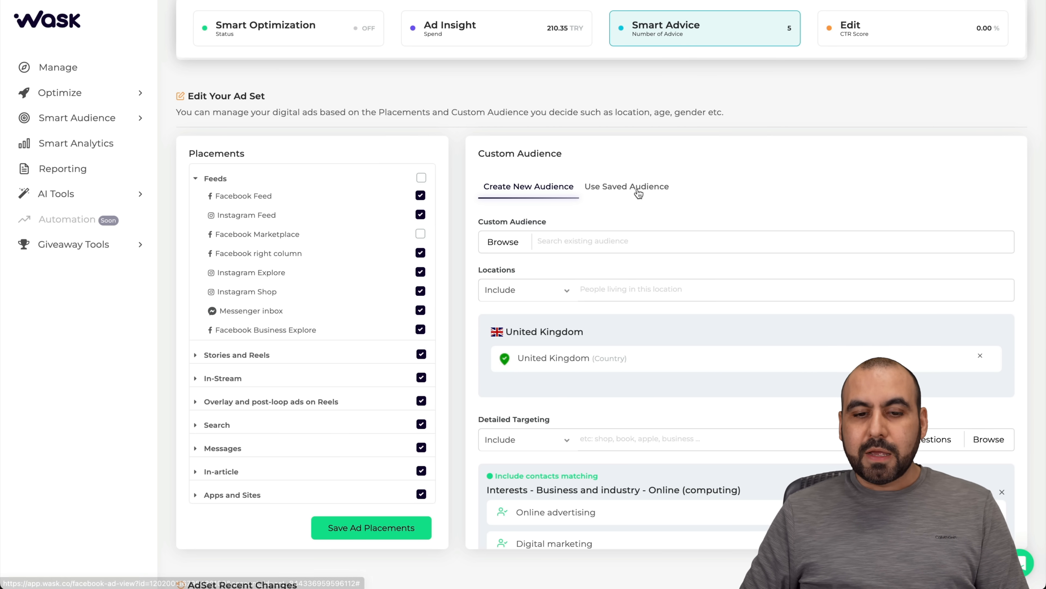
scroll(down, 3)
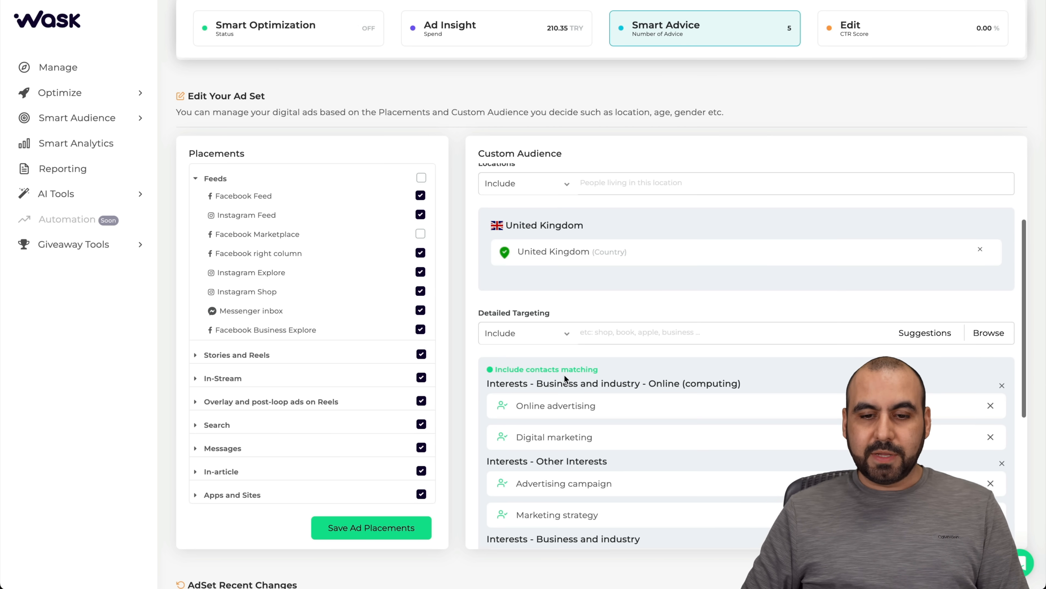
scroll(down, 3)
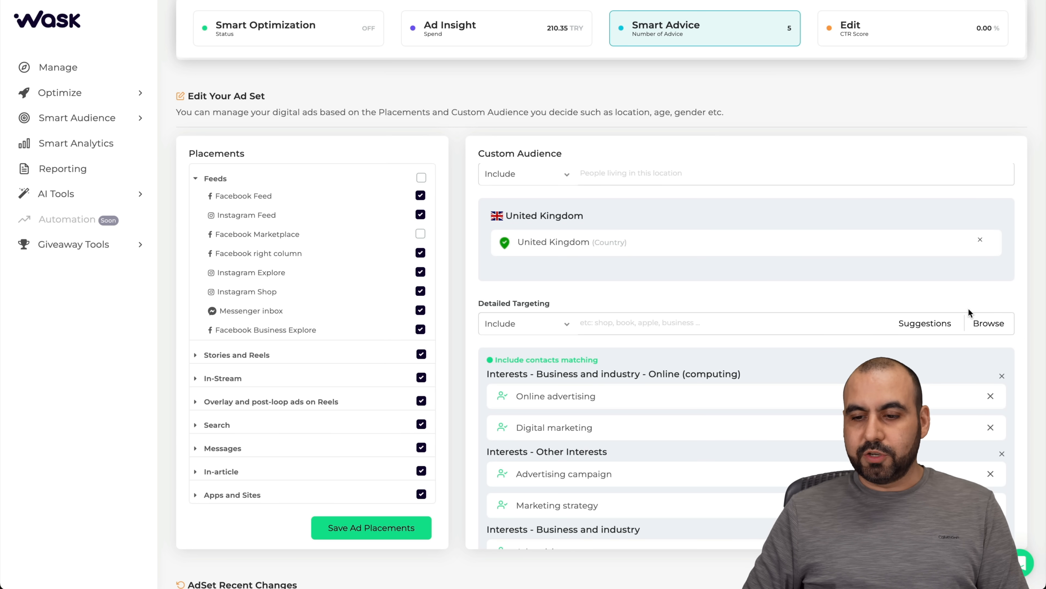
scroll(down, 3)
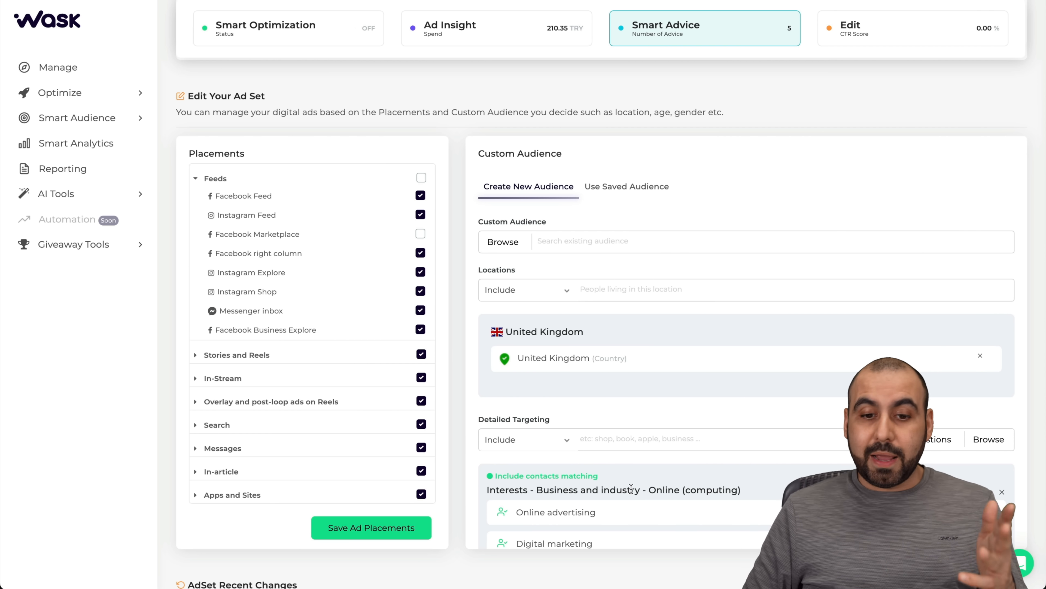
Apply a saved audience targeting Turkey with the Digital marketing interest, ages 18–65, all genders
click(626, 187)
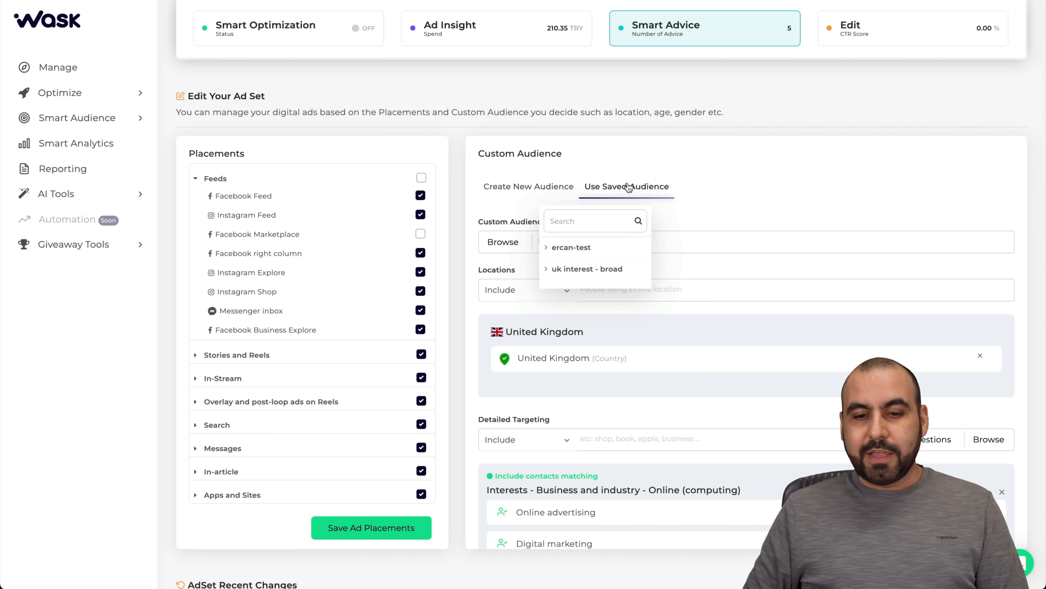
click(529, 187)
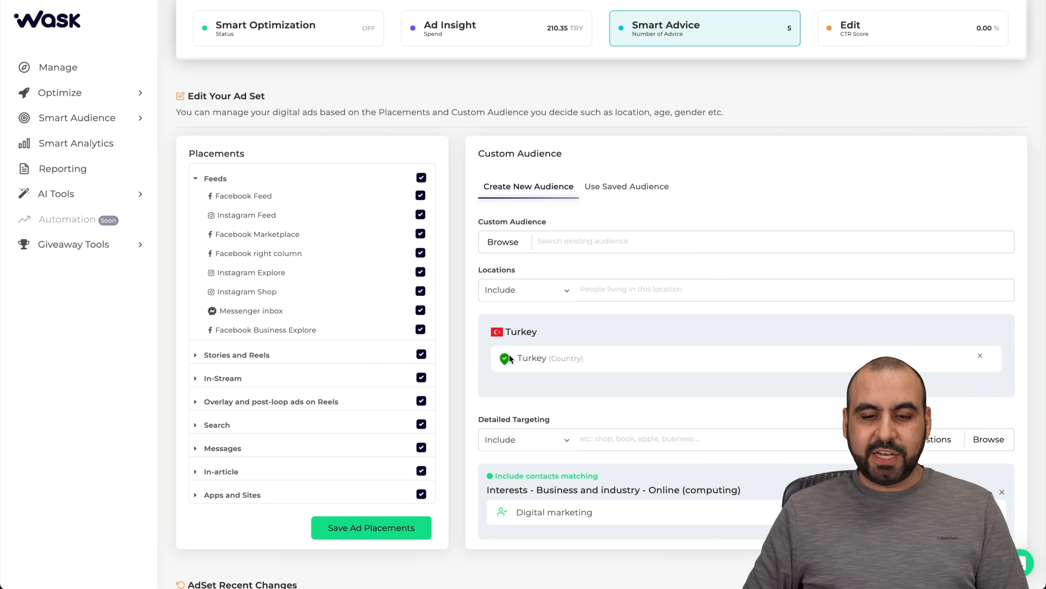
scroll(down, 3)
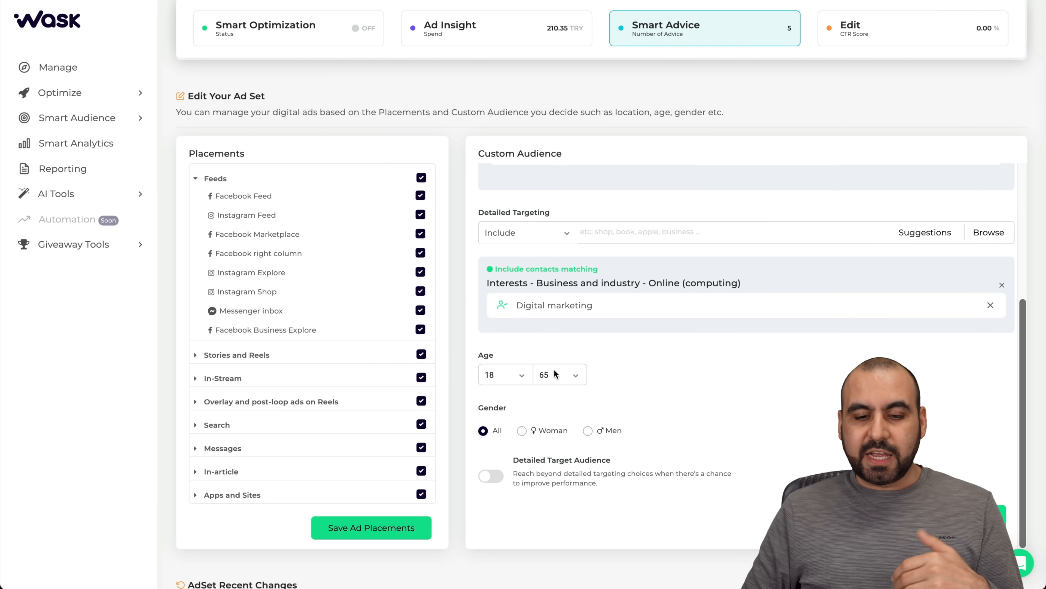
click(500, 375)
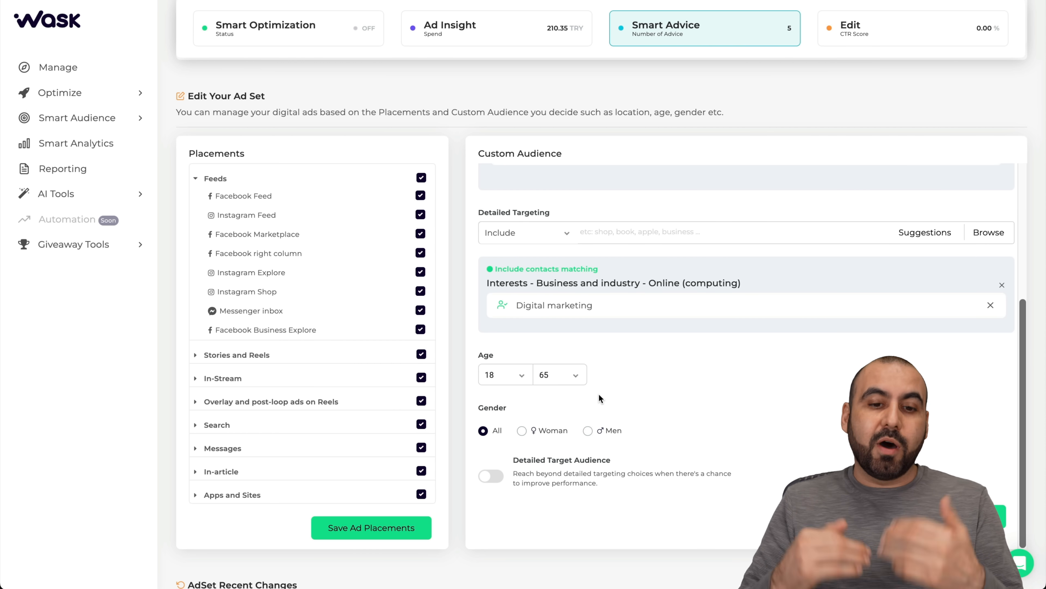
Scroll to the AdSet Recent Changes log of status, bid strategy and targeting updates
scroll(down, 3)
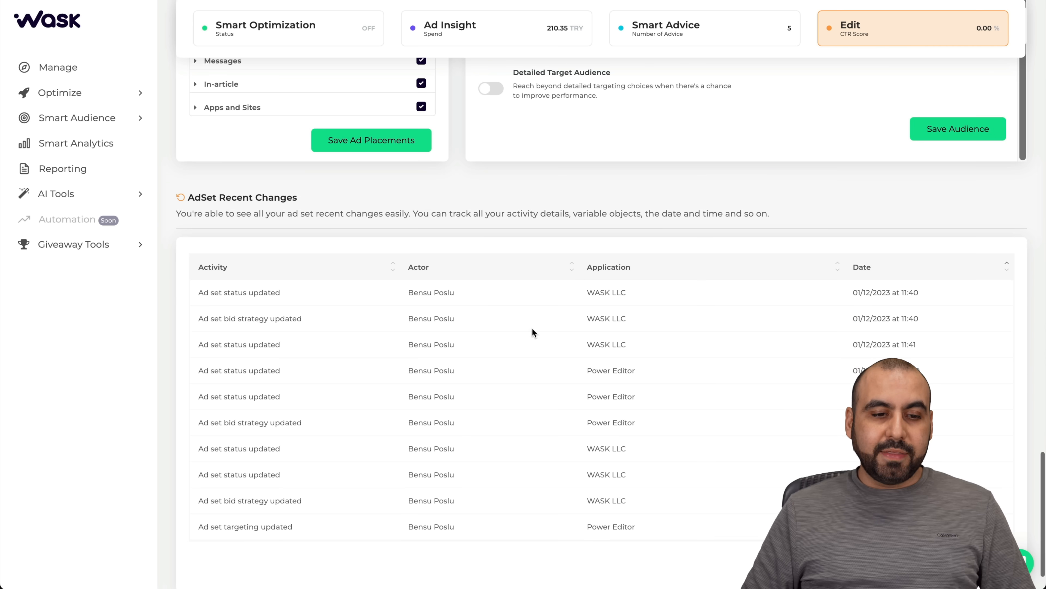
scroll(down, 3)
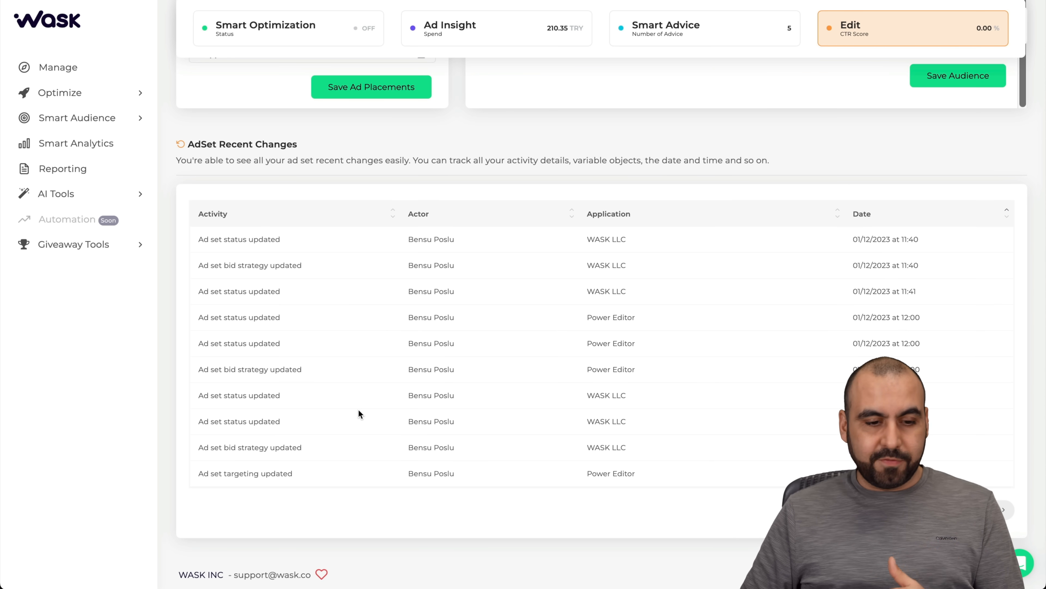
mouse_move(474, 446)
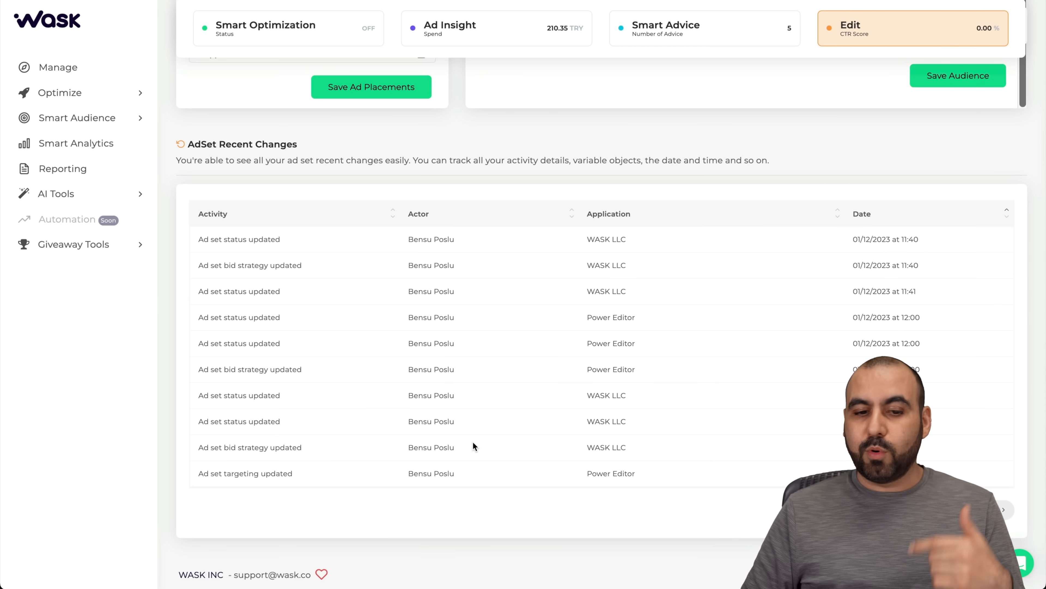
mouse_move(686, 440)
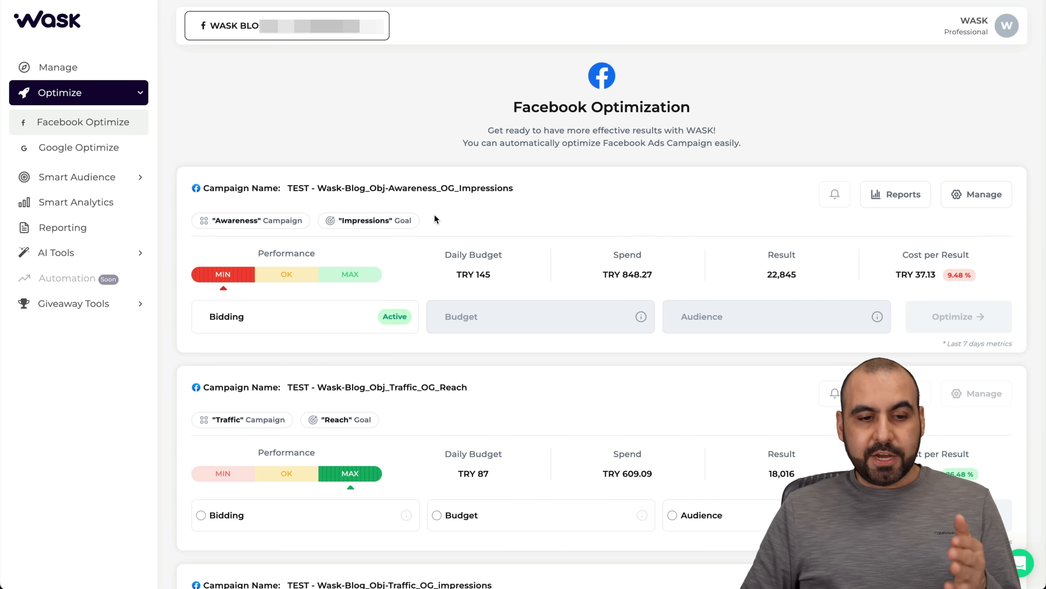
mouse_move(216, 224)
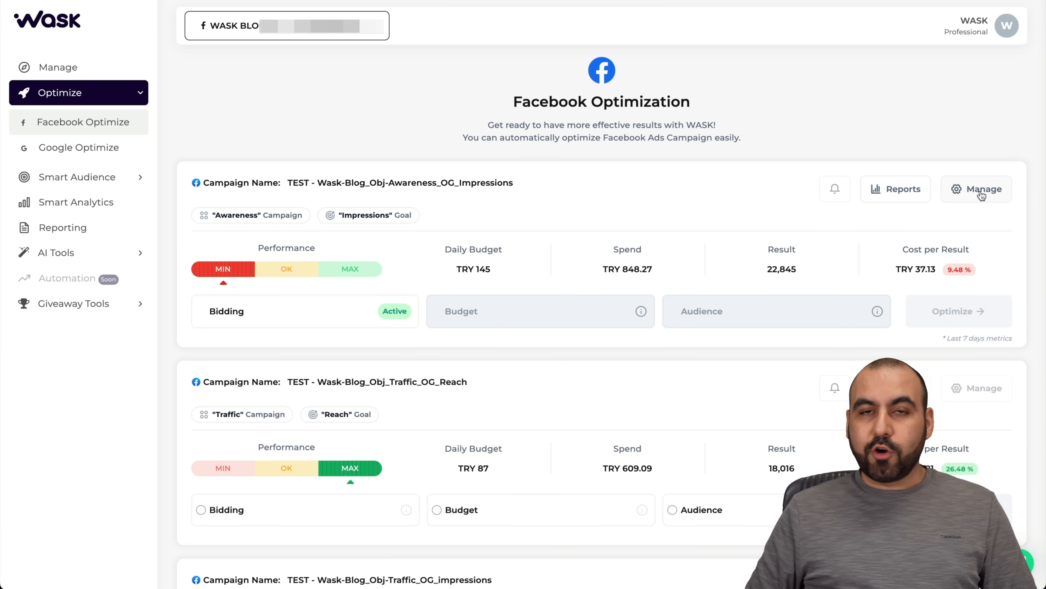
Switch off Bidding Optimization for the Awareness Impressions campaign and return to Facebook Optimization
click(982, 188)
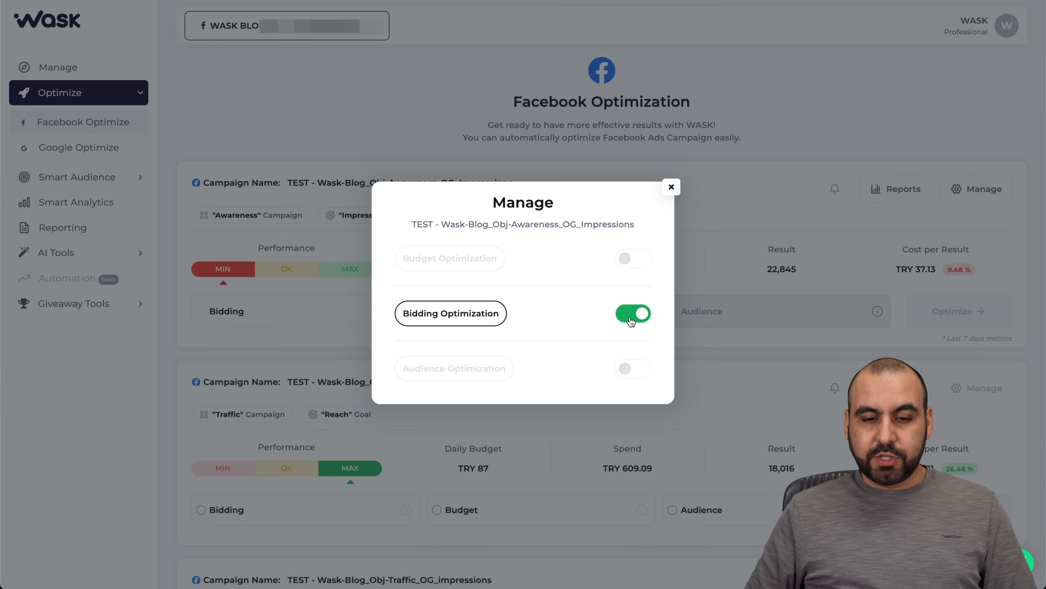
click(672, 186)
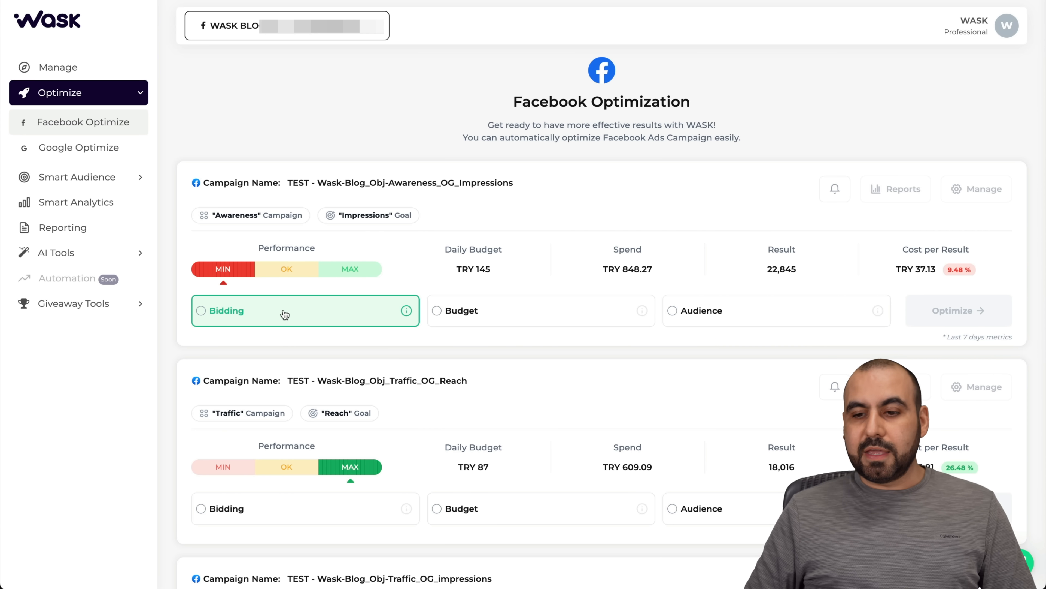
mouse_move(394, 322)
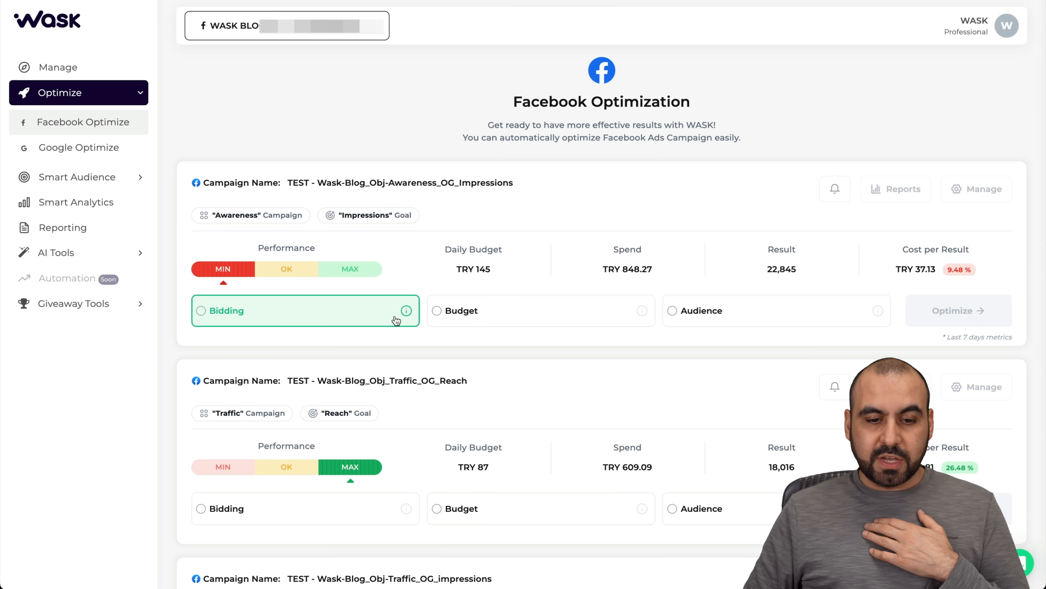
mouse_move(406, 310)
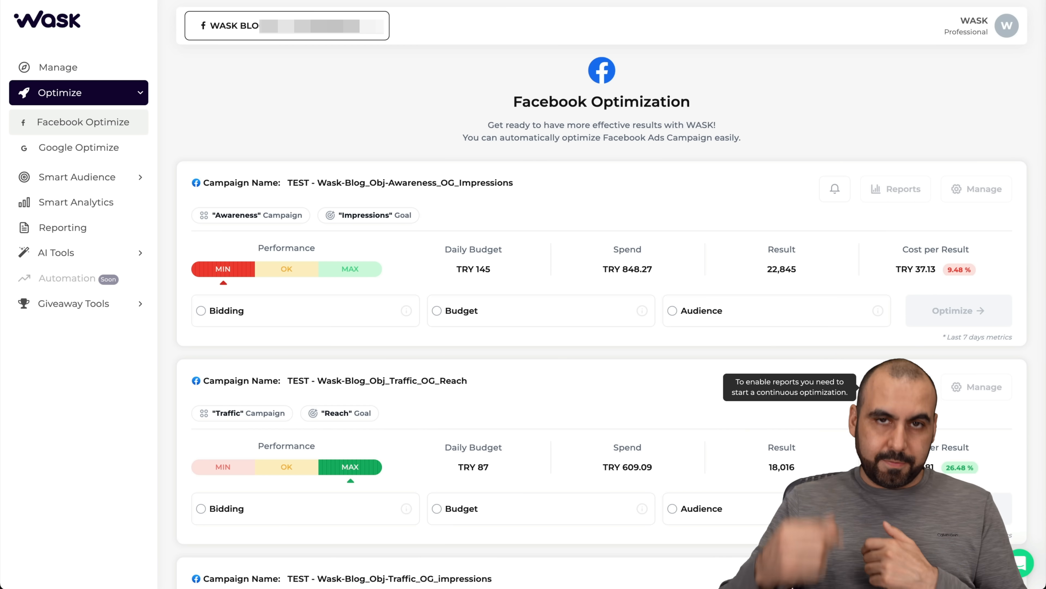
mouse_move(633, 384)
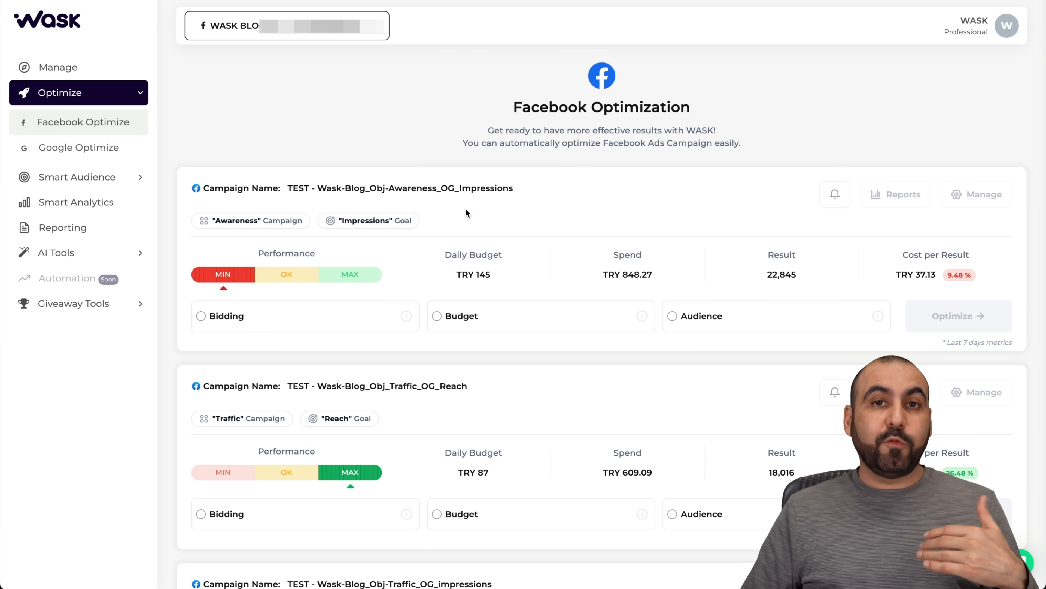
mouse_move(328, 41)
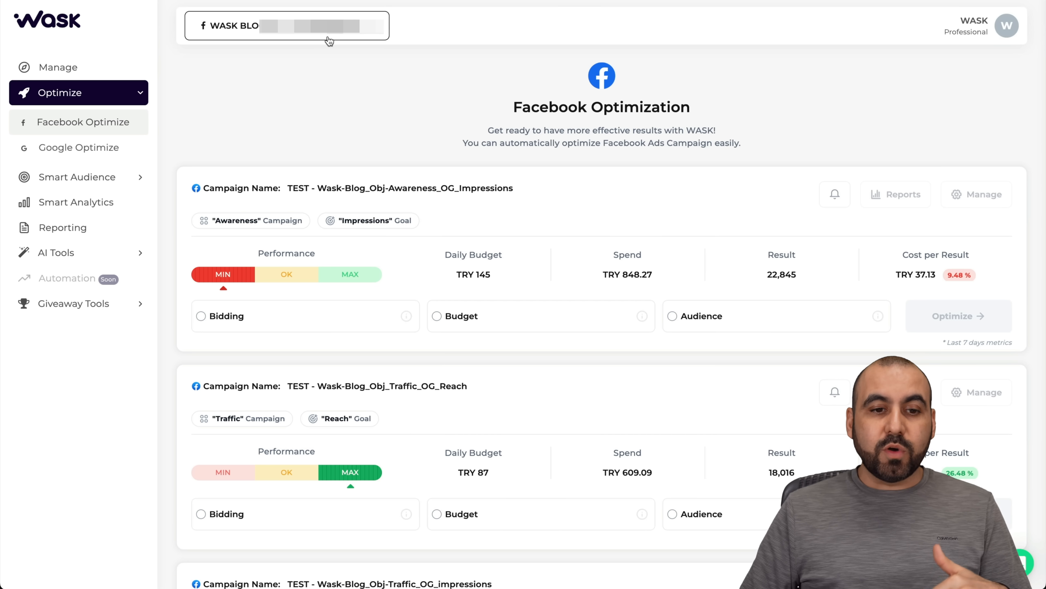
click(282, 26)
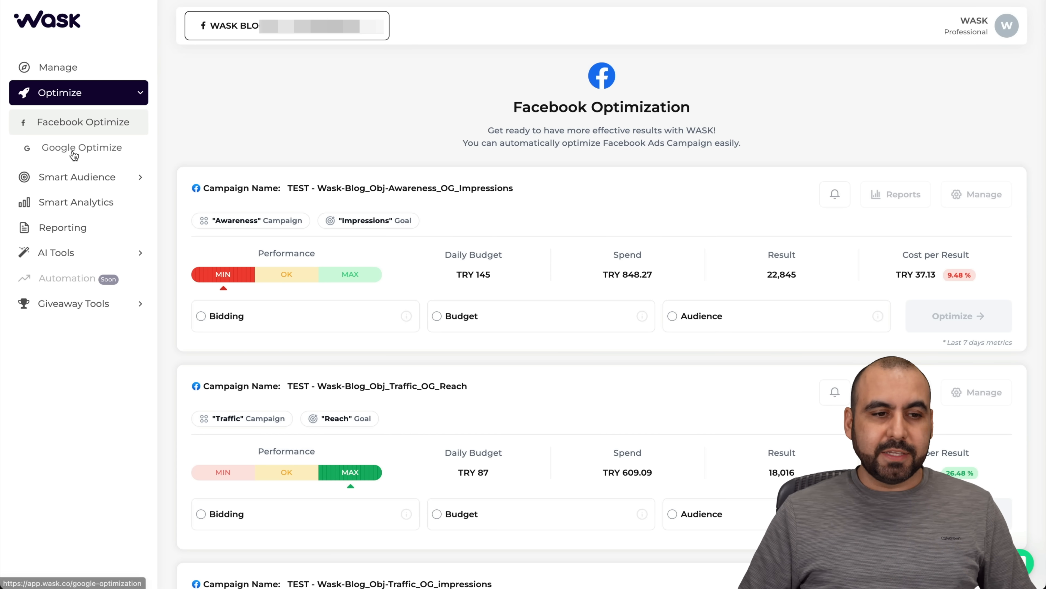
For saasmasternet on Google Optimize, choose Budget with Increase/Decrease Your Budget and an upper limit, without starting it
click(79, 147)
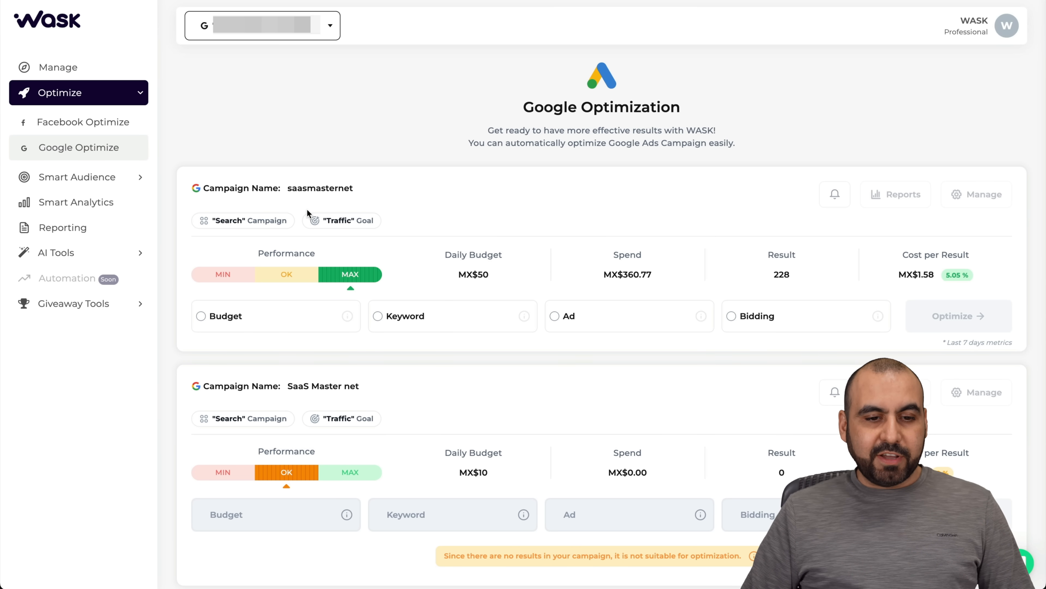
mouse_move(369, 194)
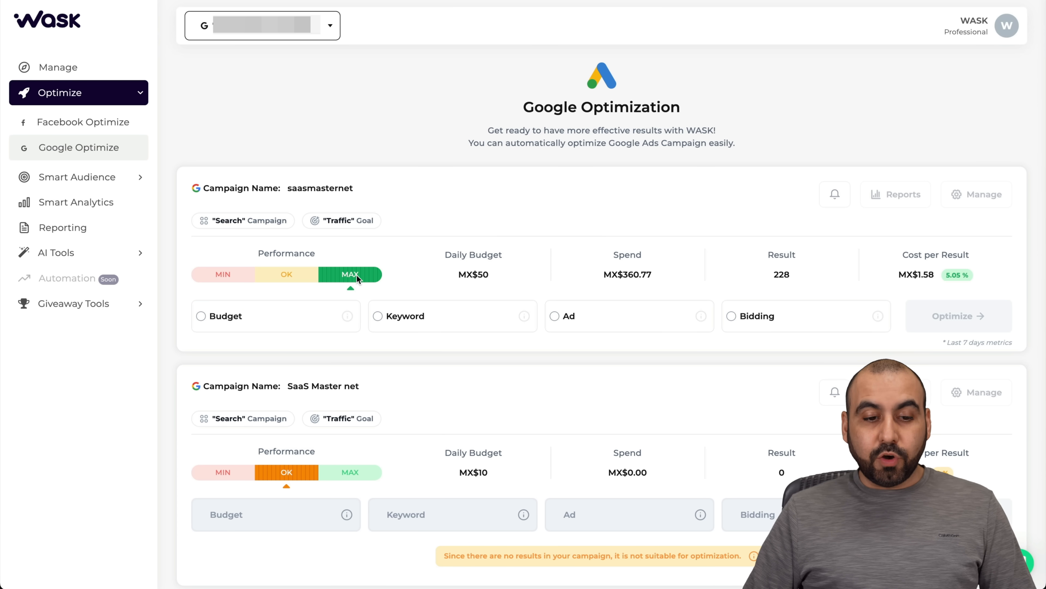
click(202, 317)
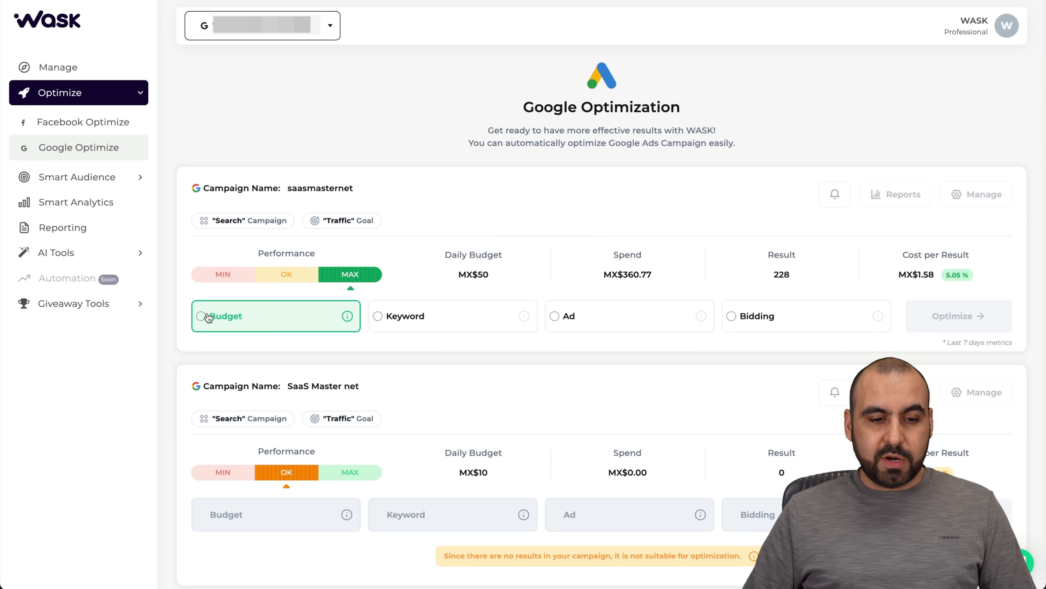
click(202, 316)
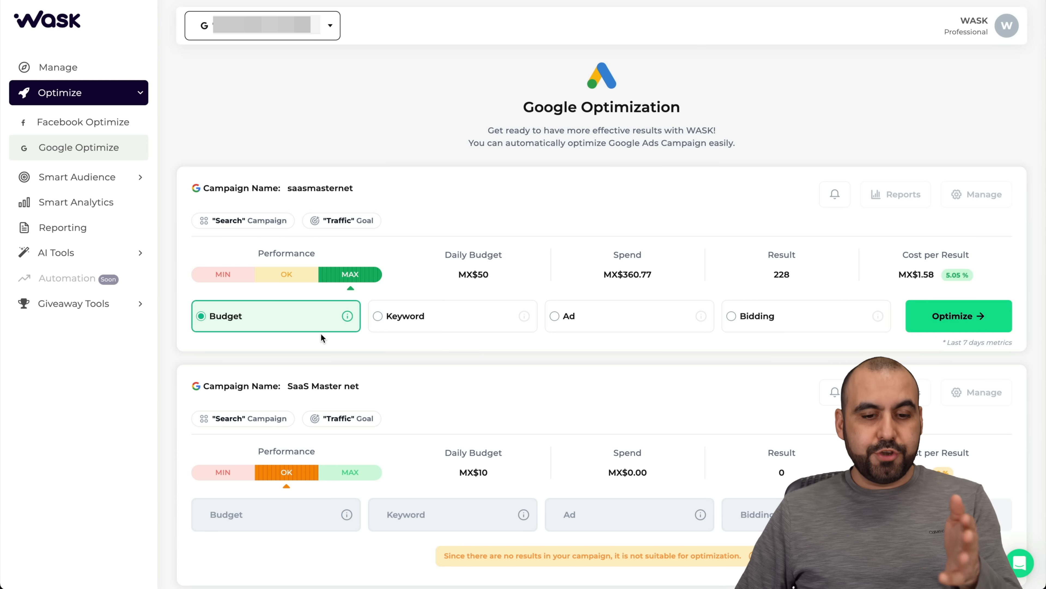
mouse_move(678, 338)
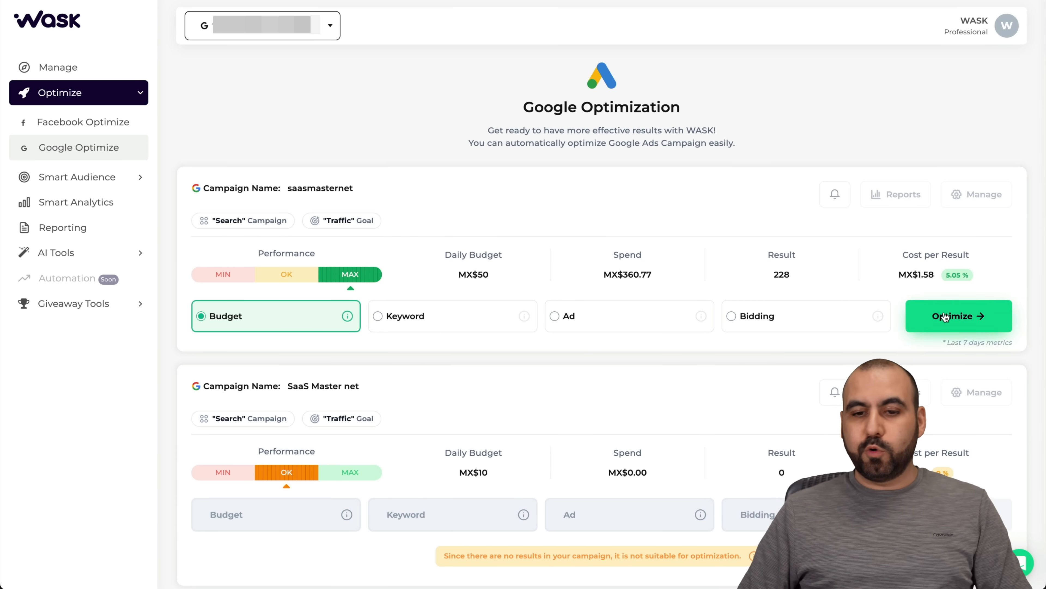
click(959, 316)
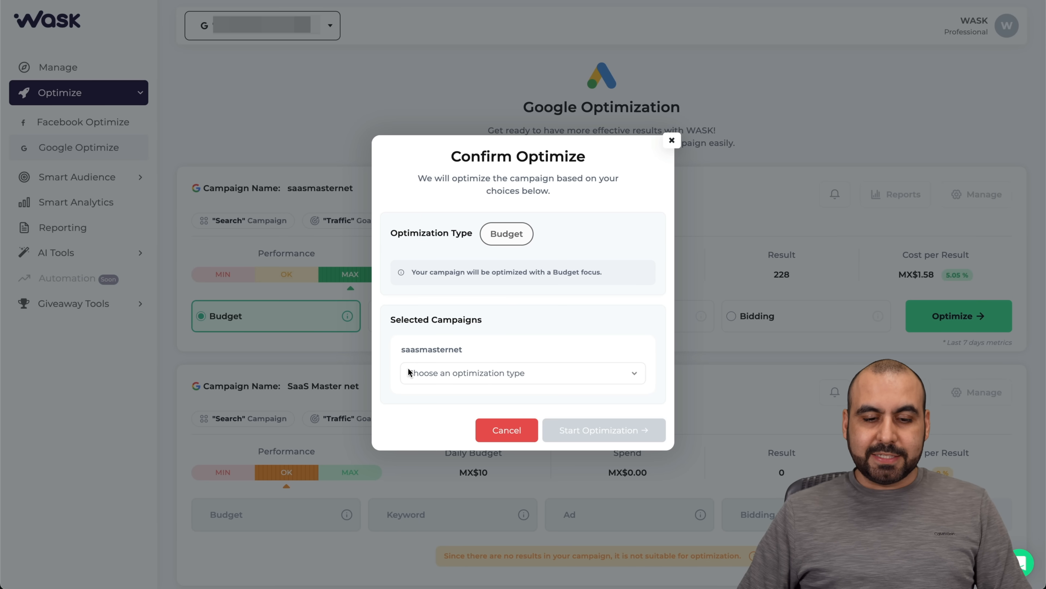
click(506, 373)
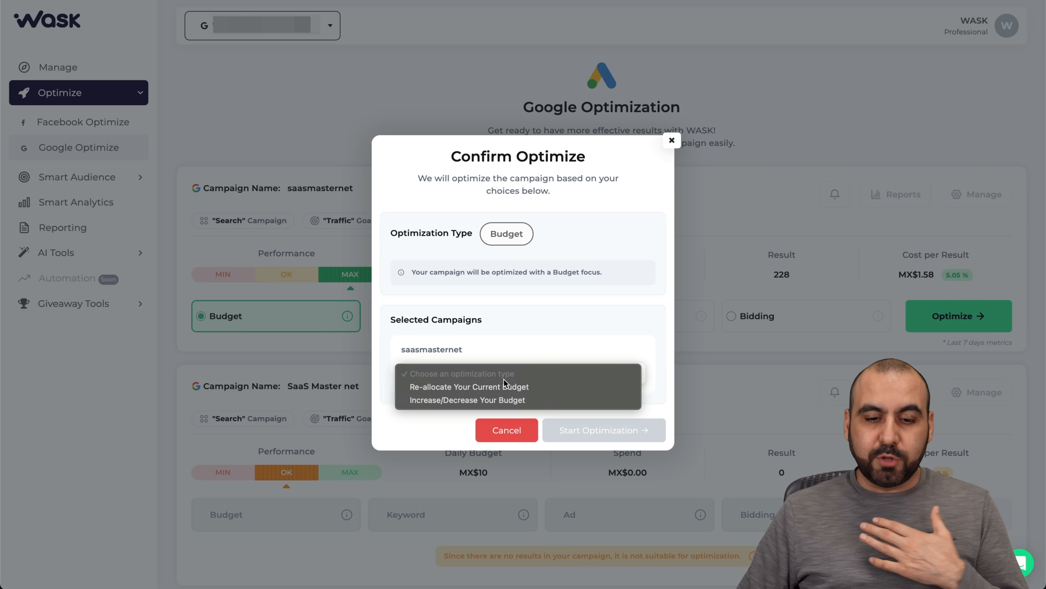
mouse_move(486, 389)
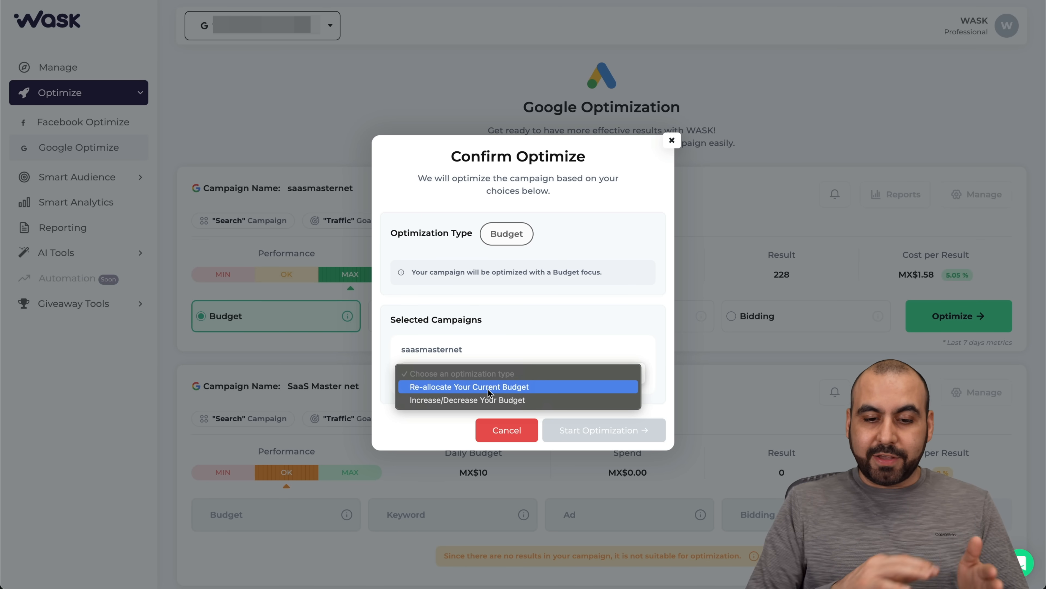
mouse_move(494, 405)
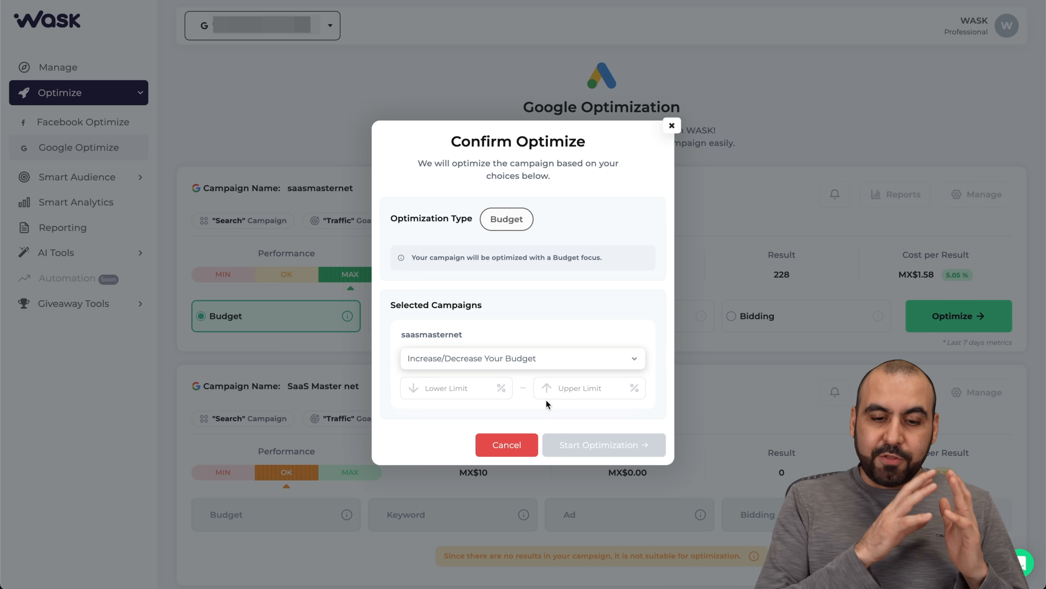
click(439, 388)
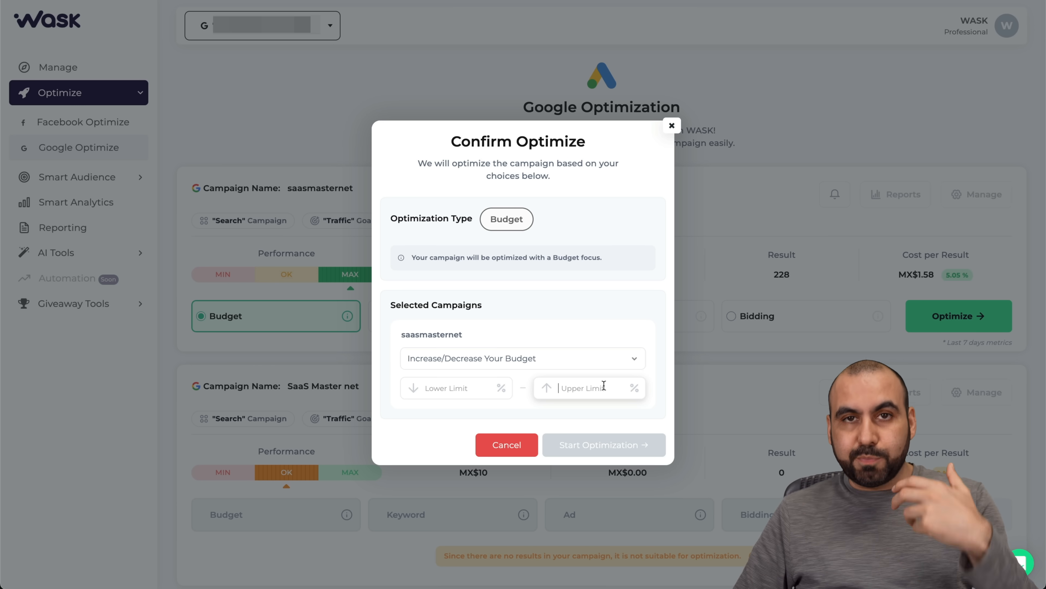
mouse_move(658, 156)
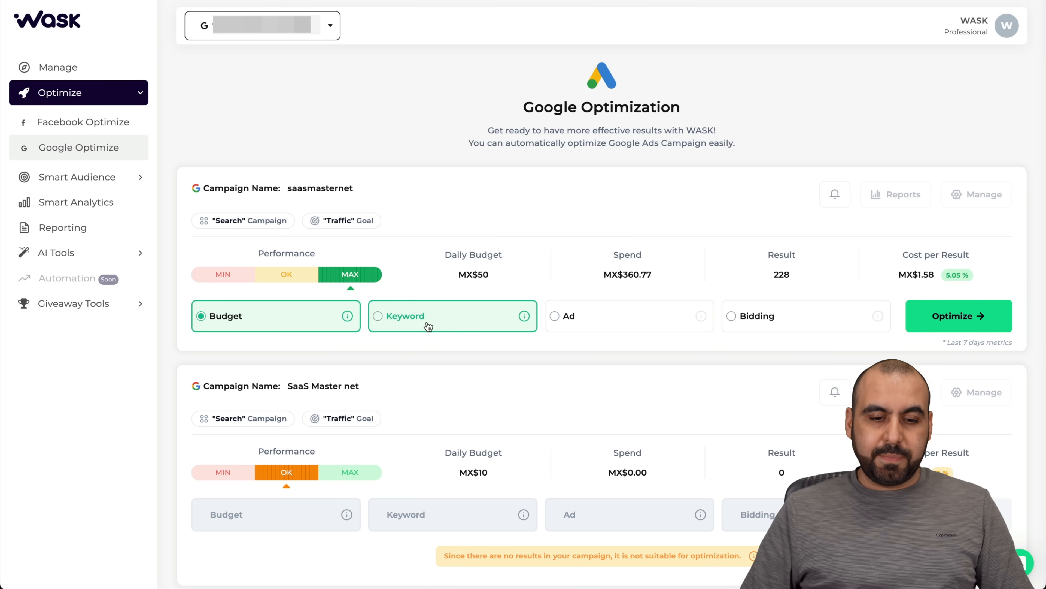
click(960, 316)
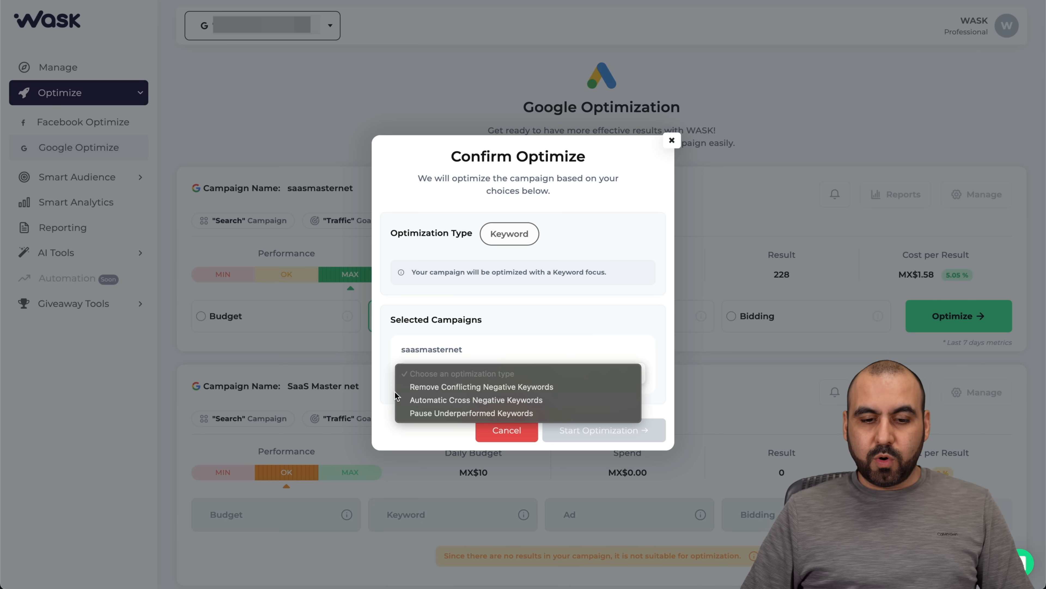
mouse_move(575, 390)
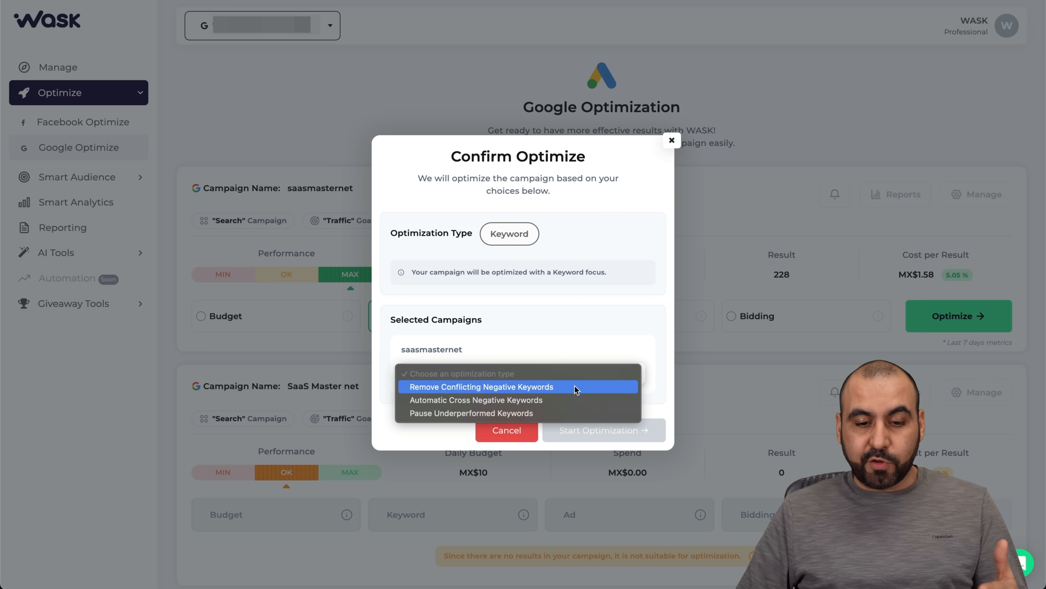
mouse_move(454, 407)
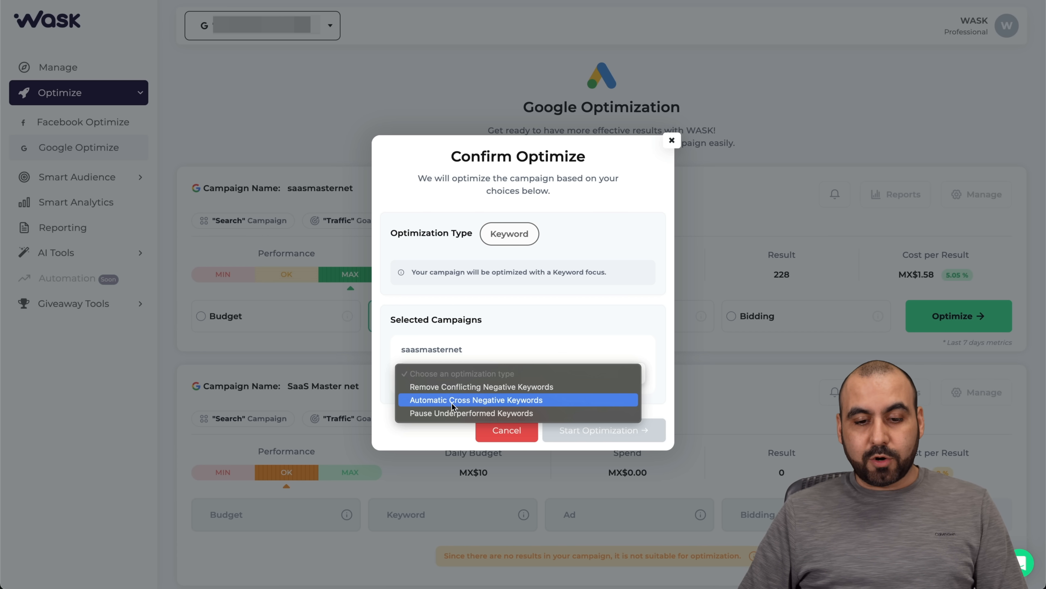
click(474, 400)
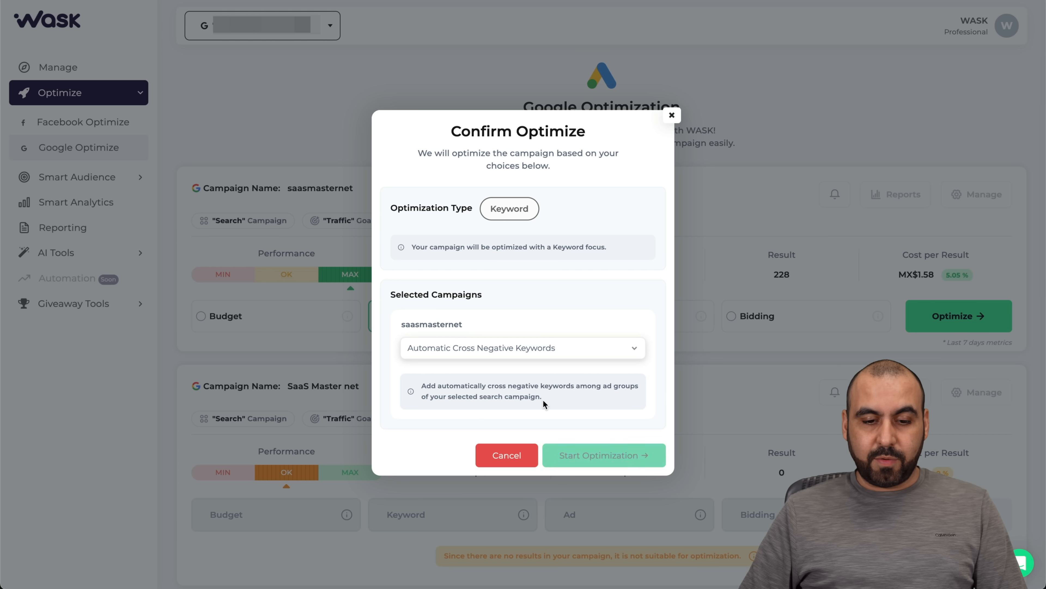
click(520, 347)
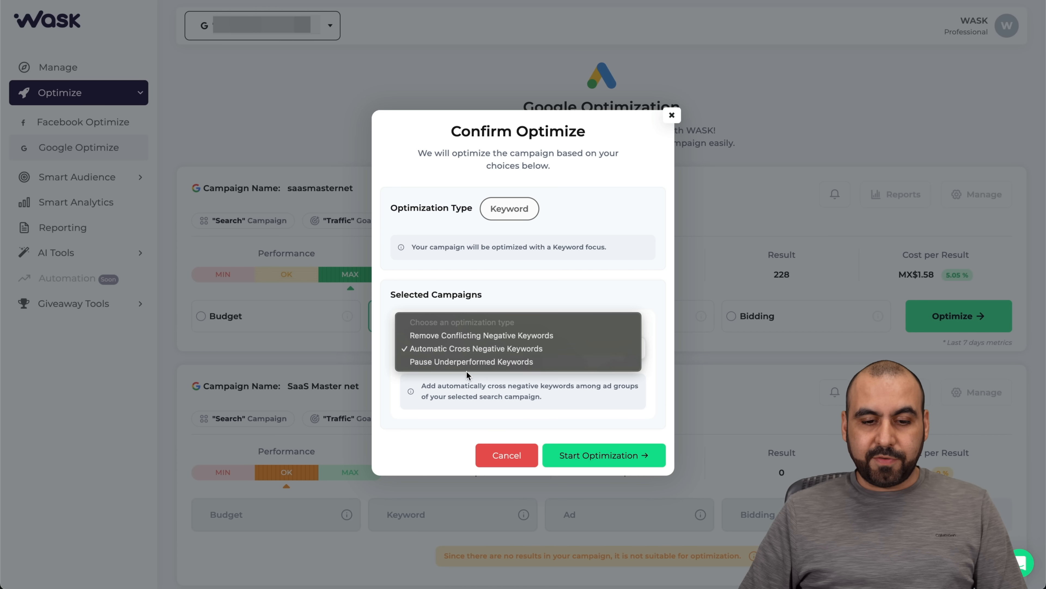
mouse_move(531, 365)
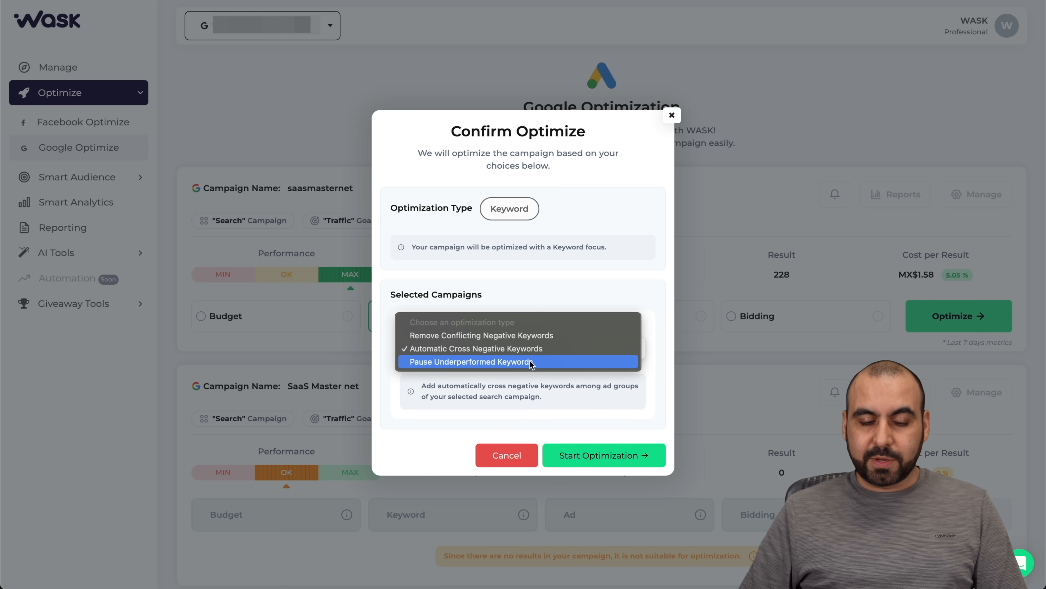
click(471, 362)
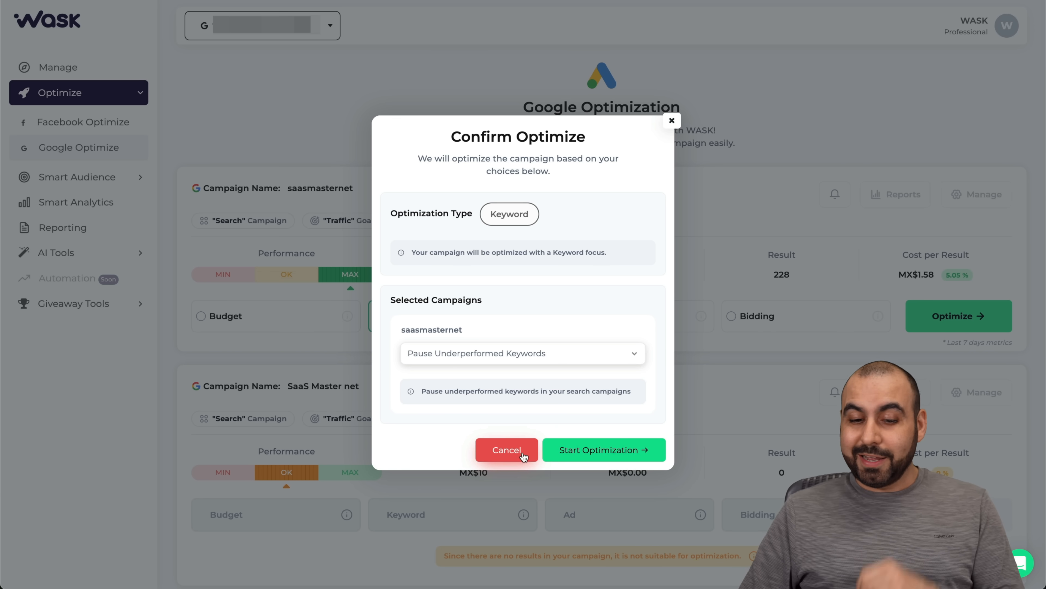
click(507, 450)
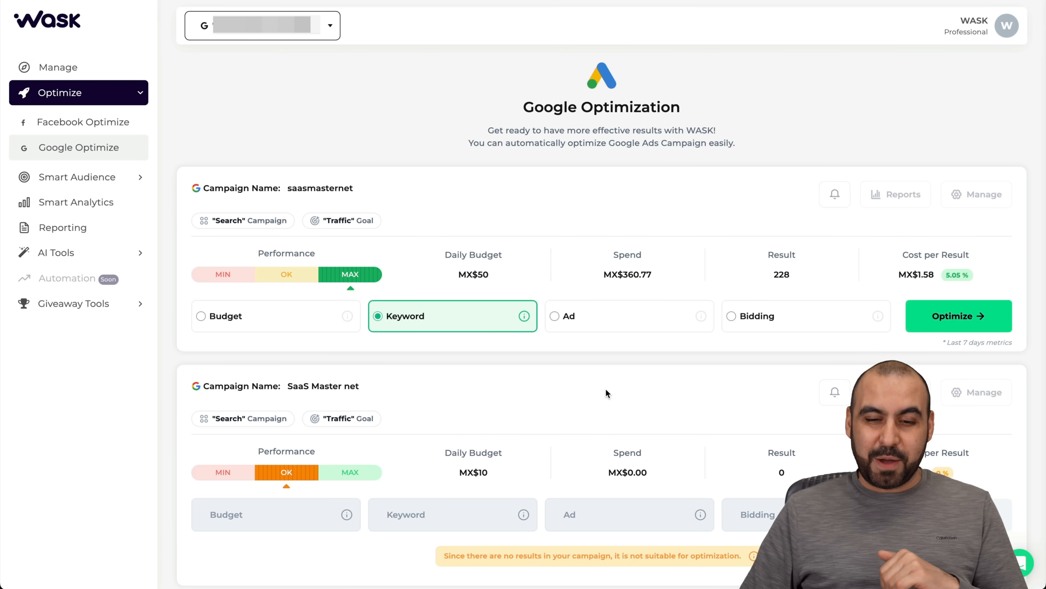
click(960, 316)
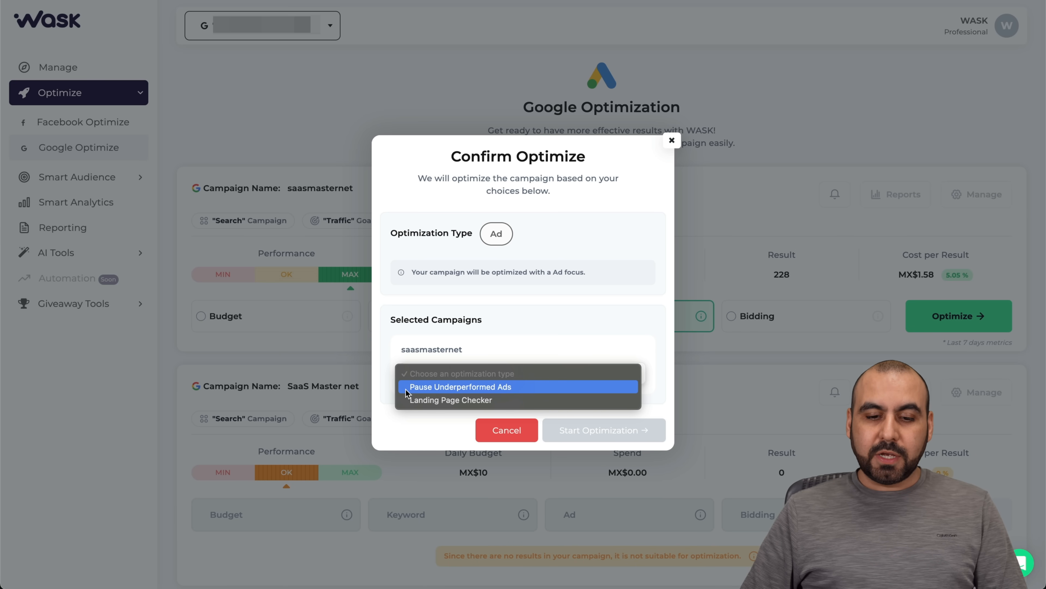
mouse_move(507, 406)
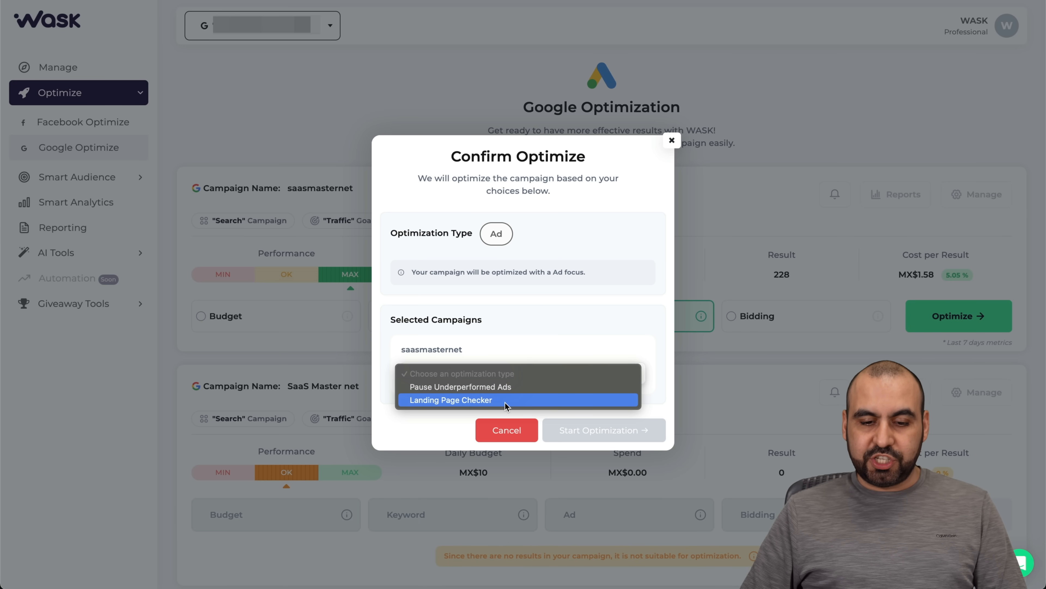
click(672, 140)
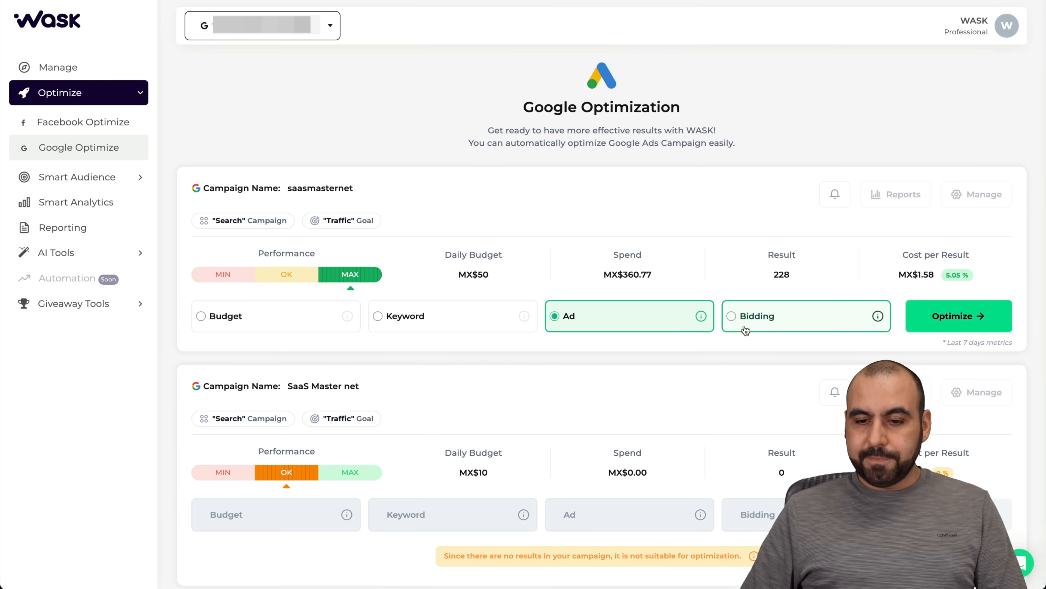
click(959, 316)
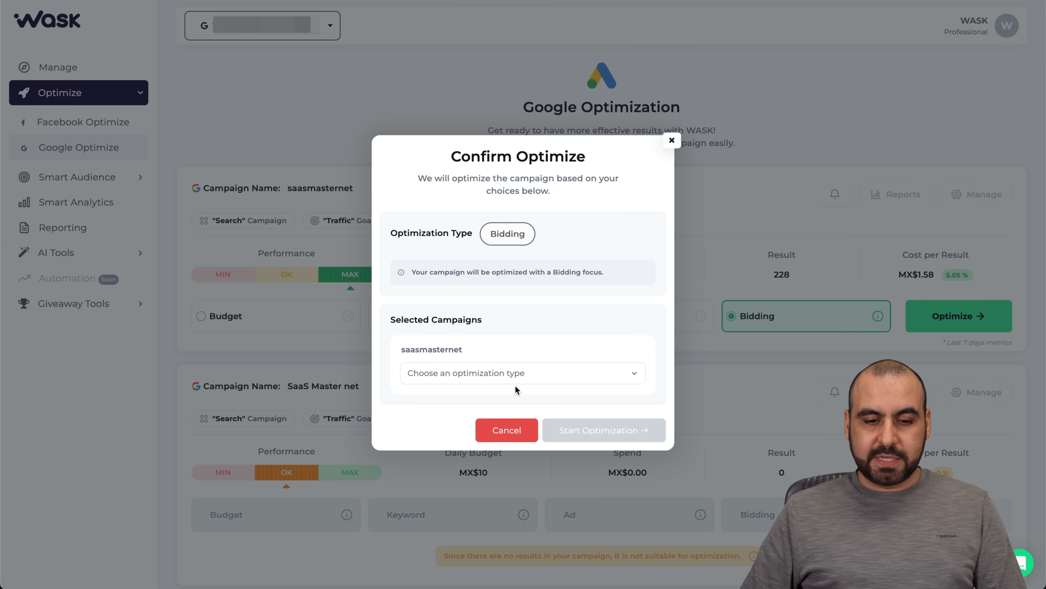
click(516, 373)
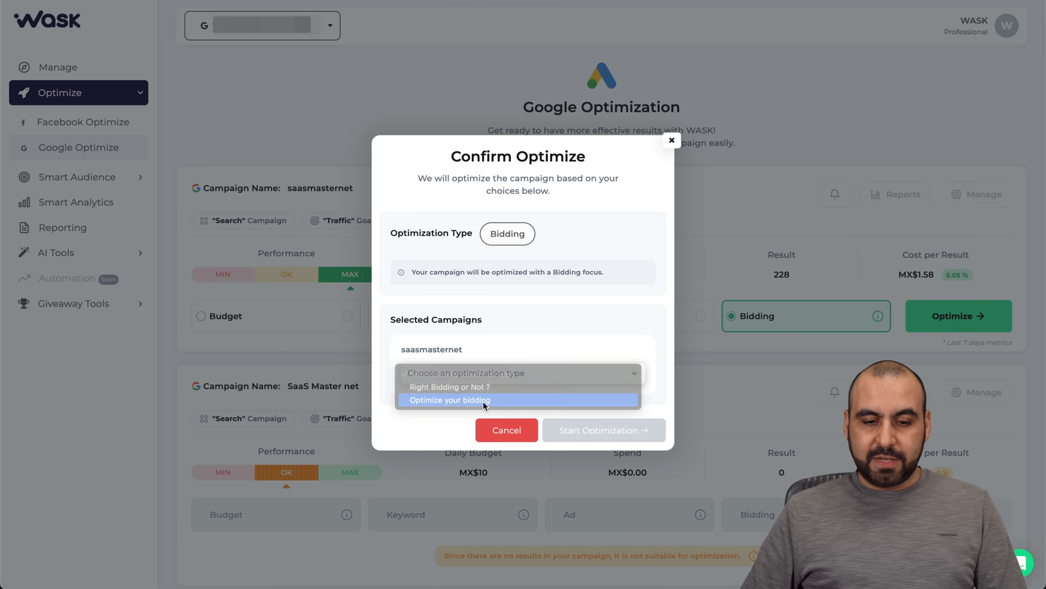
click(450, 400)
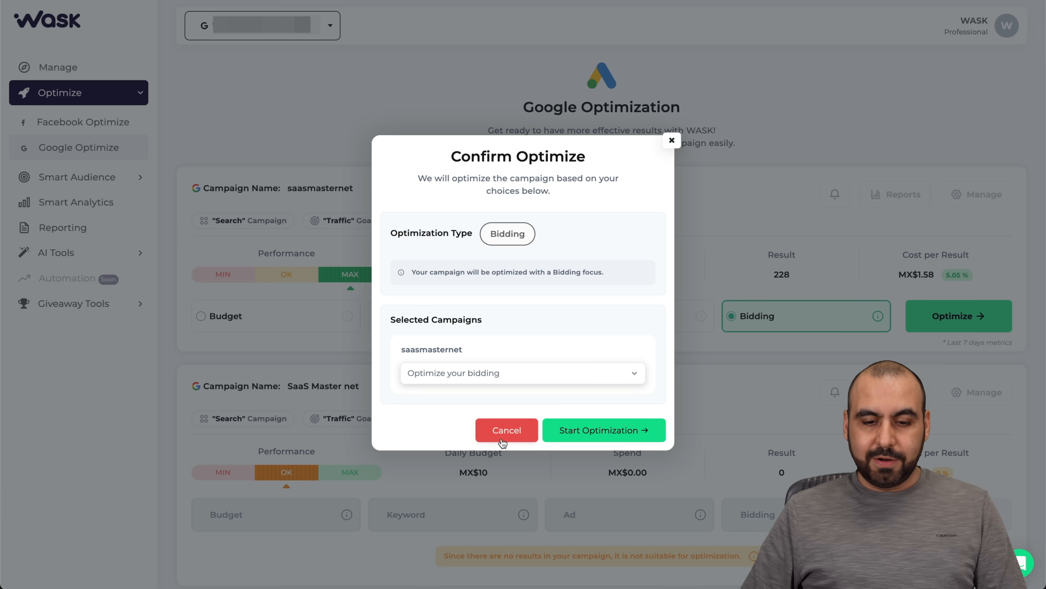
click(506, 430)
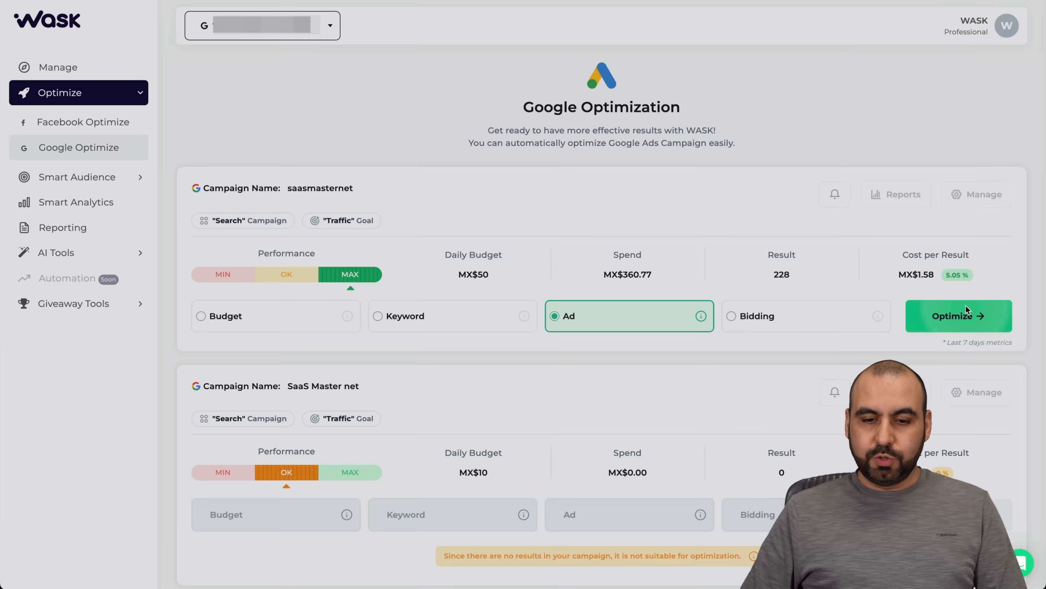
Start Pause Underperformed Ads for saasmasternet so its Ad optimization shows Active
click(959, 317)
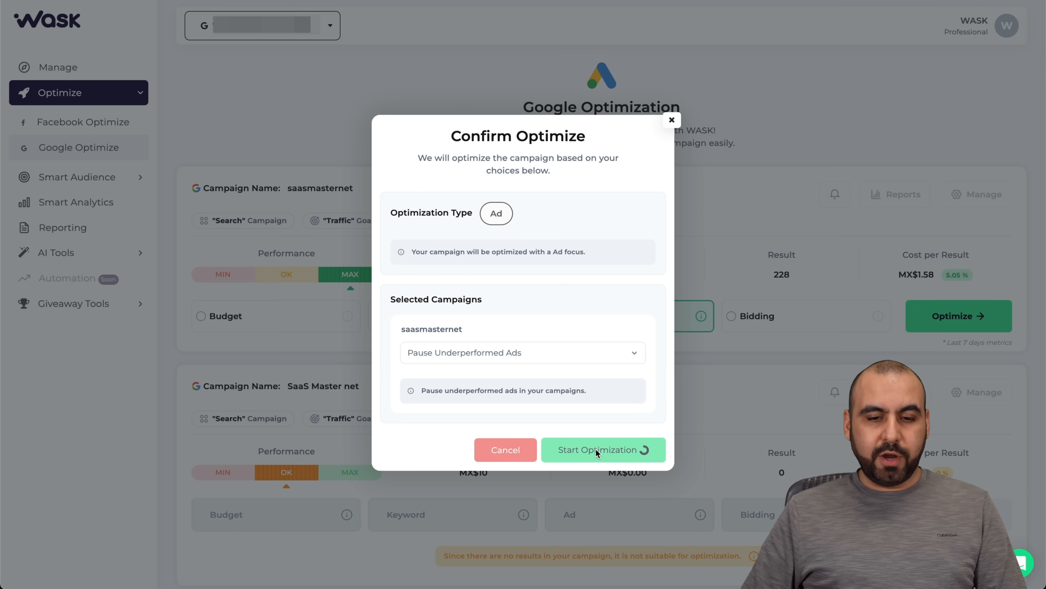
click(599, 450)
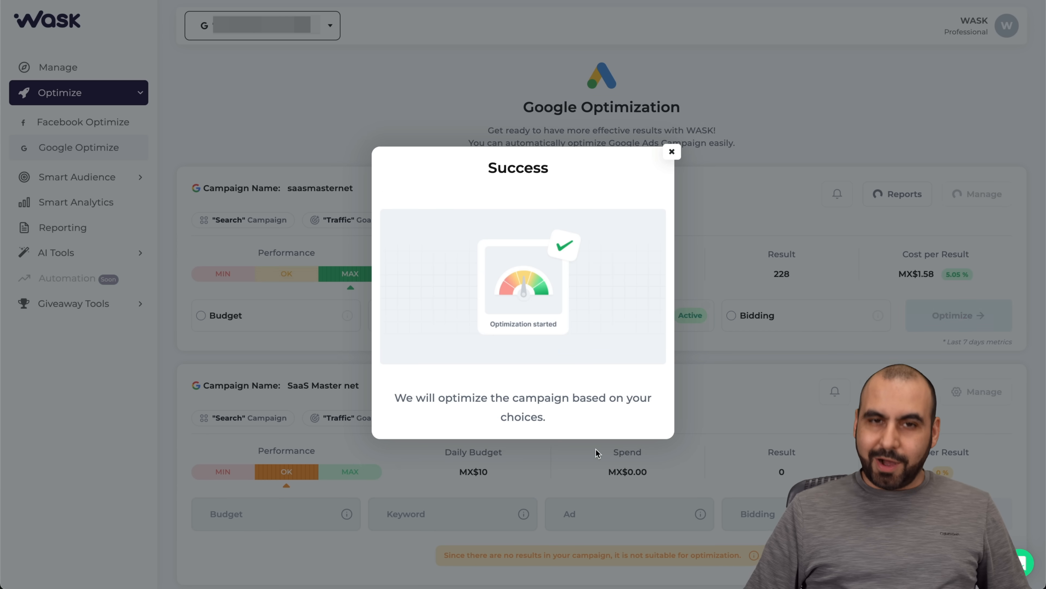
mouse_move(667, 165)
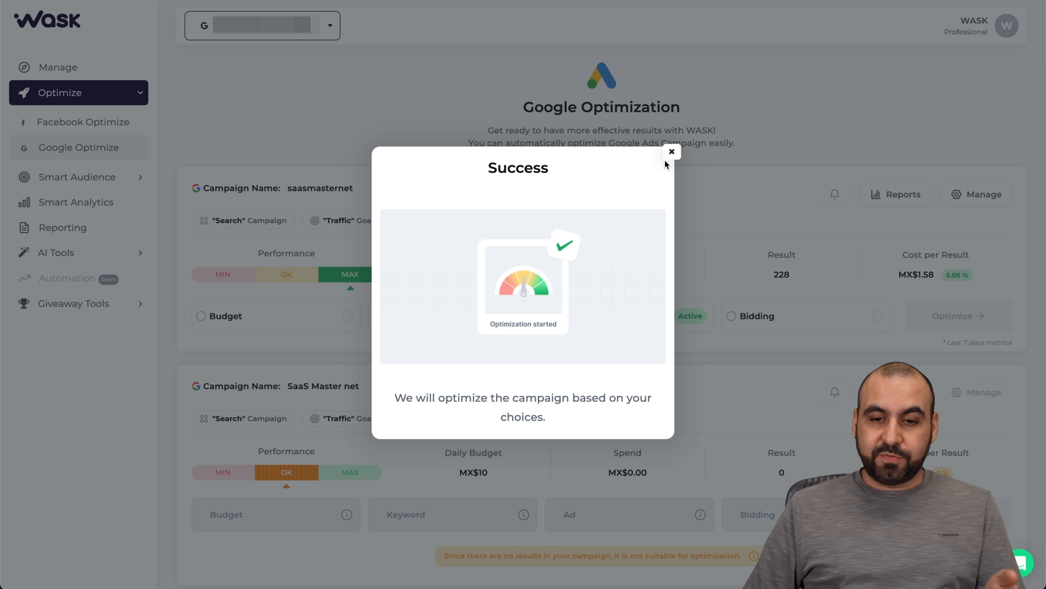
click(672, 151)
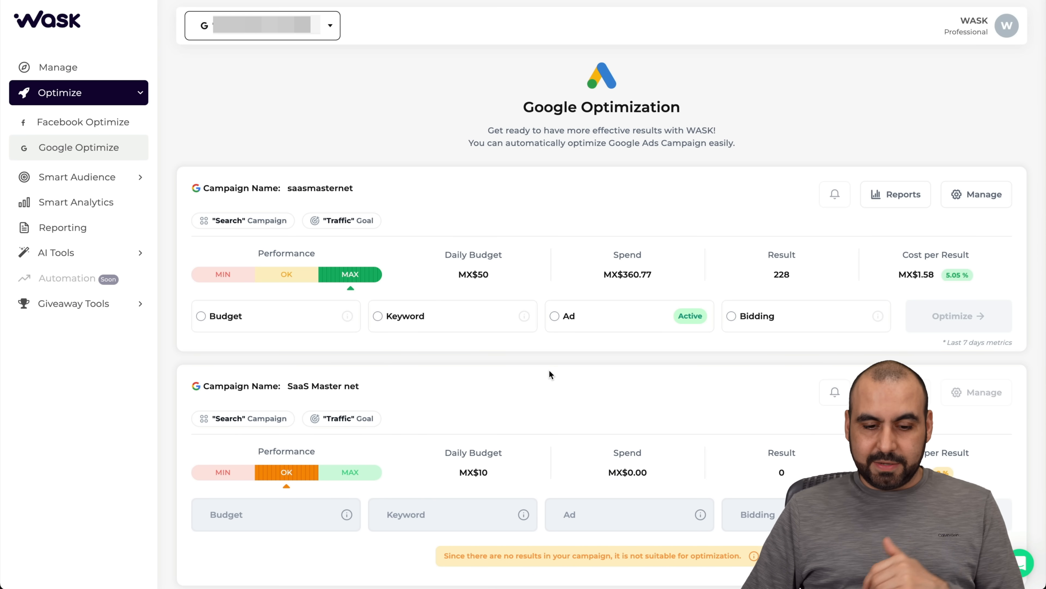
click(731, 316)
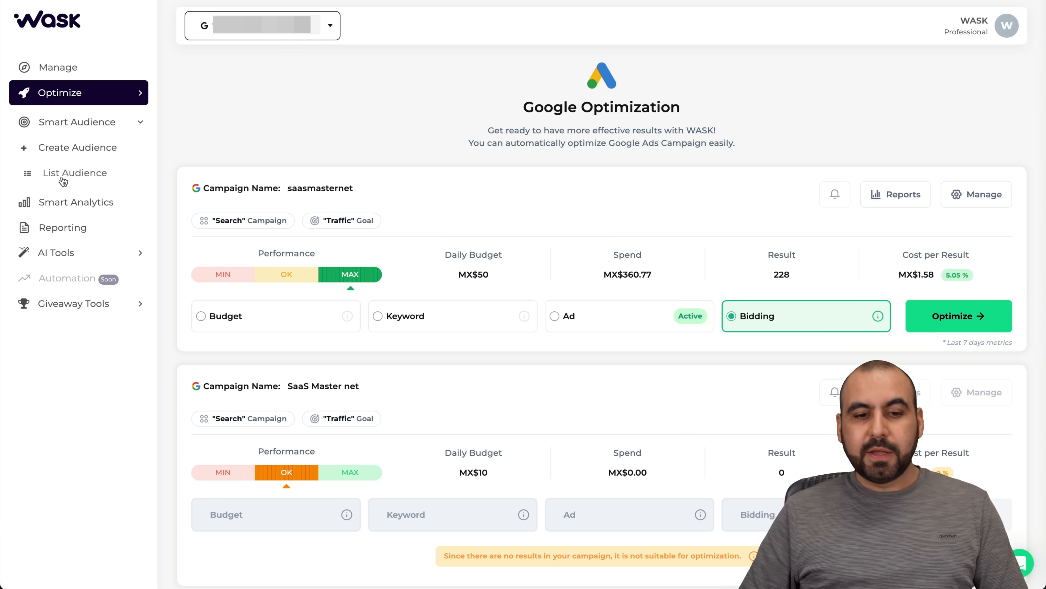
click(74, 174)
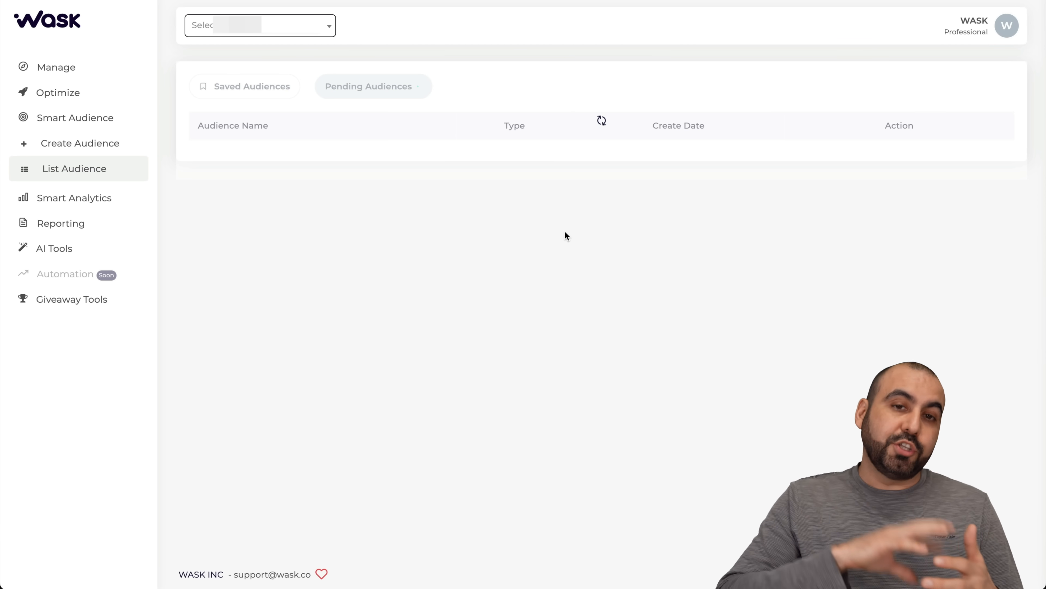
click(259, 27)
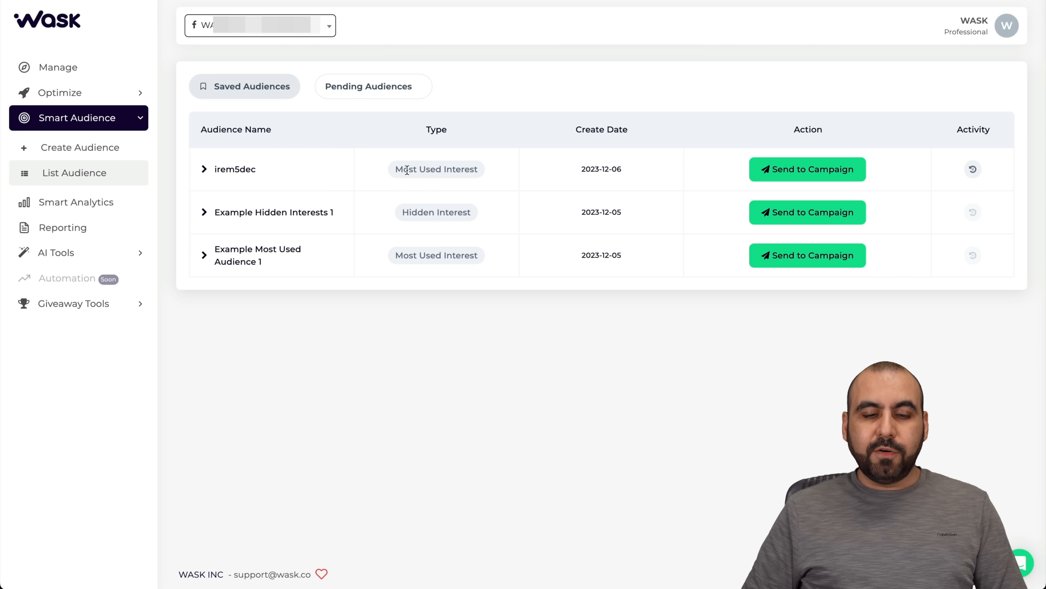
mouse_move(400, 225)
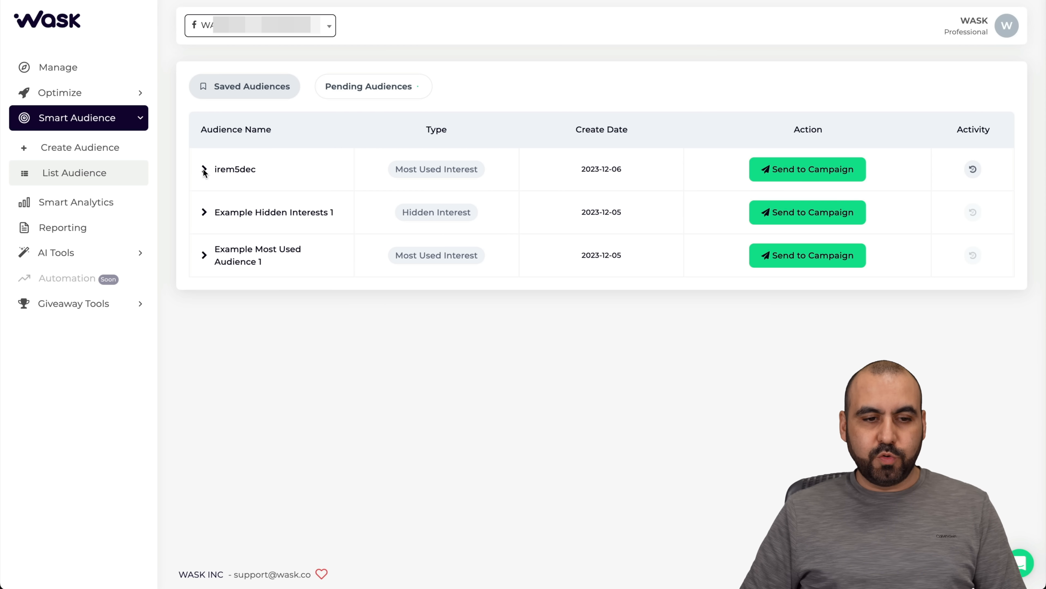
click(205, 169)
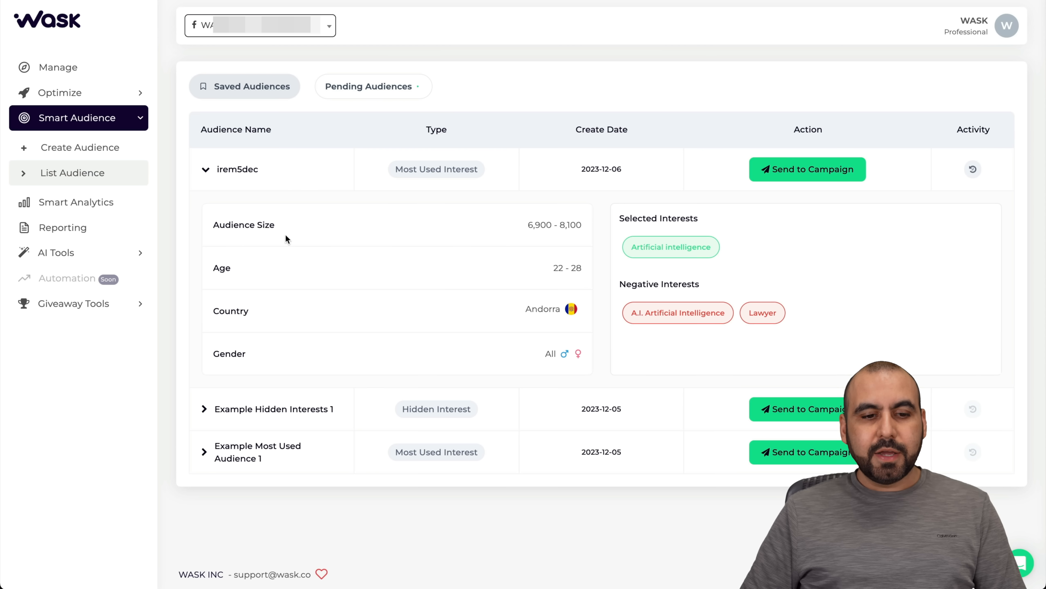
mouse_move(553, 276)
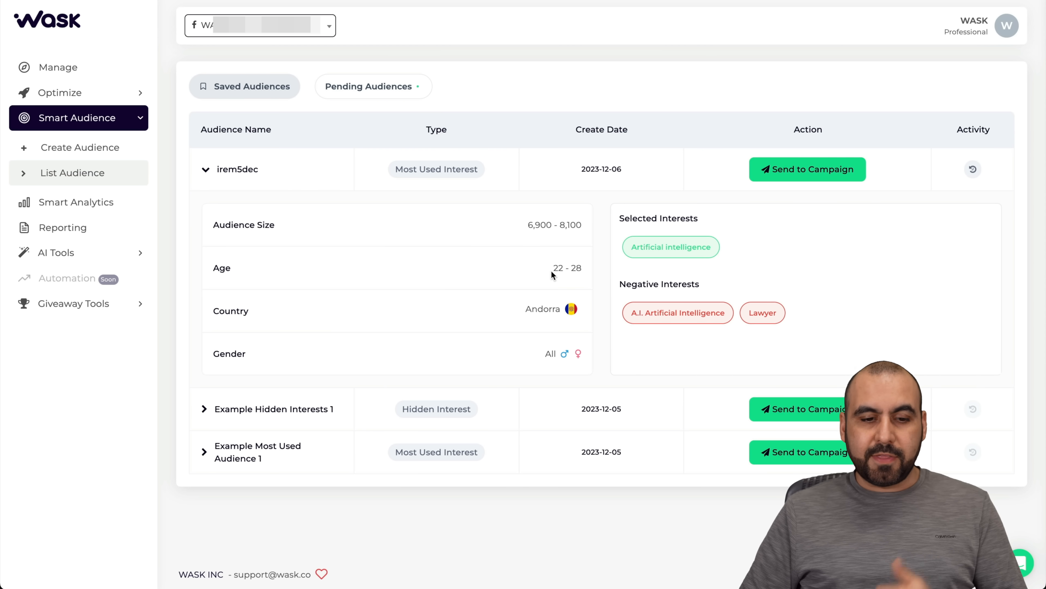
mouse_move(569, 329)
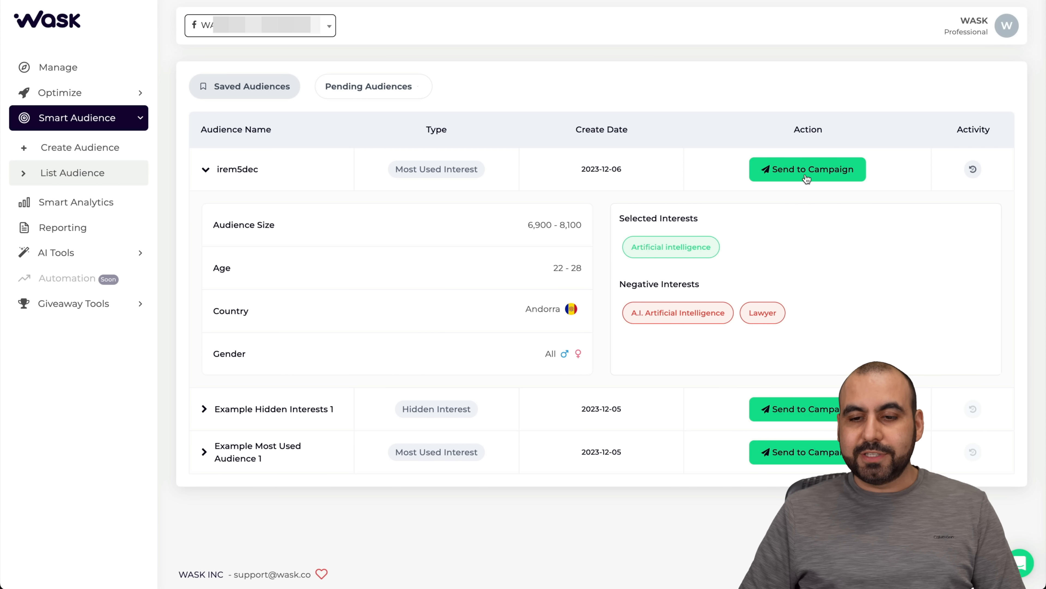
mouse_move(201, 411)
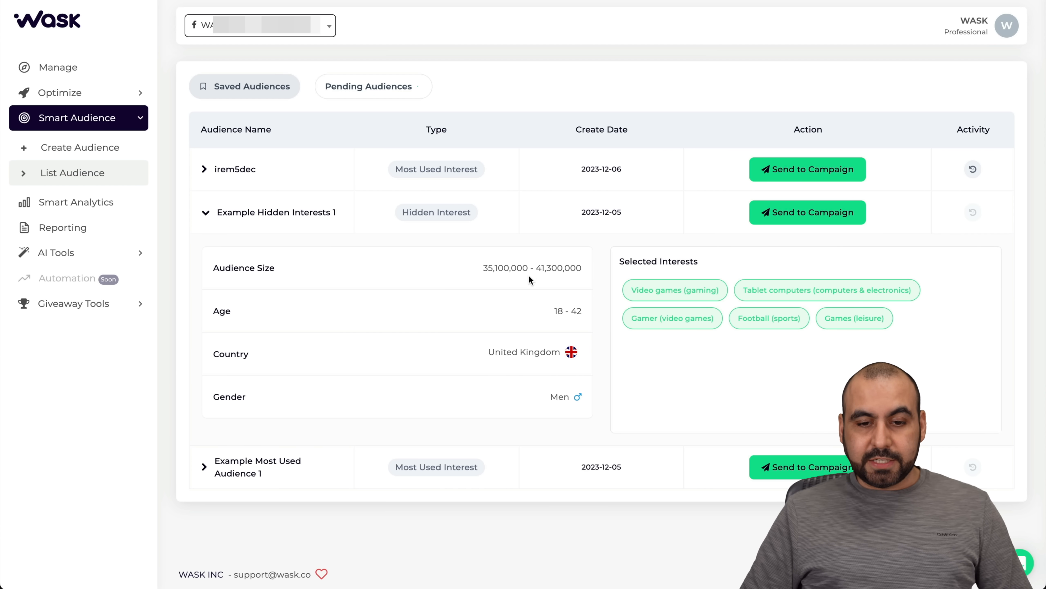
mouse_move(467, 361)
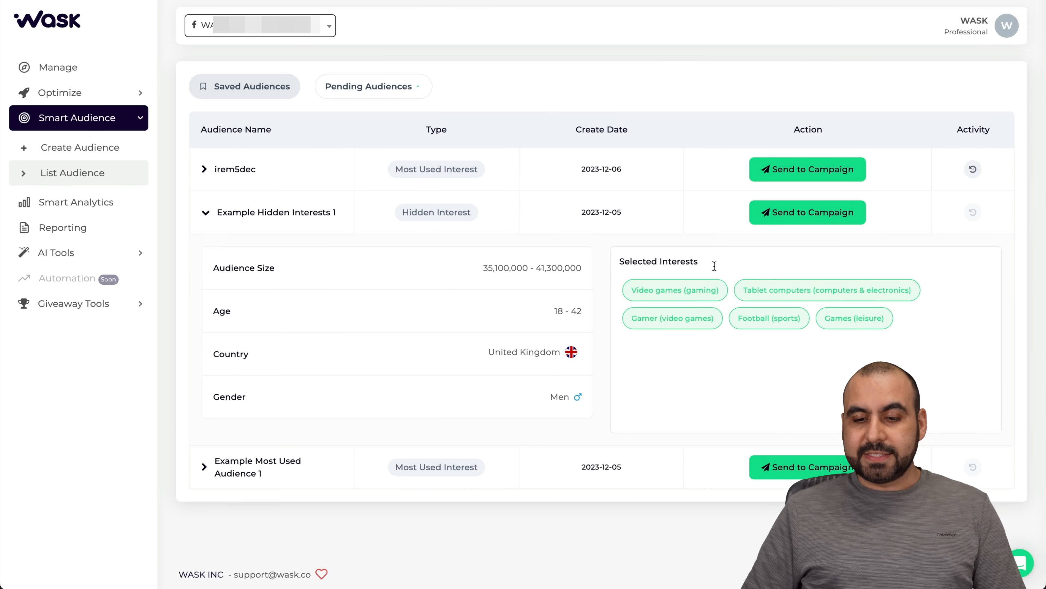
mouse_move(829, 412)
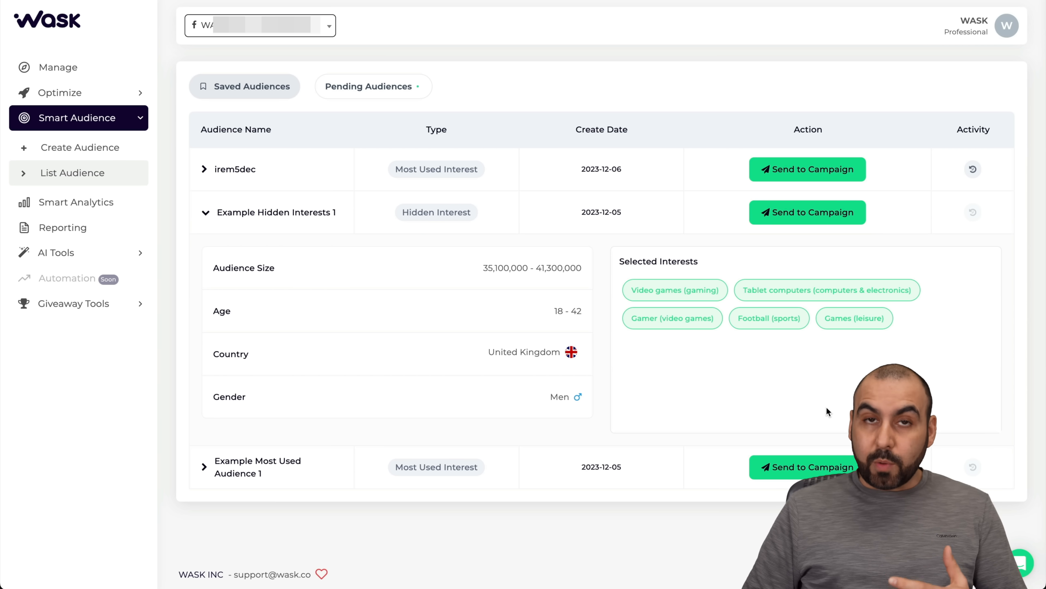
mouse_move(70, 157)
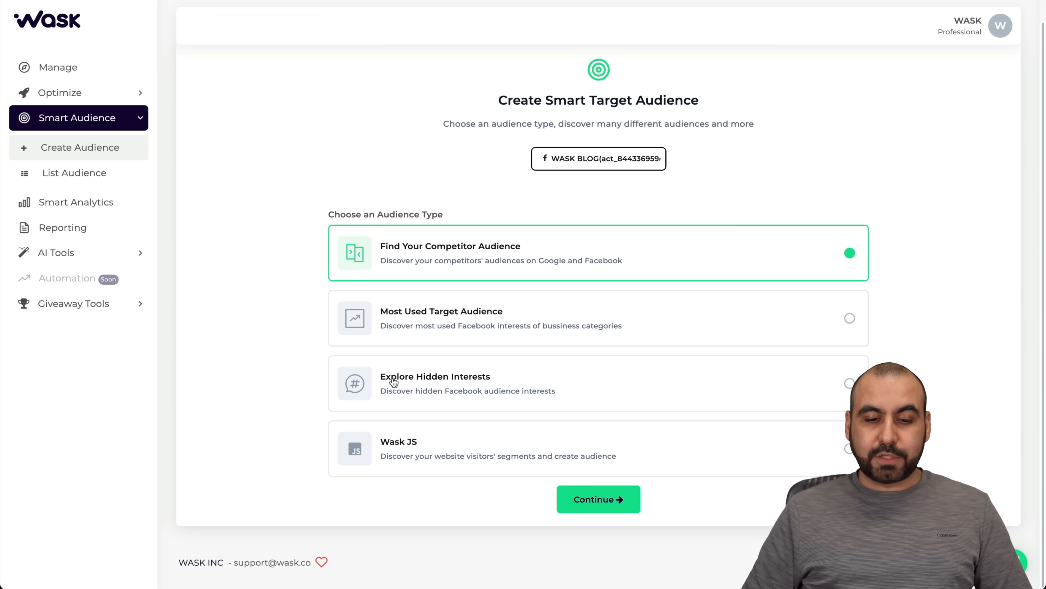
mouse_move(402, 455)
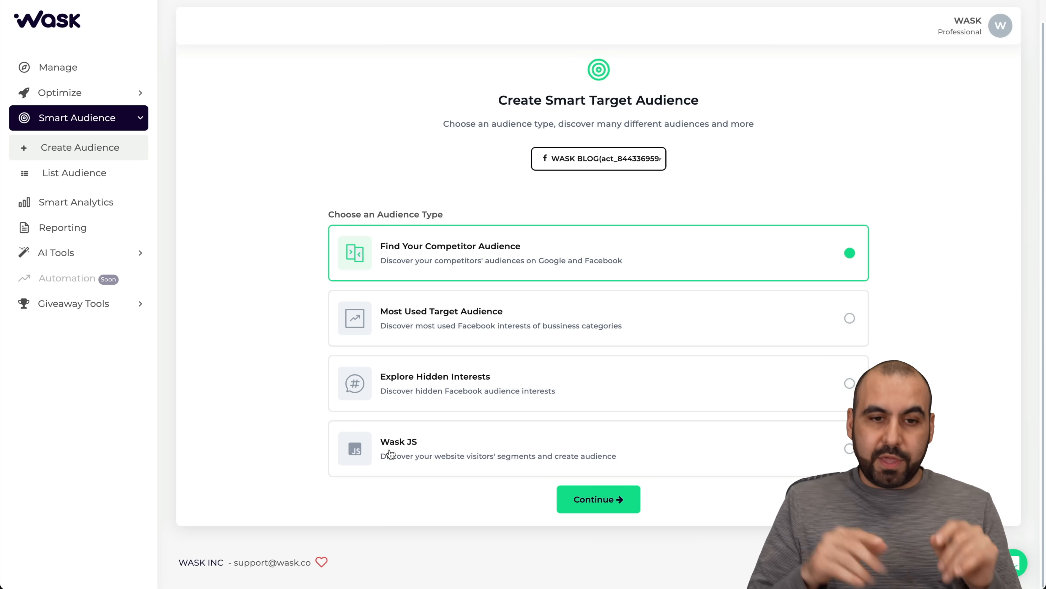
mouse_move(421, 322)
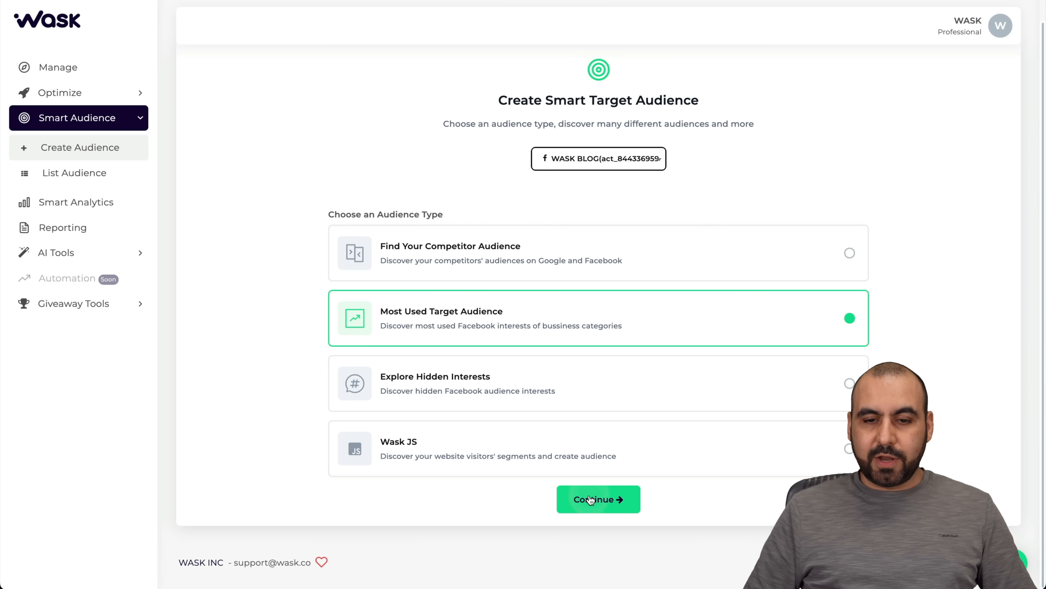
Continue into the Most Used Target Audience builder with its interest categories
click(599, 498)
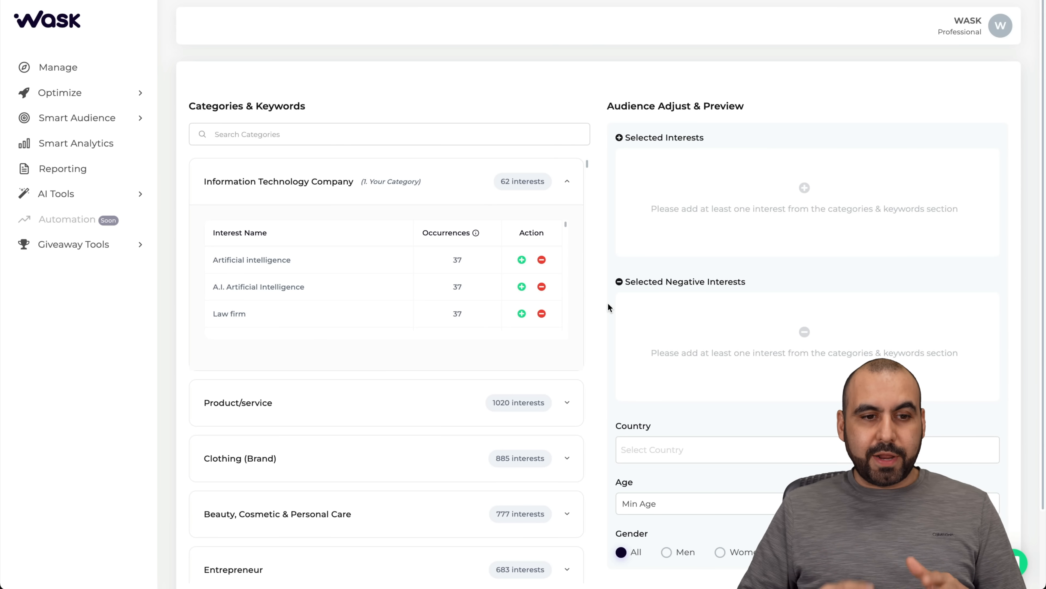
Search the categories for 'software' and add Online shopping as an interest
click(389, 138)
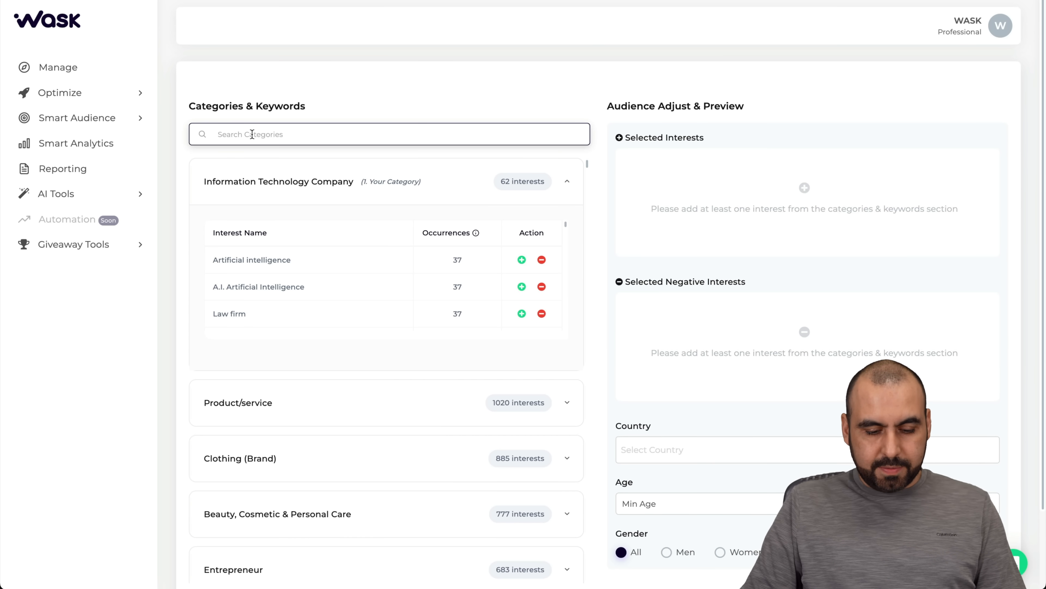
text(software)
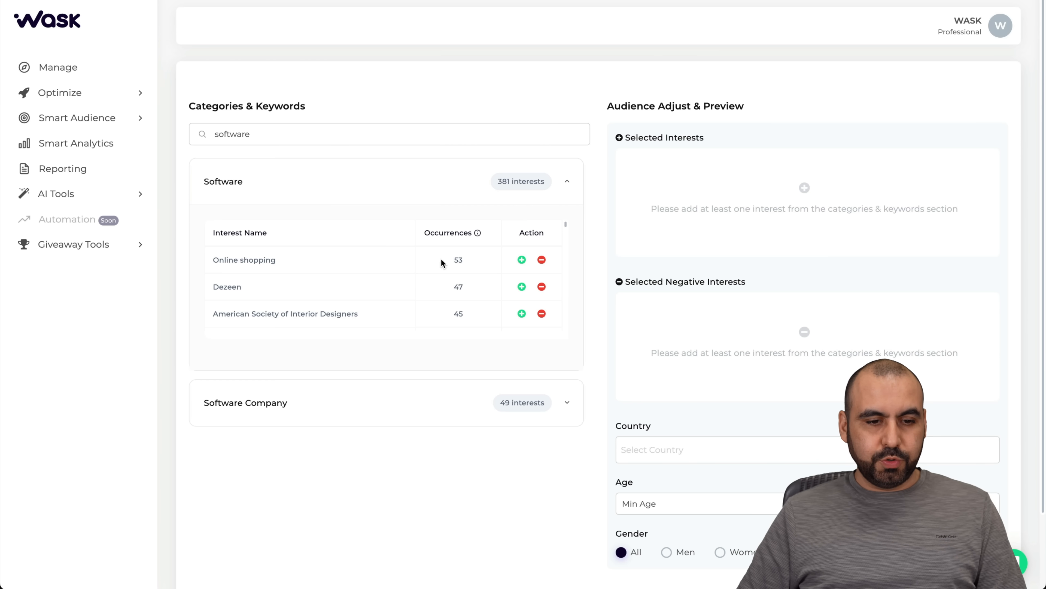
click(522, 260)
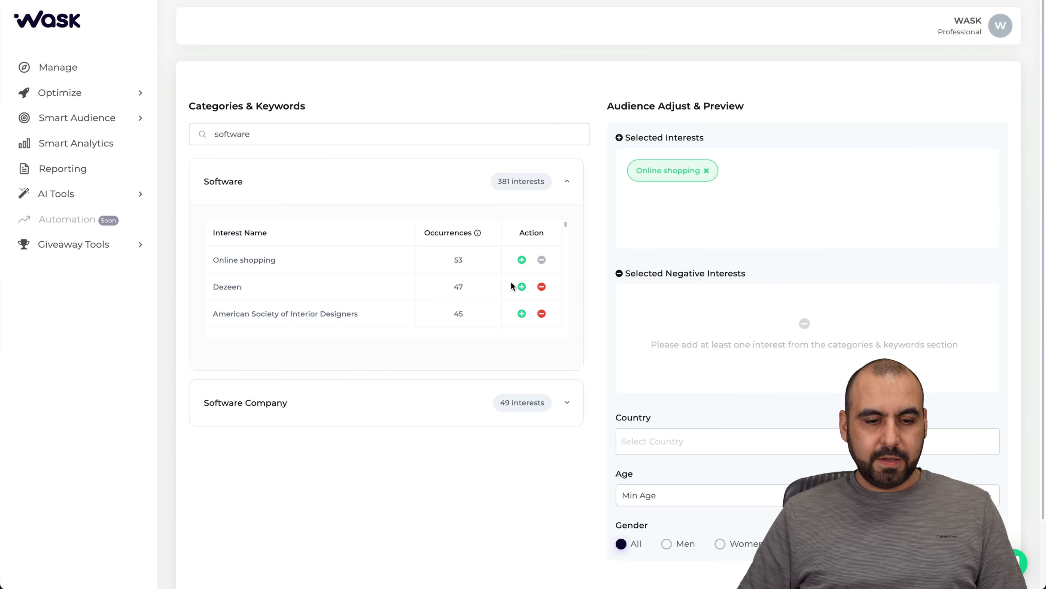
scroll(down, 3)
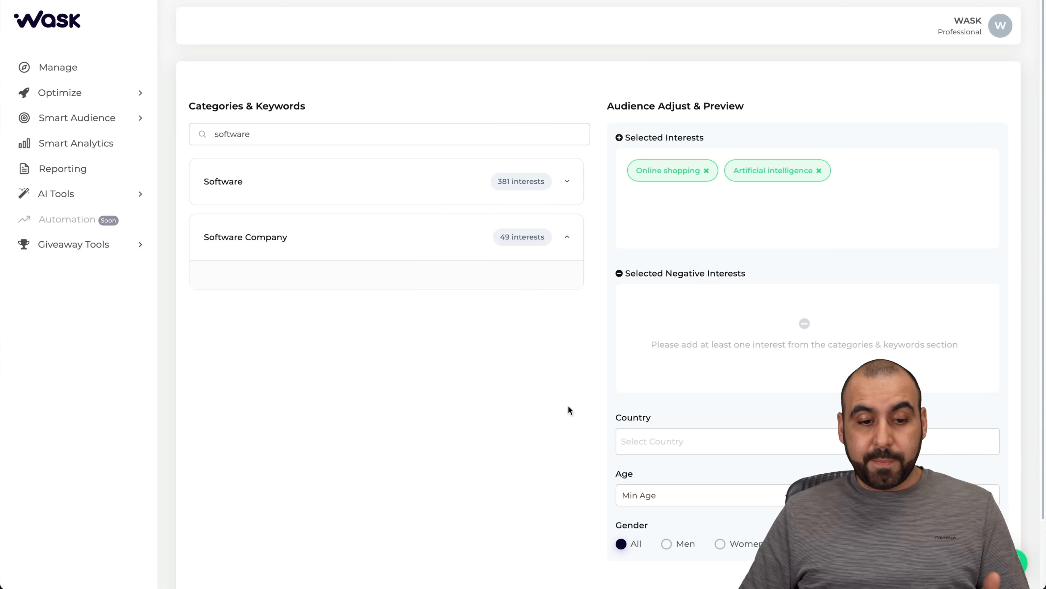
Add Technology from the Software Company category and exclude forex trader
click(567, 237)
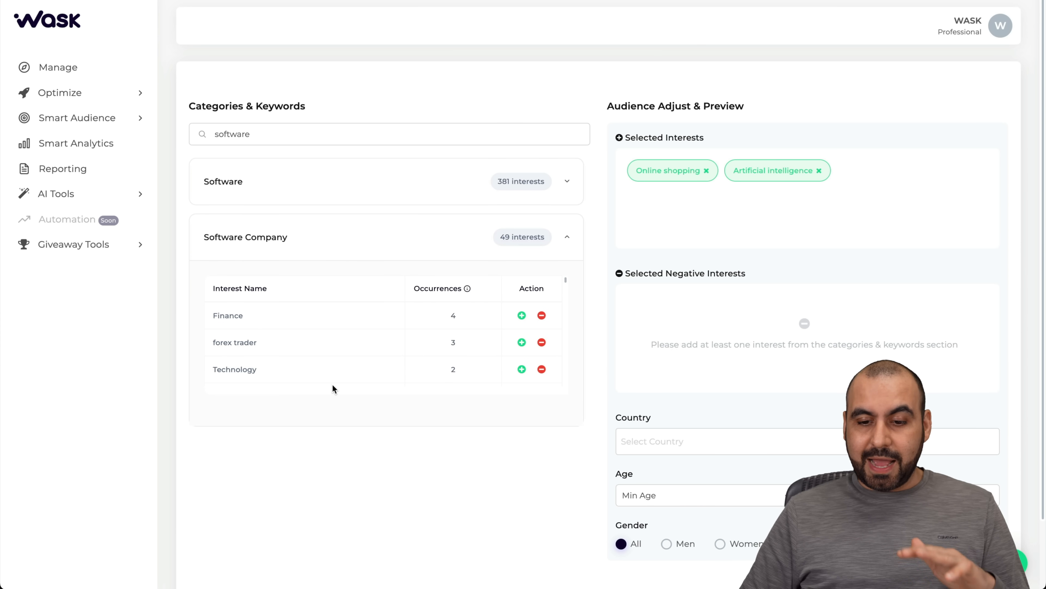
click(522, 369)
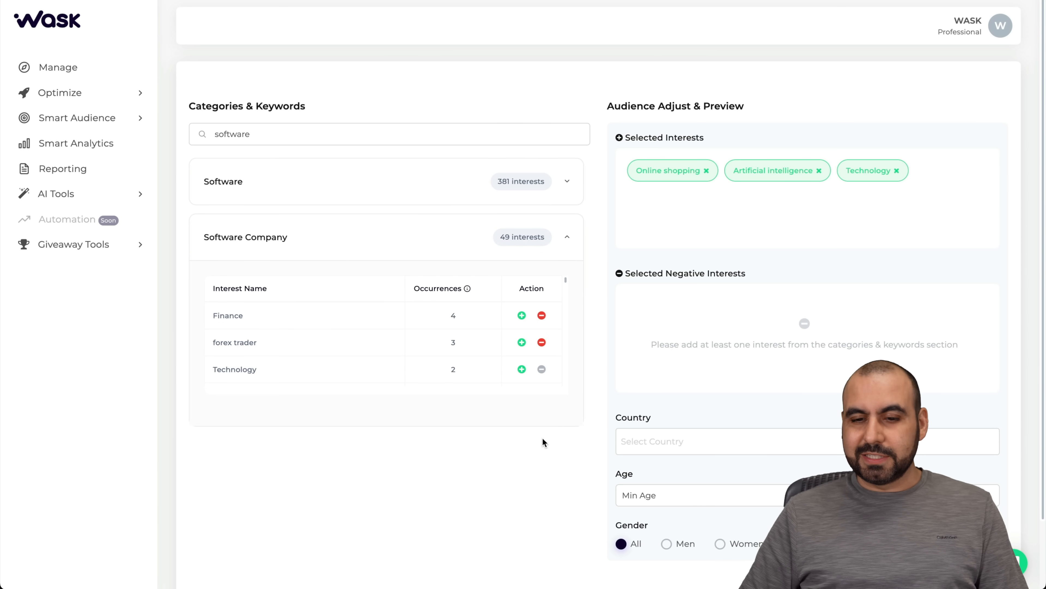
mouse_move(584, 336)
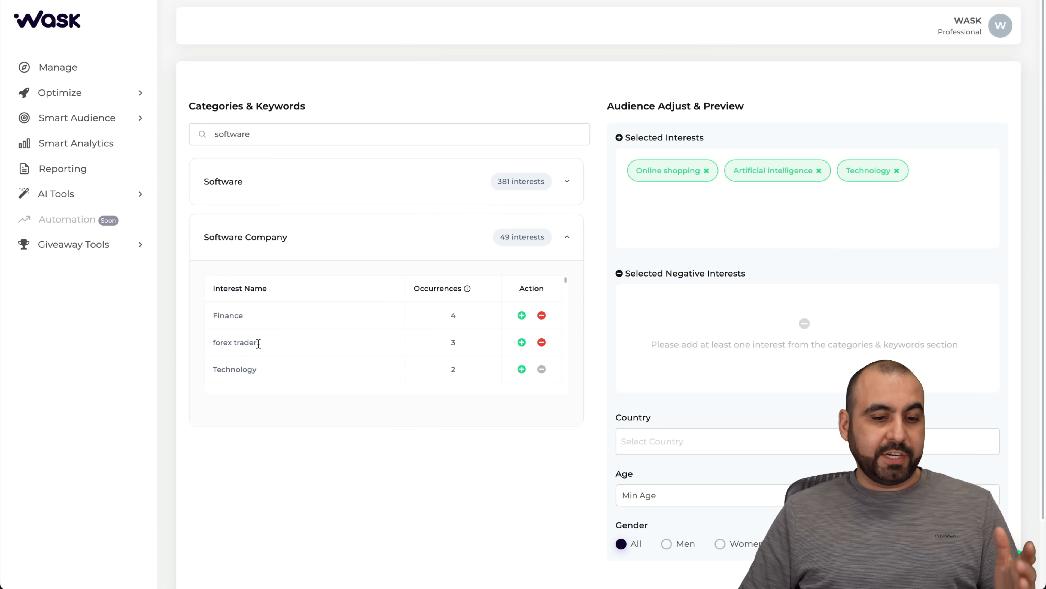
click(542, 342)
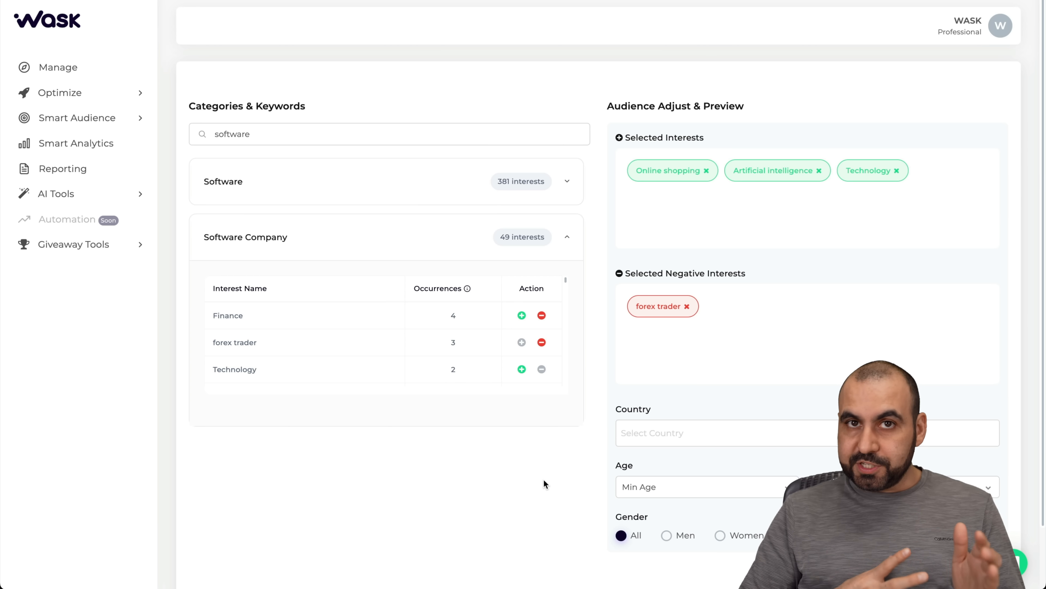
mouse_move(802, 340)
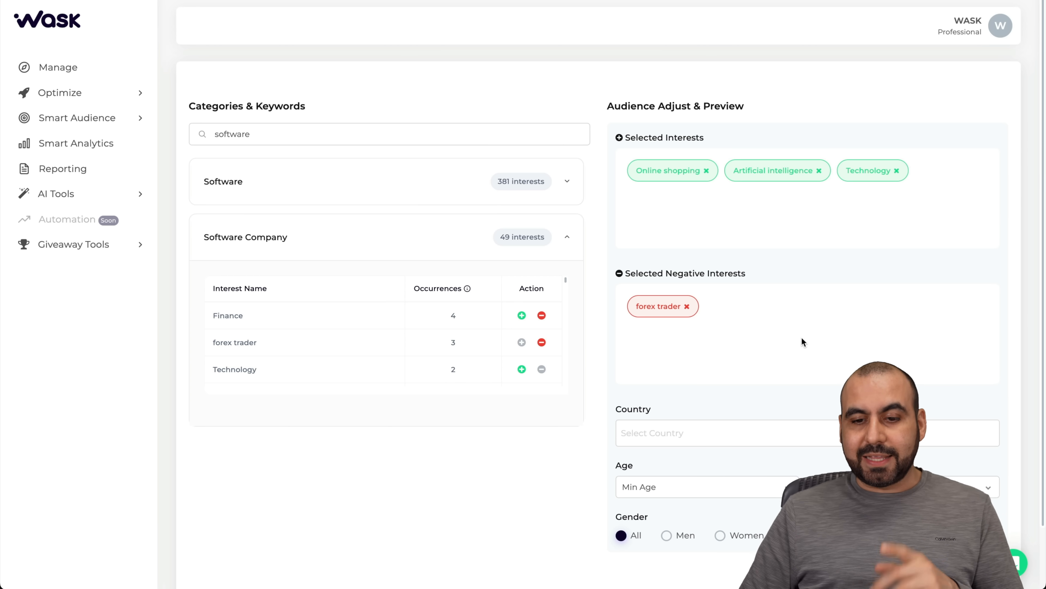
scroll(down, 3)
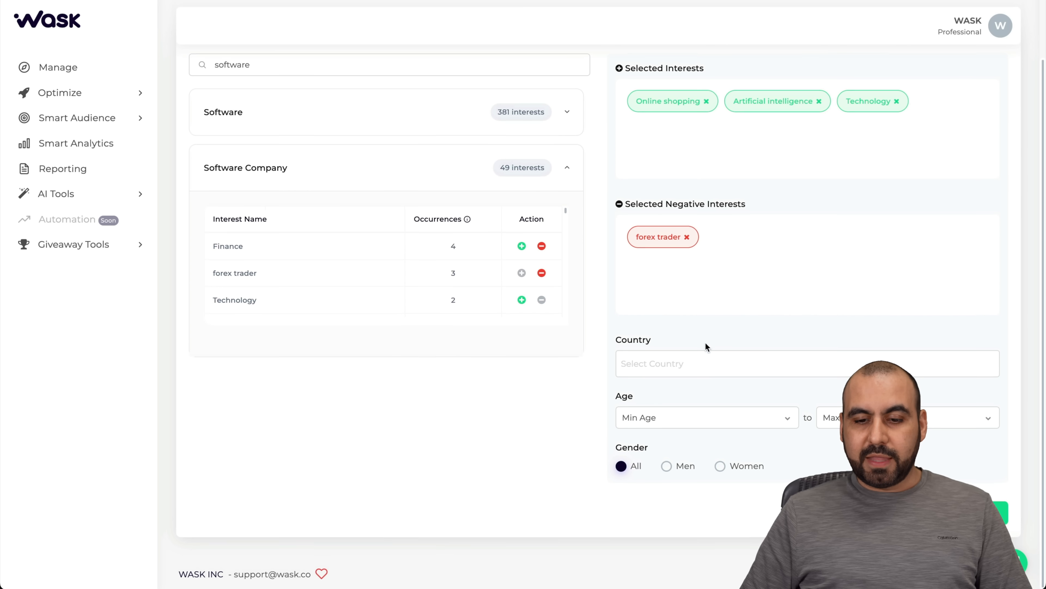
Set Mexico as the audience country and proceed to the Save Audience dialog
text(mexico)
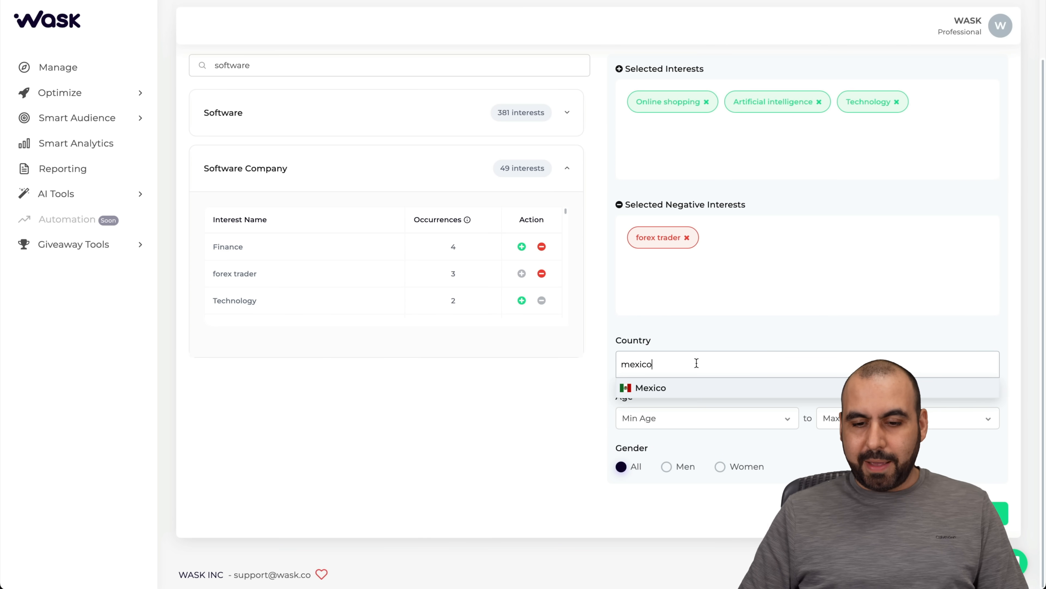
click(651, 387)
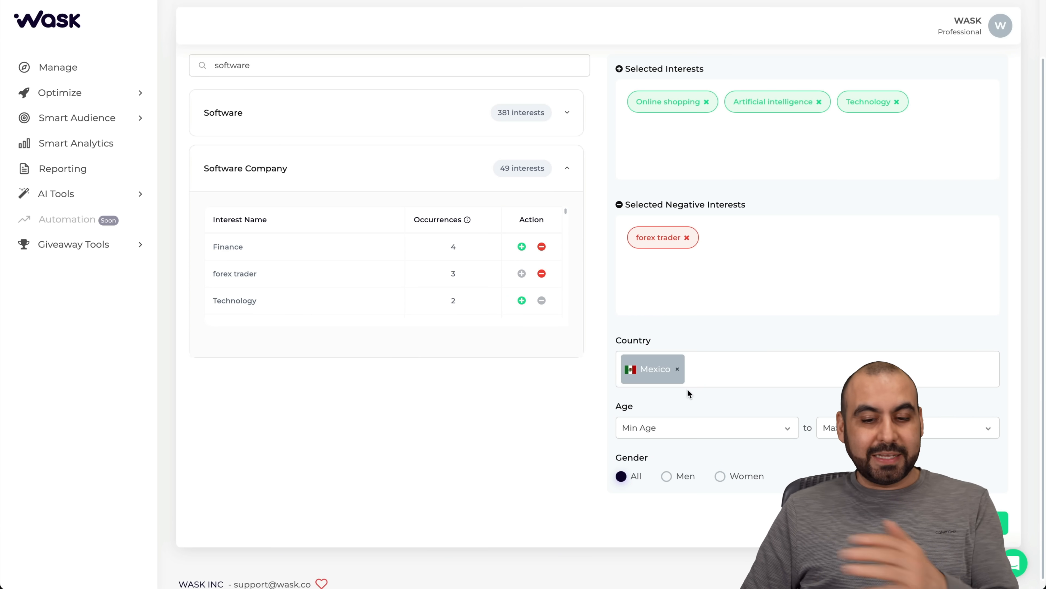
click(707, 428)
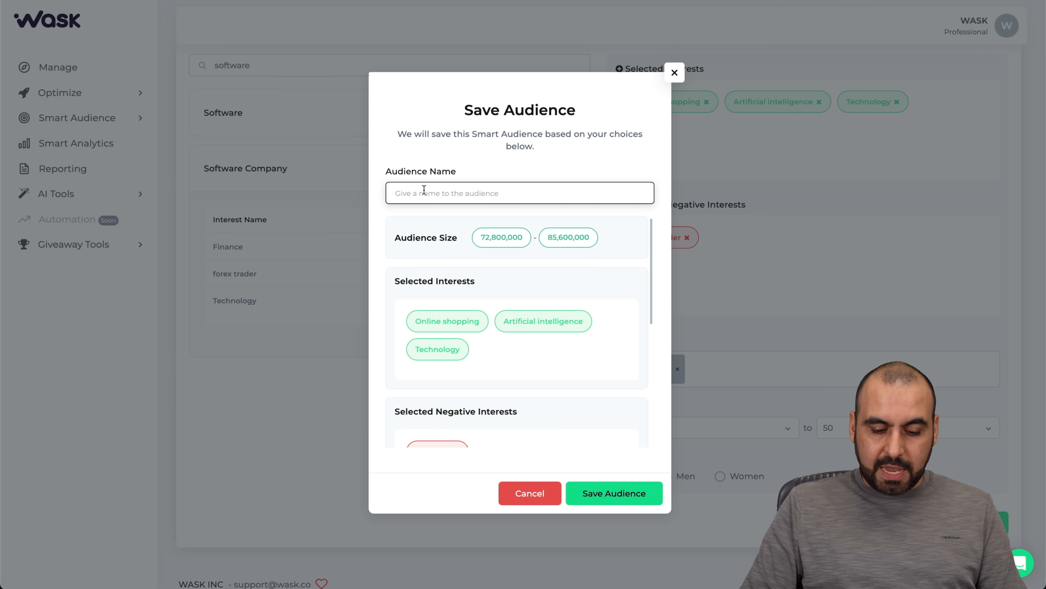
Name the audience 'test audience', review its settings and save it
text(test audie)
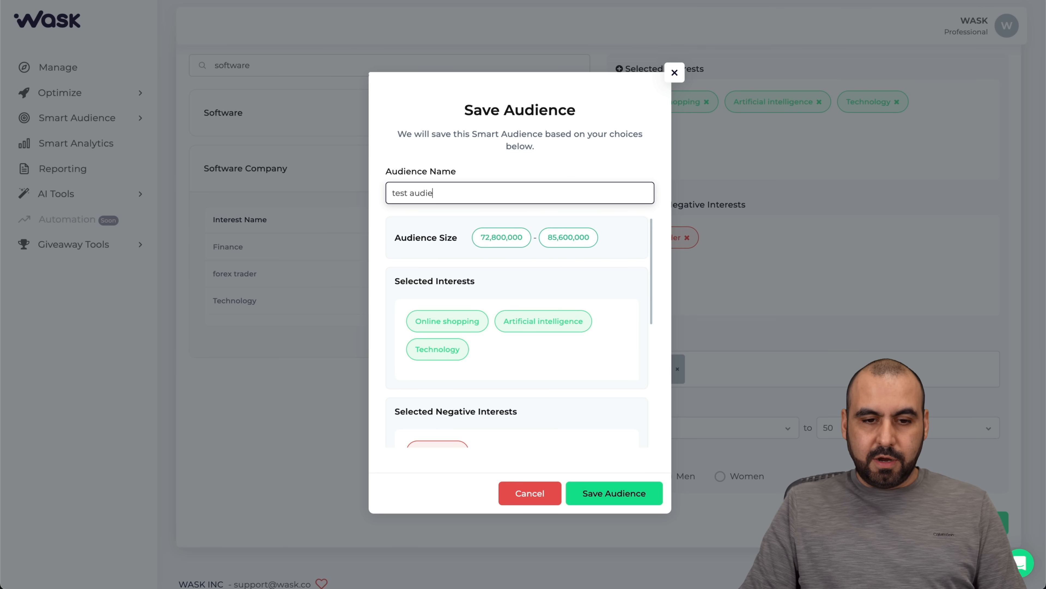
text(nce)
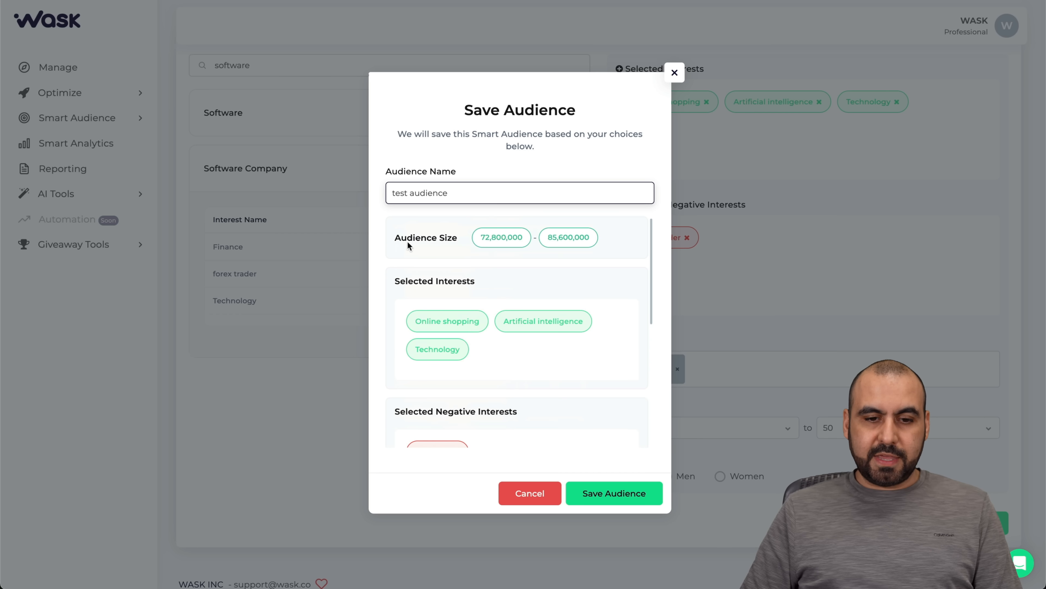
scroll(down, 3)
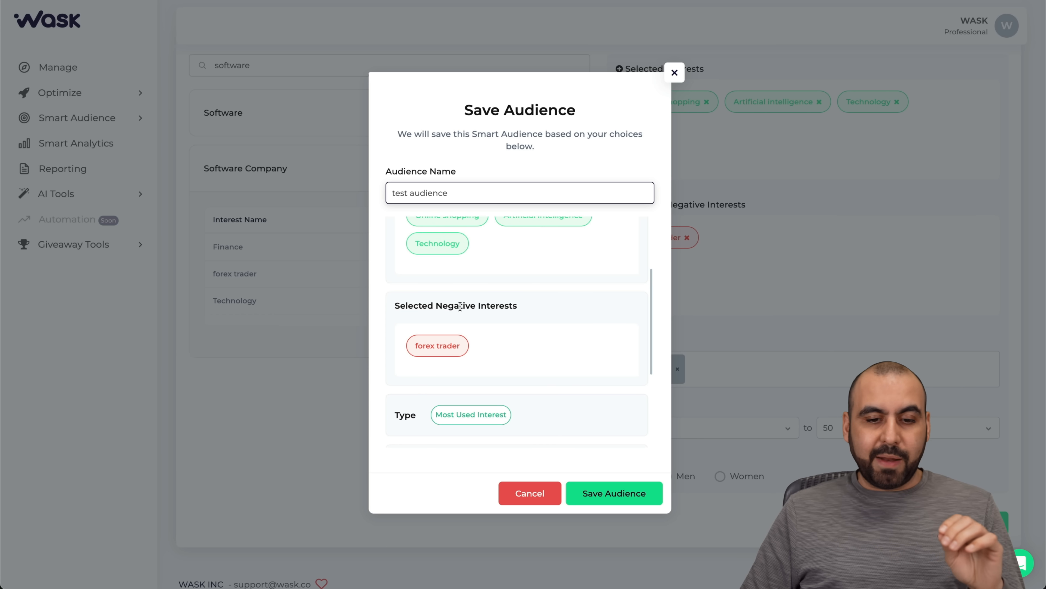
scroll(down, 3)
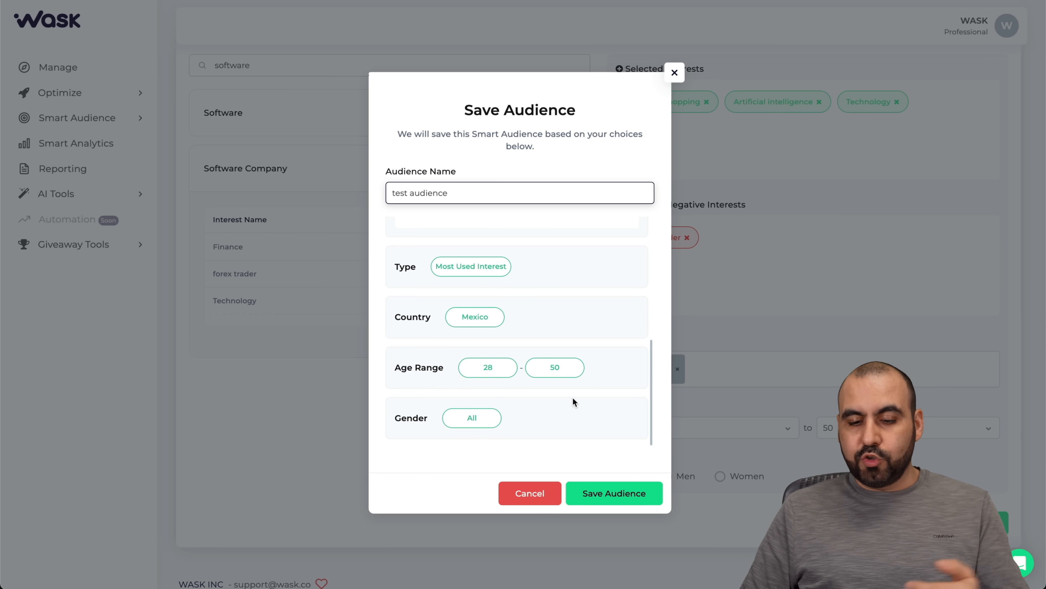
click(615, 493)
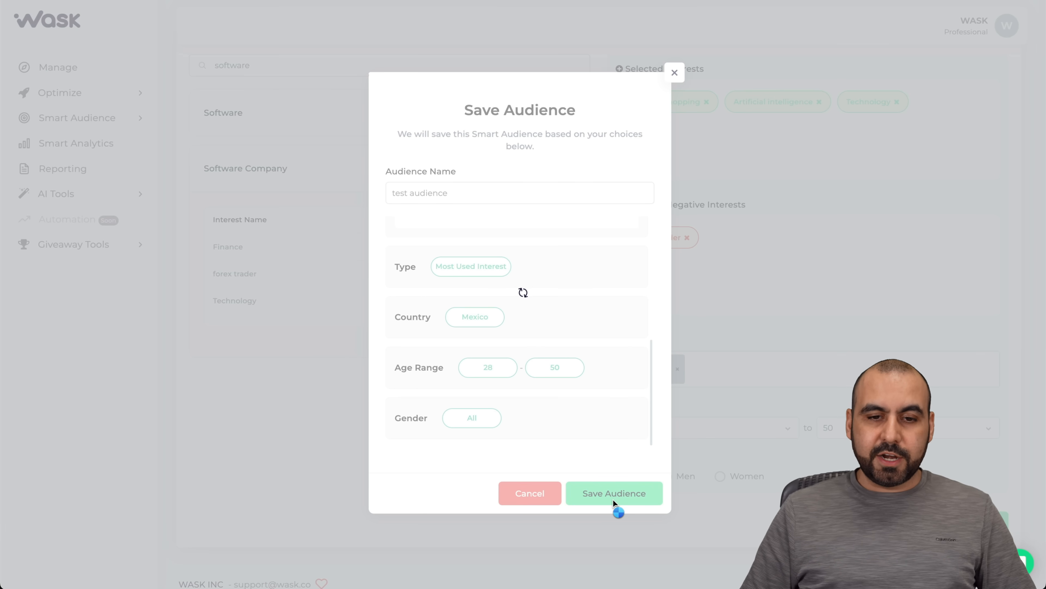
click(611, 493)
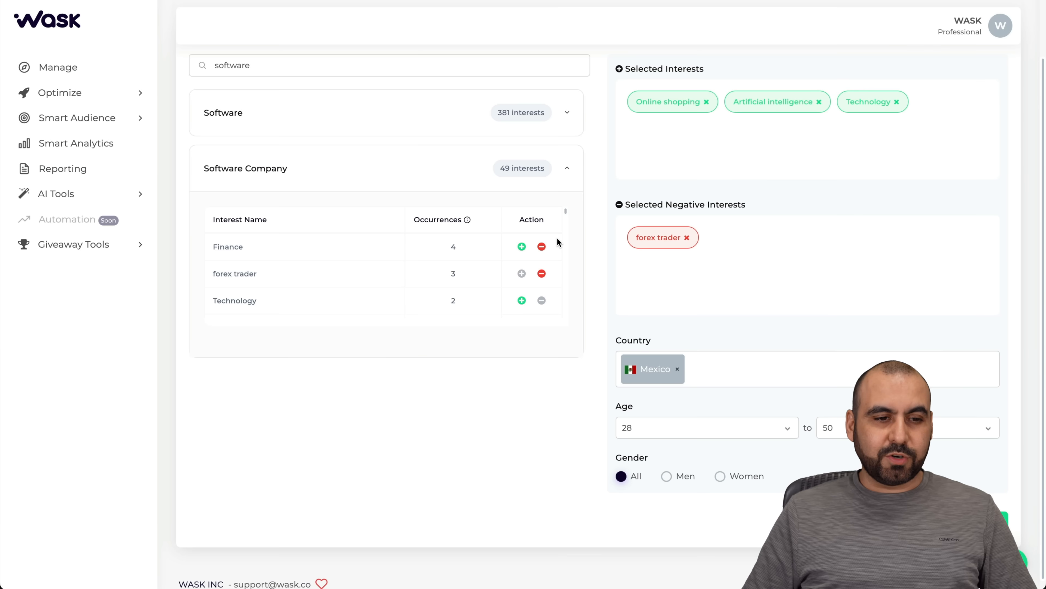
mouse_move(283, 272)
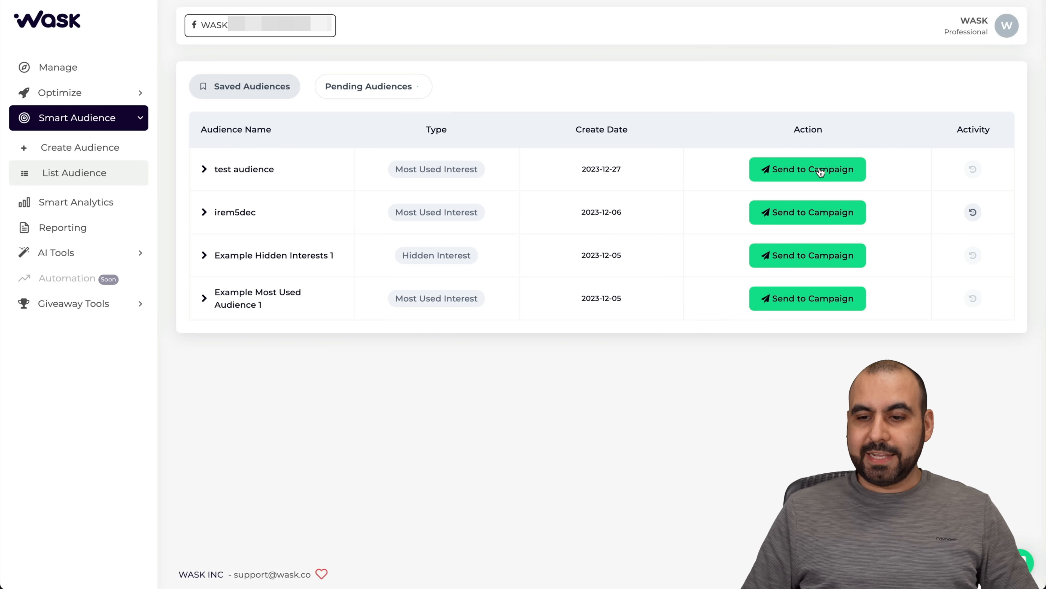
Send test audience to the campaign's Optimization-Goal_Impressions ad set
click(807, 169)
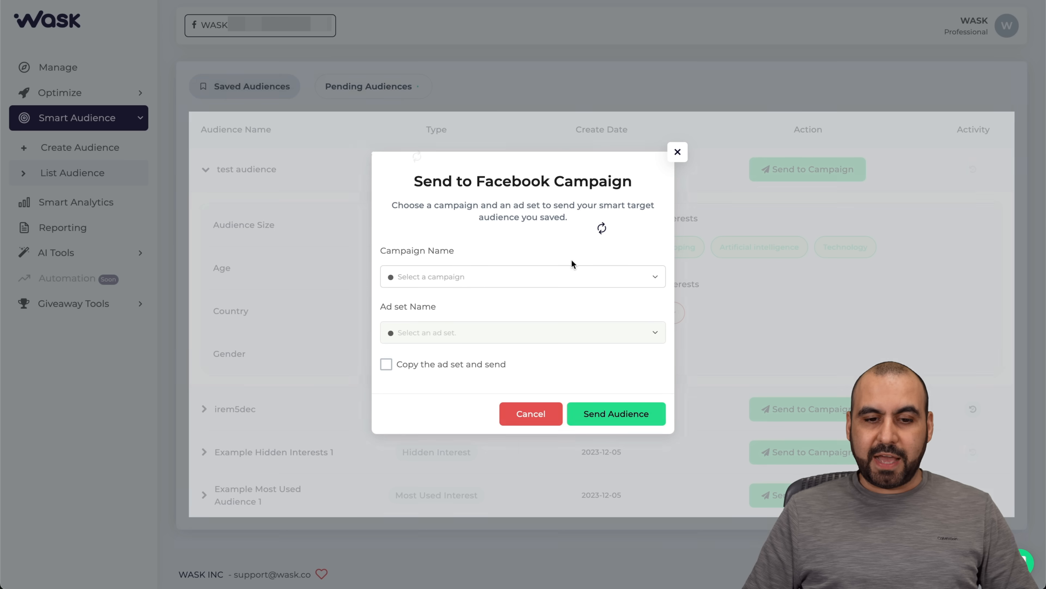
click(518, 276)
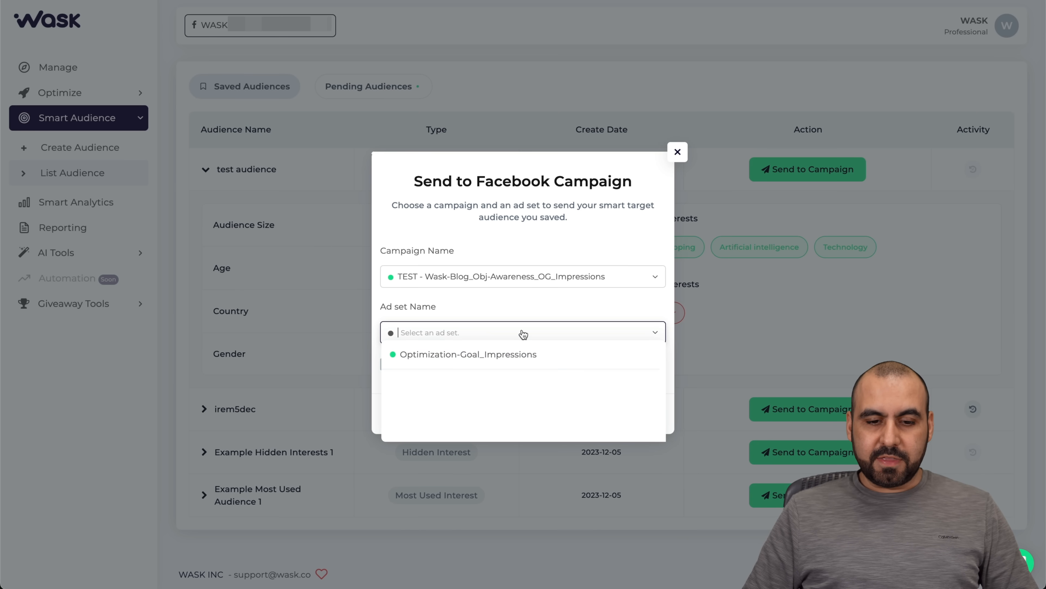
click(469, 354)
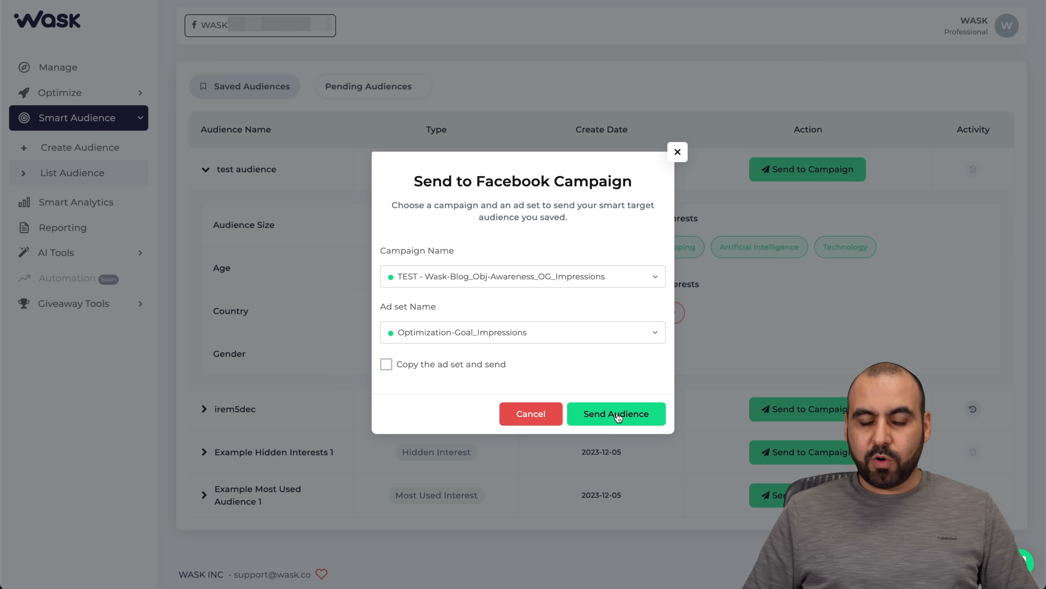
click(615, 413)
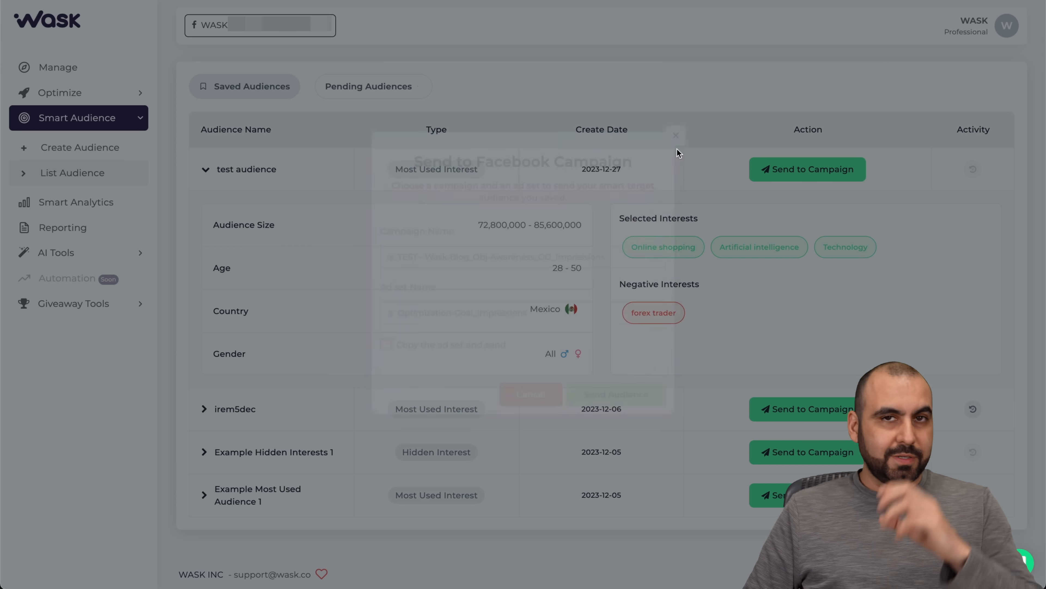
click(676, 135)
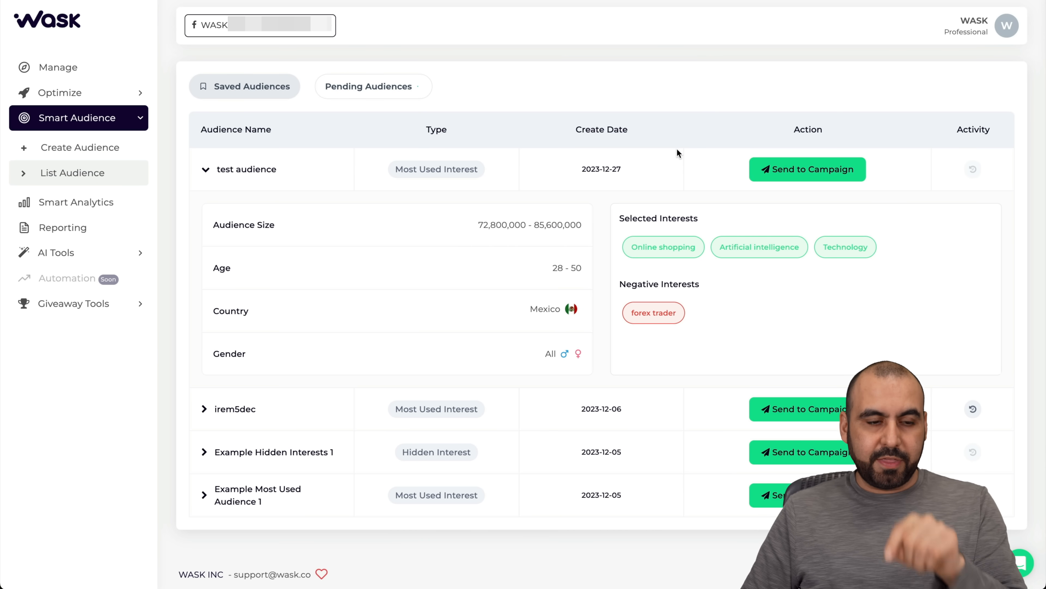
mouse_move(582, 154)
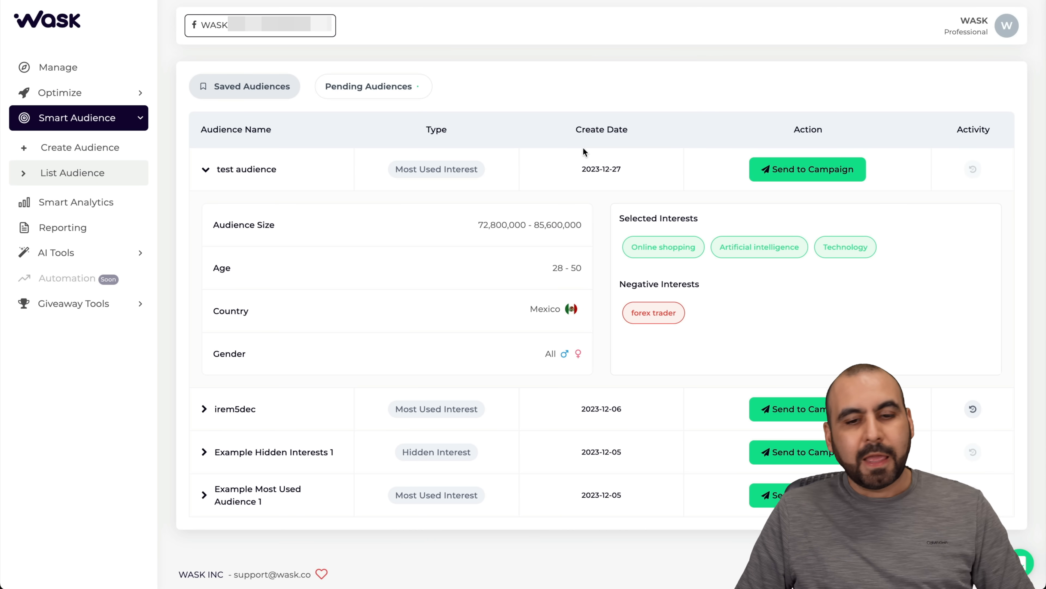
mouse_move(60, 208)
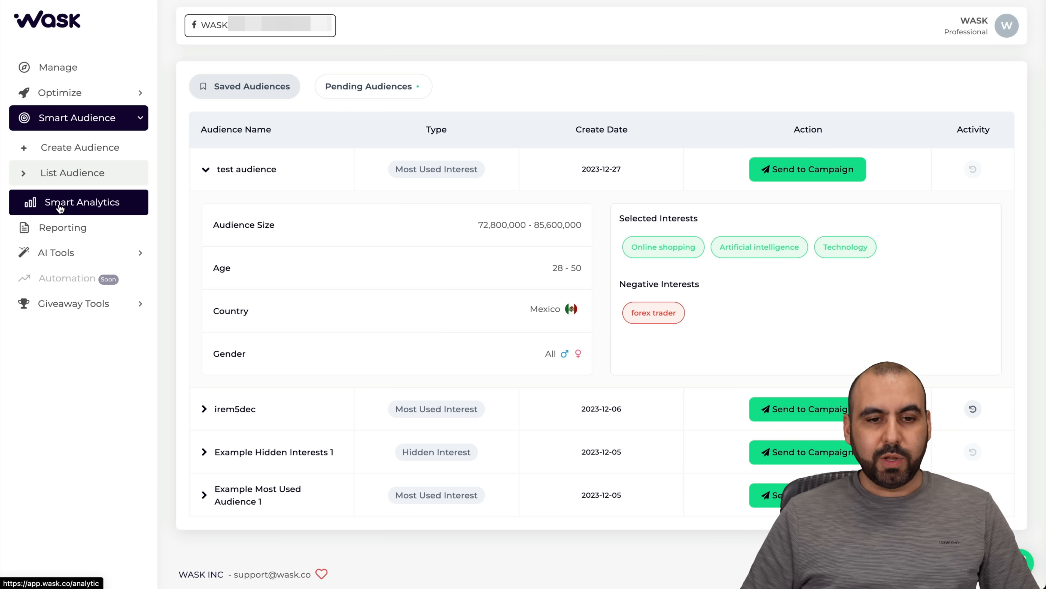
Open Smart Analytics and review the event pie charts by country, device, OS and source
click(82, 202)
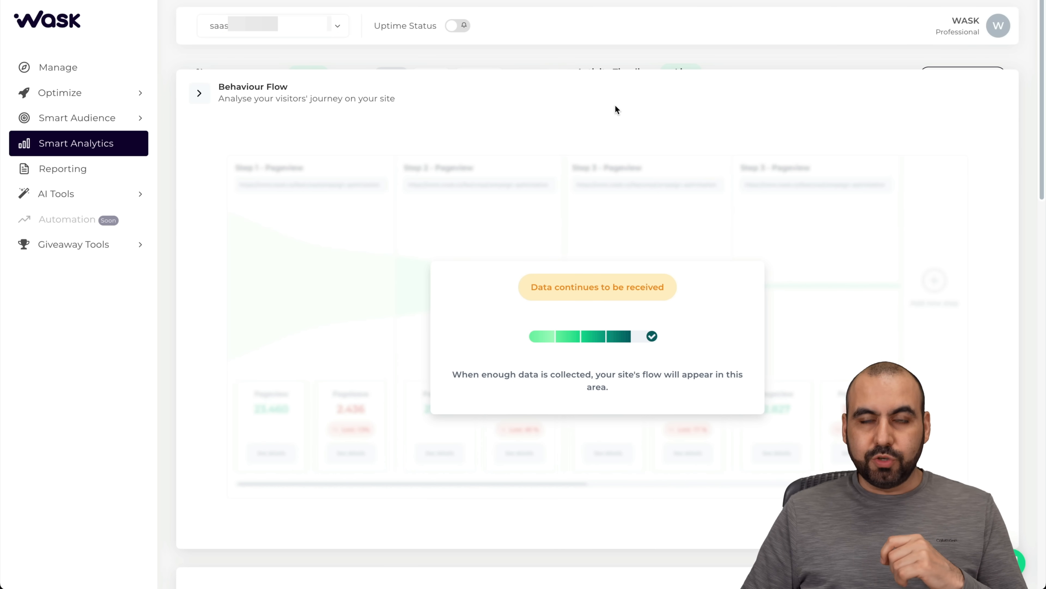
mouse_move(652, 112)
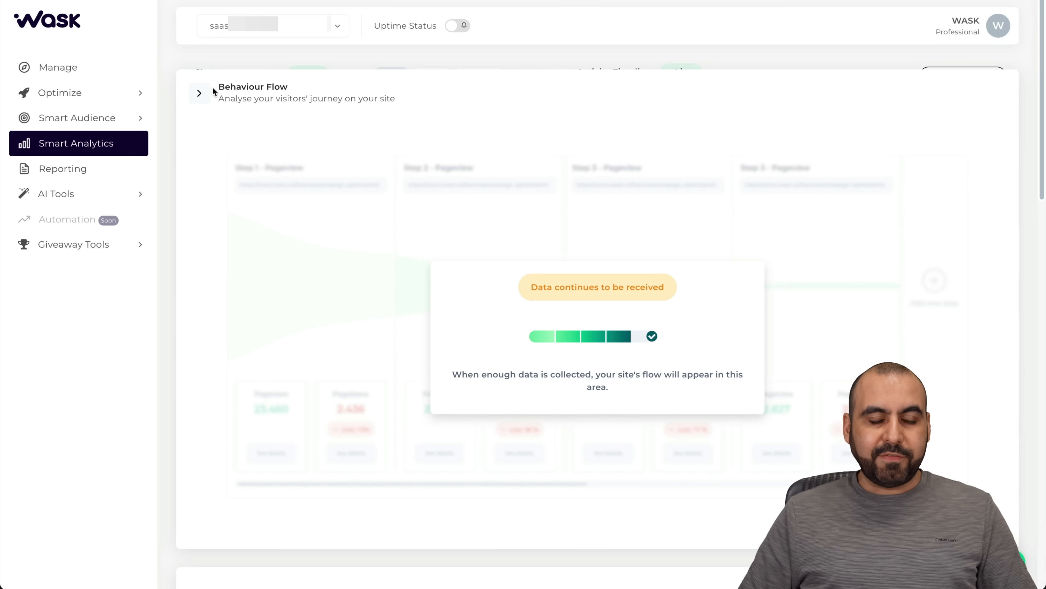
scroll(down, 3)
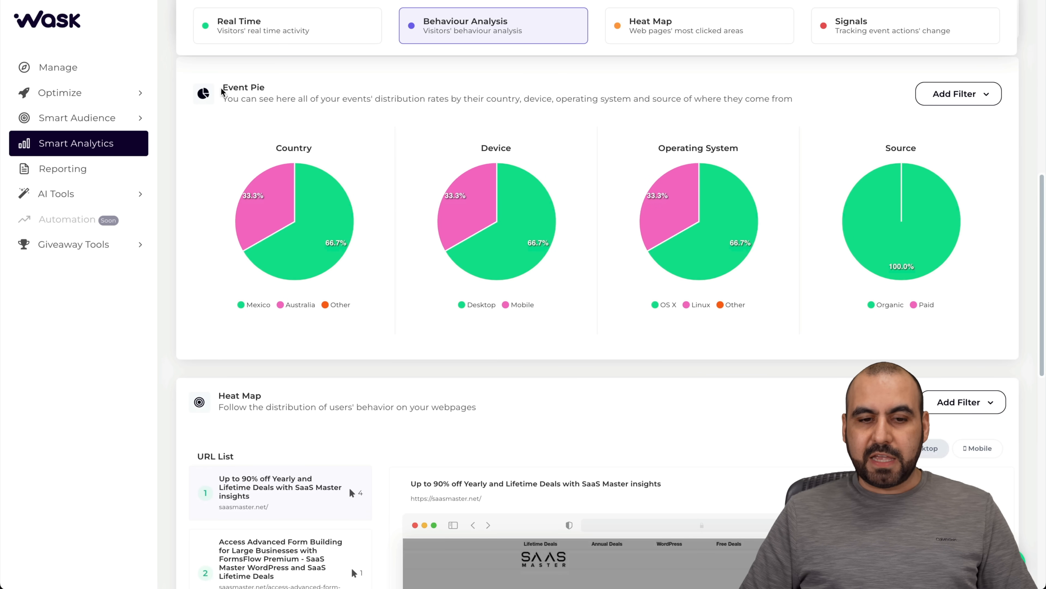
mouse_move(244, 322)
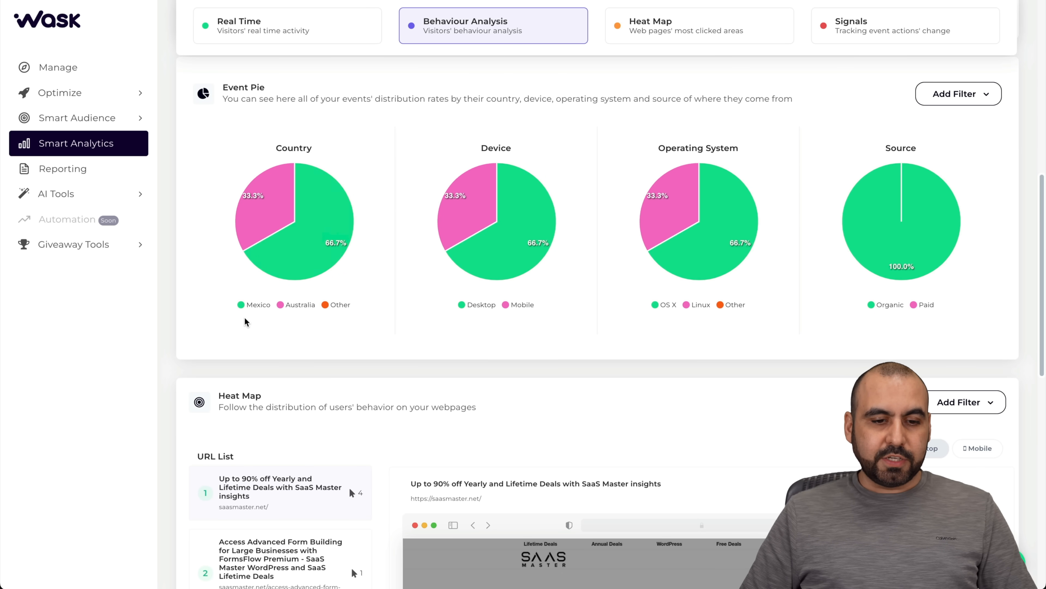
mouse_move(292, 318)
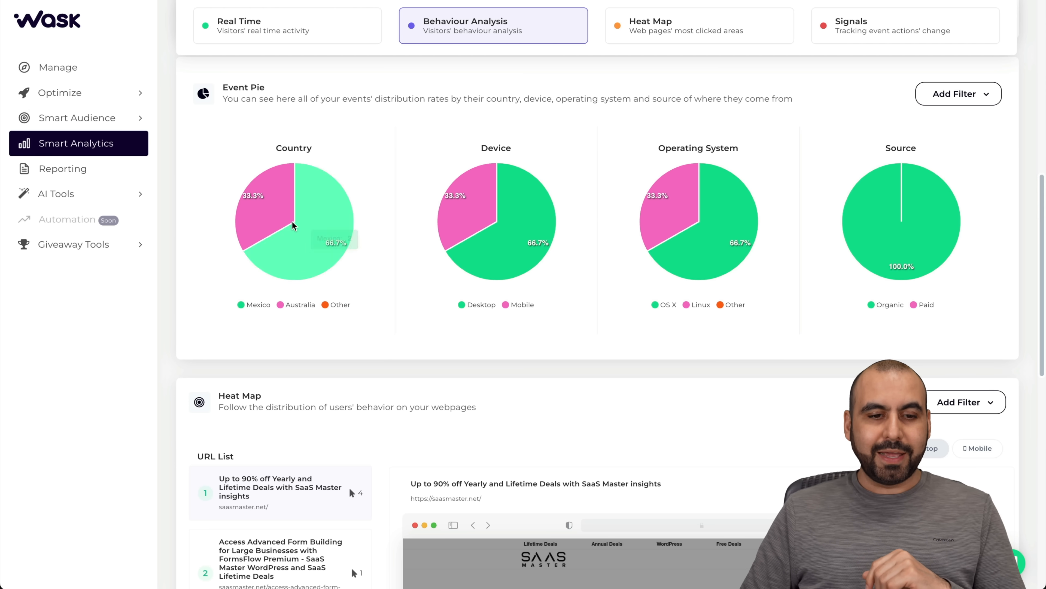
mouse_move(315, 212)
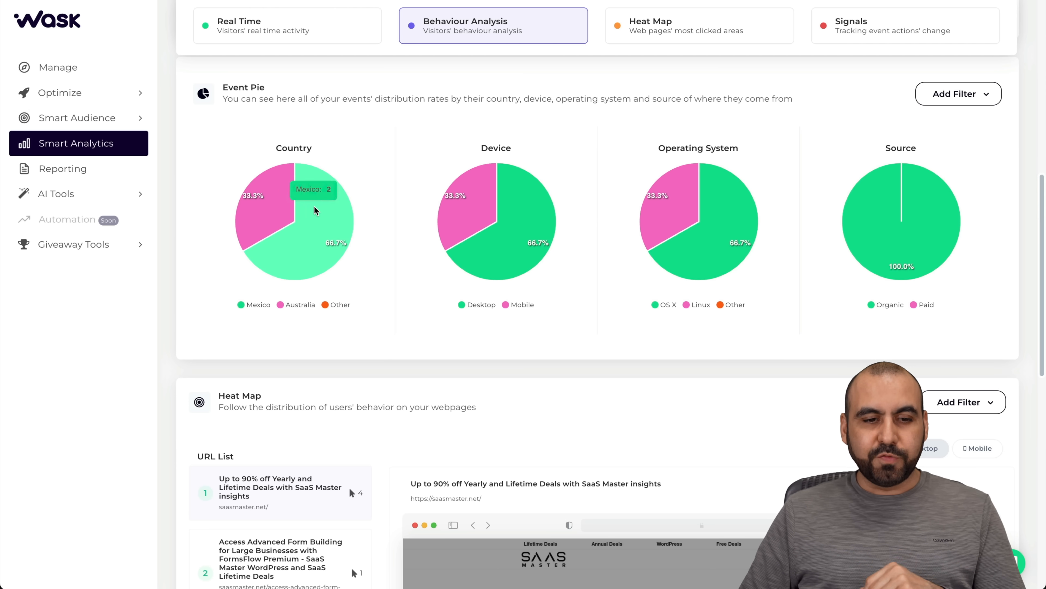
mouse_move(885, 244)
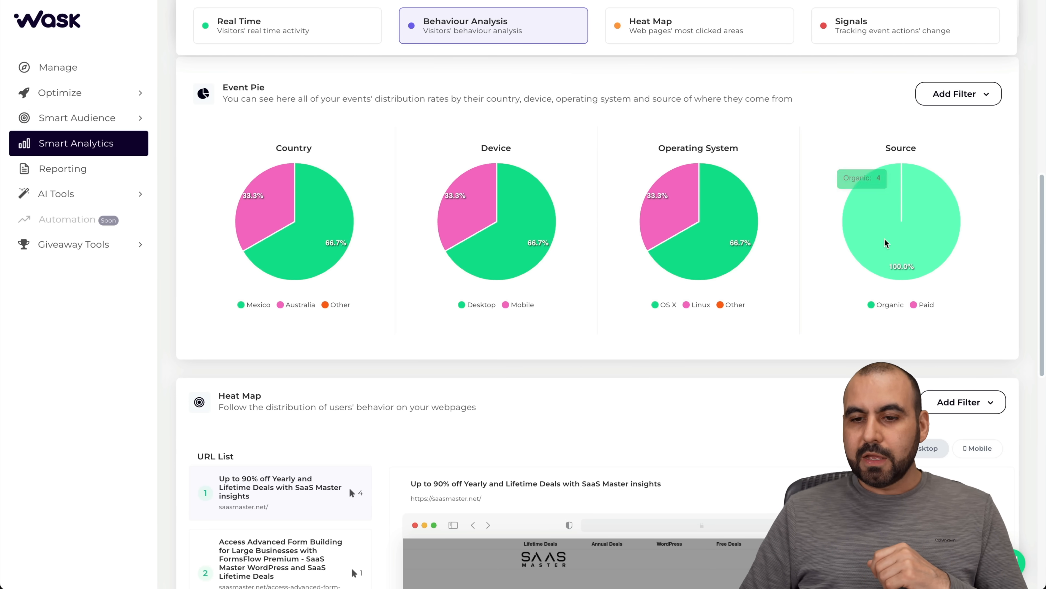
mouse_move(877, 313)
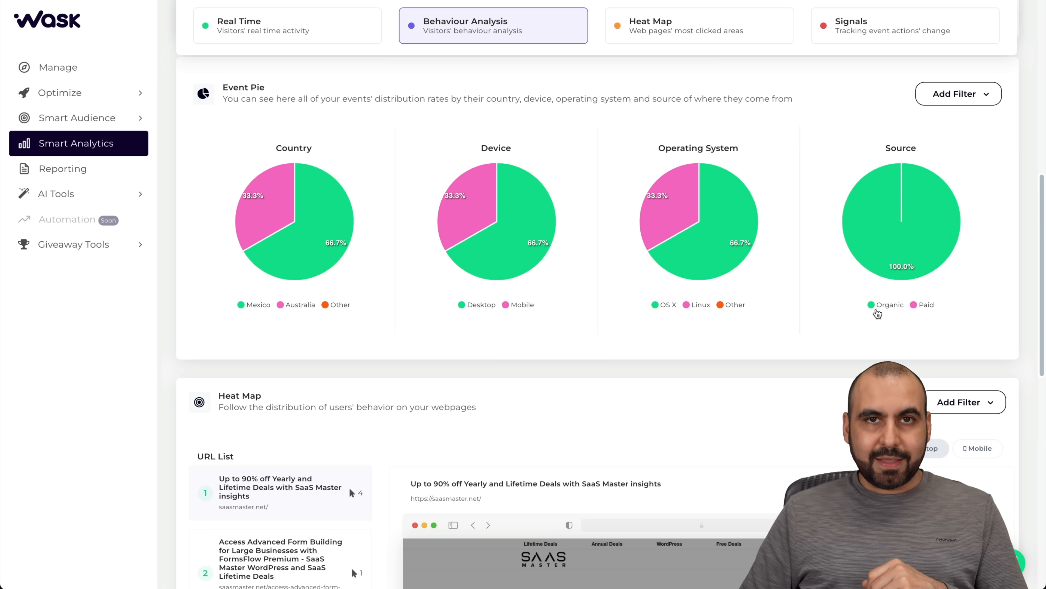
scroll(down, 3)
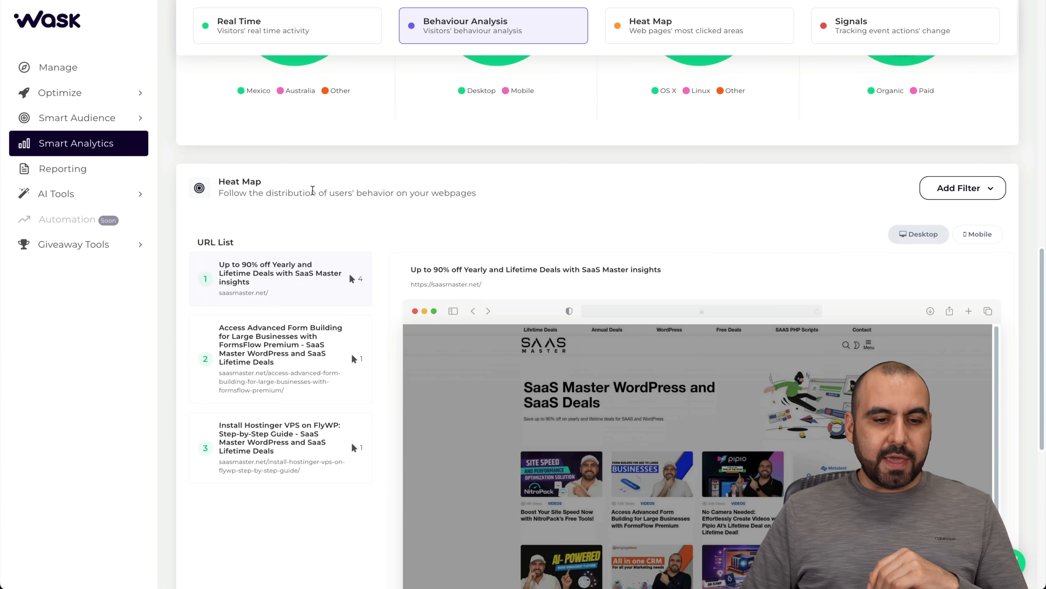
Show the heat map for the FormsFlow page and scroll to the Event Signals list
scroll(down, 3)
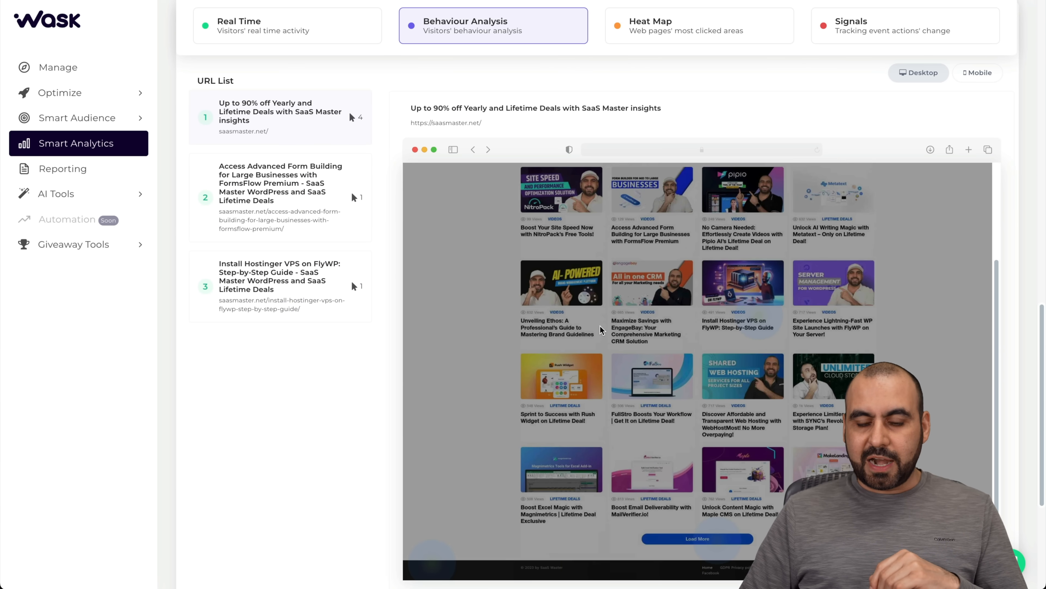
click(280, 183)
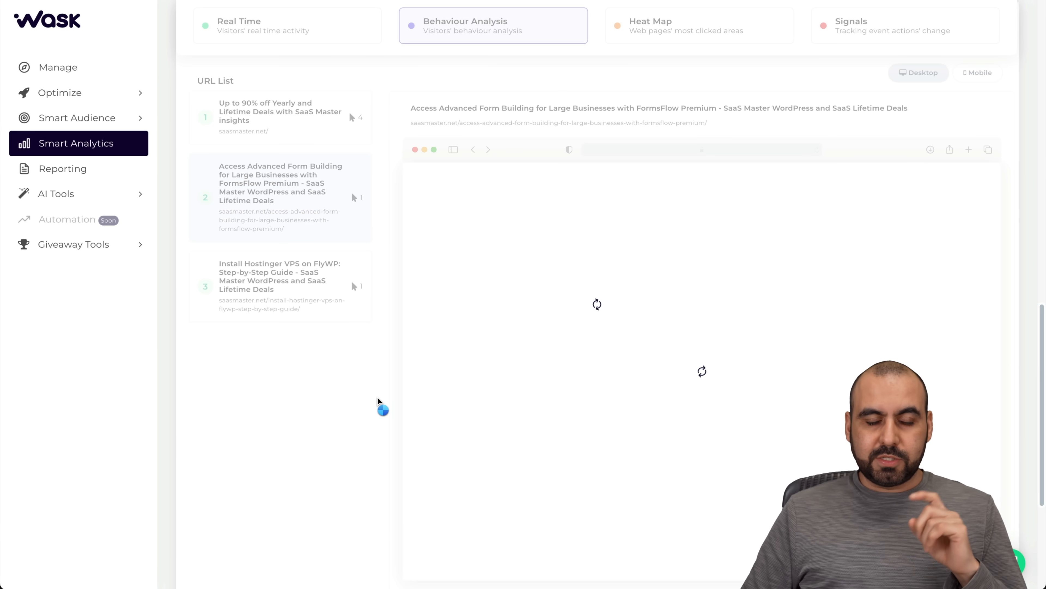
scroll(down, 3)
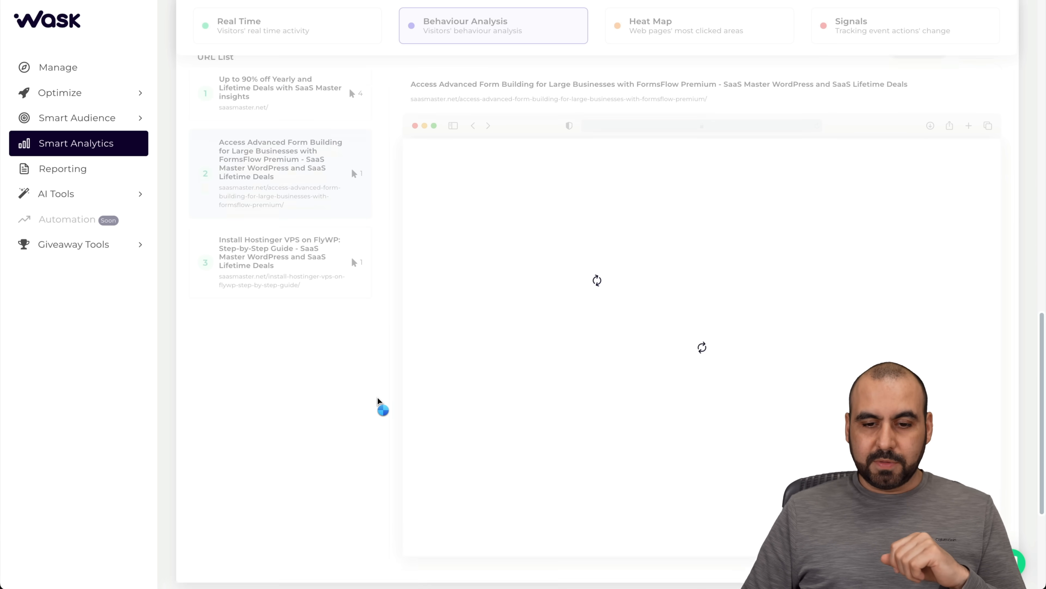
scroll(down, 3)
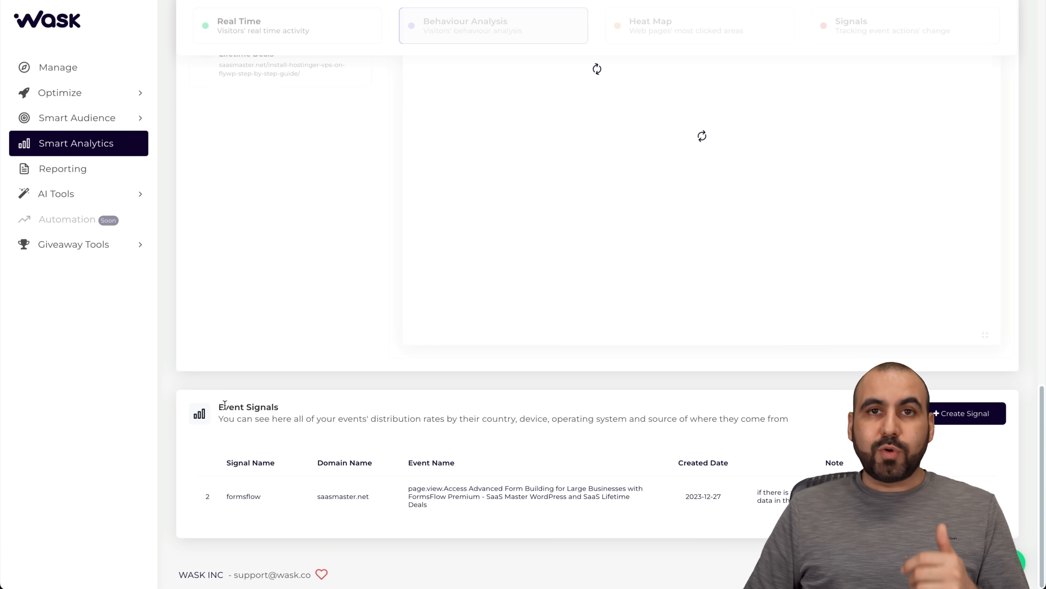
mouse_move(260, 505)
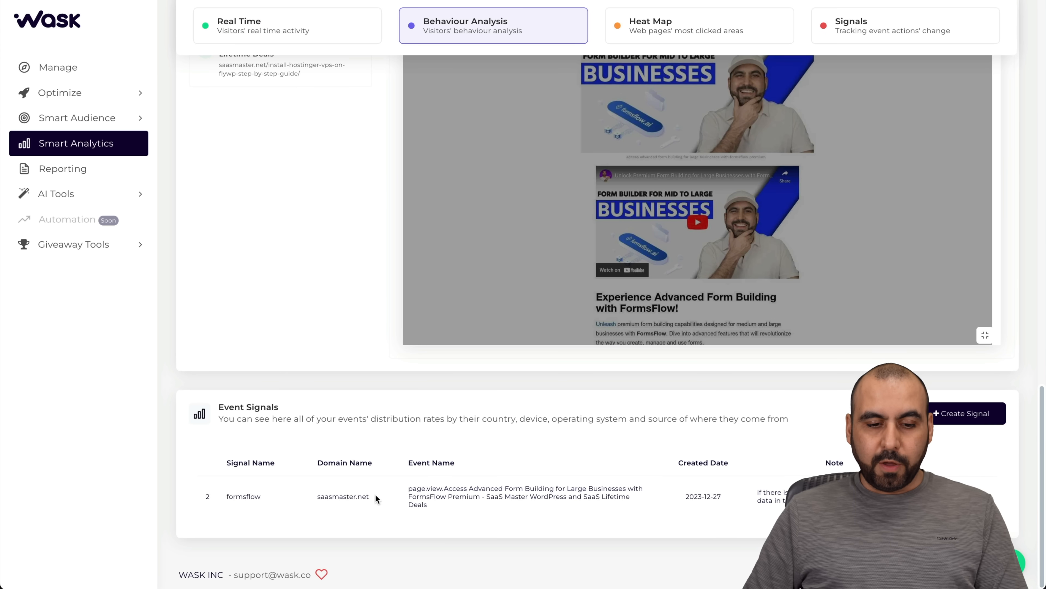
mouse_move(522, 470)
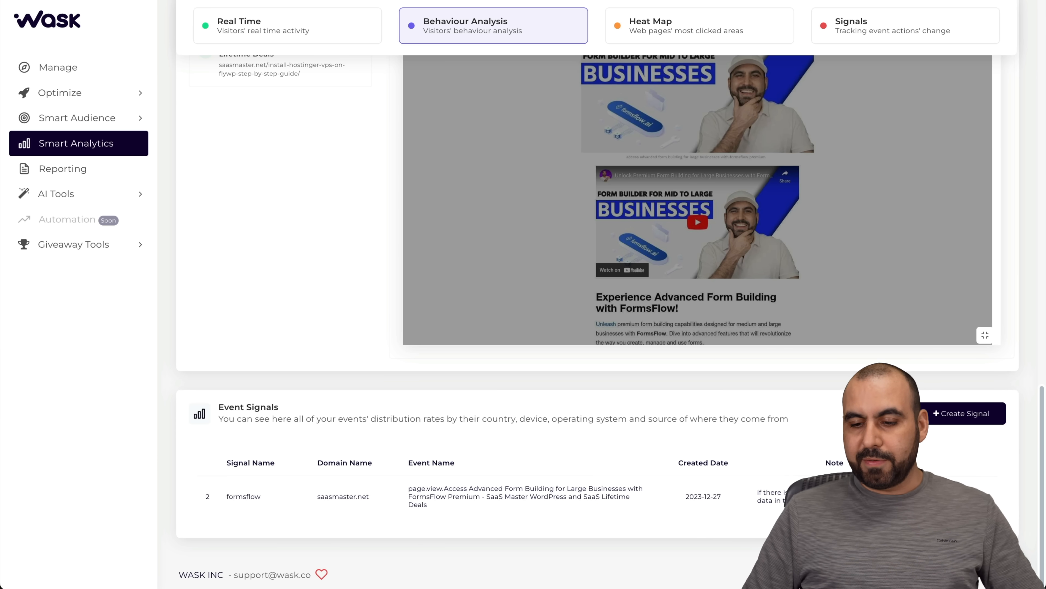
Start a new event signal from the Event Signals list
click(970, 413)
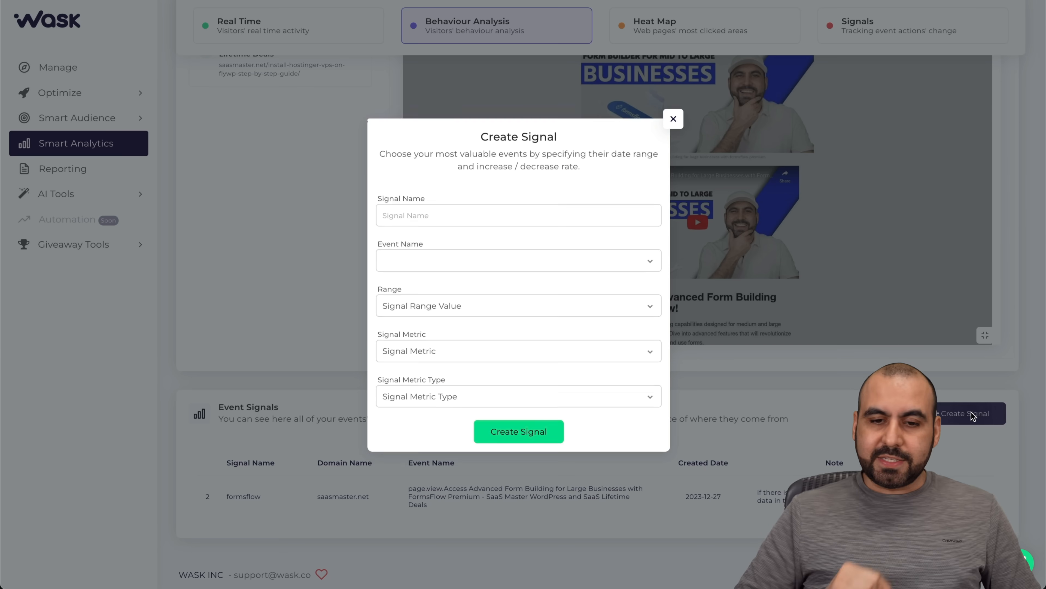
Create signal 'test' on the Up to 90% off page view, last 7 days, 50% increase
text(test)
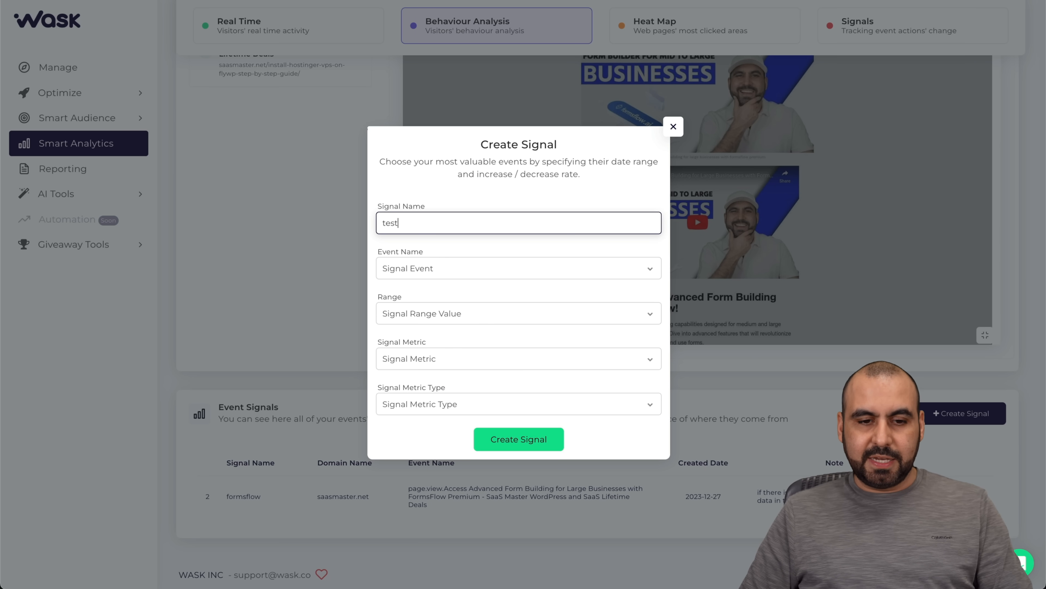
click(518, 268)
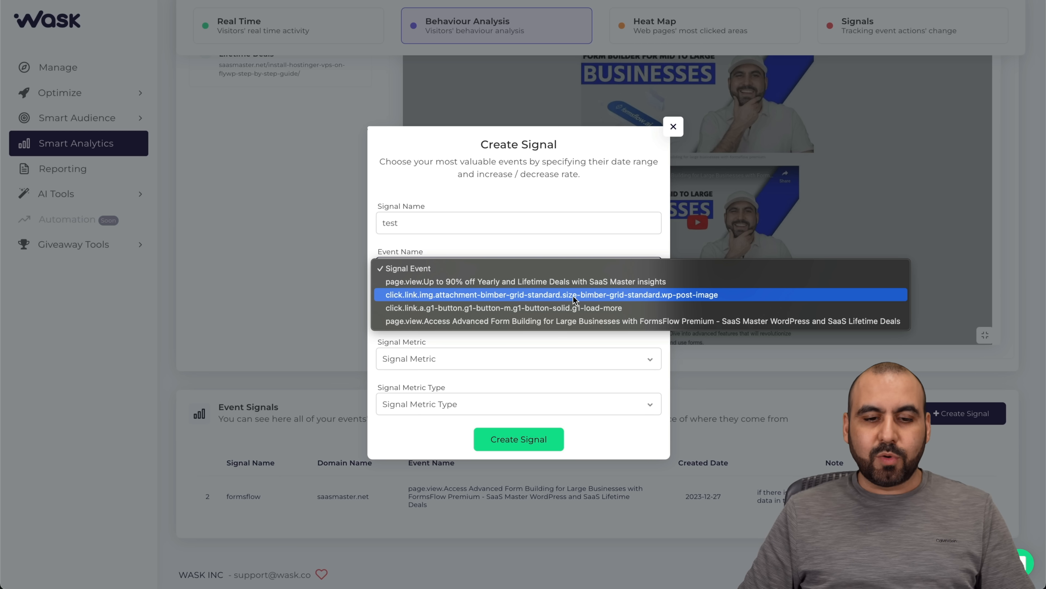
mouse_move(434, 297)
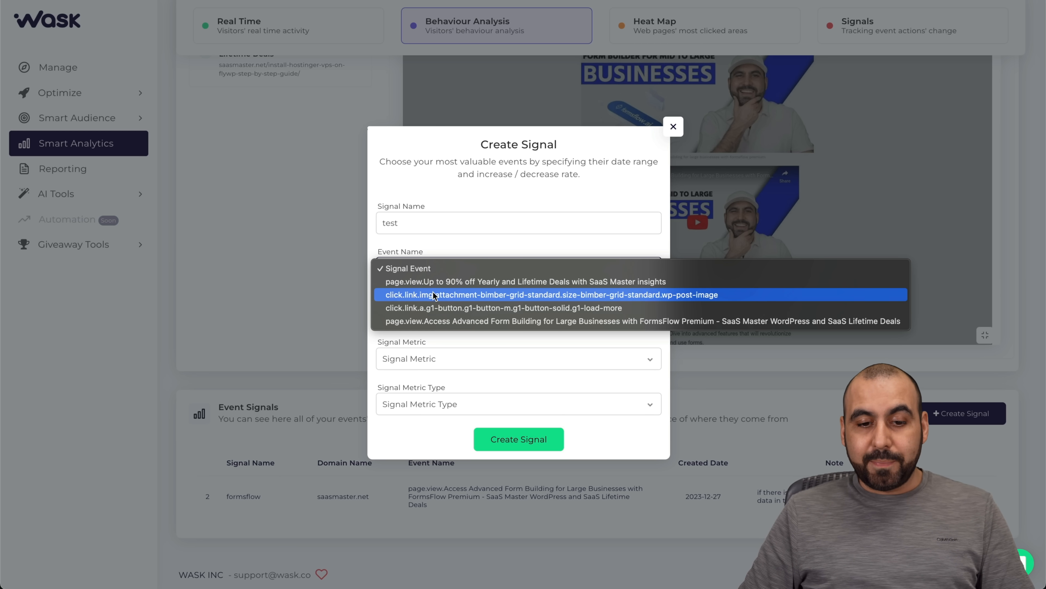
click(509, 281)
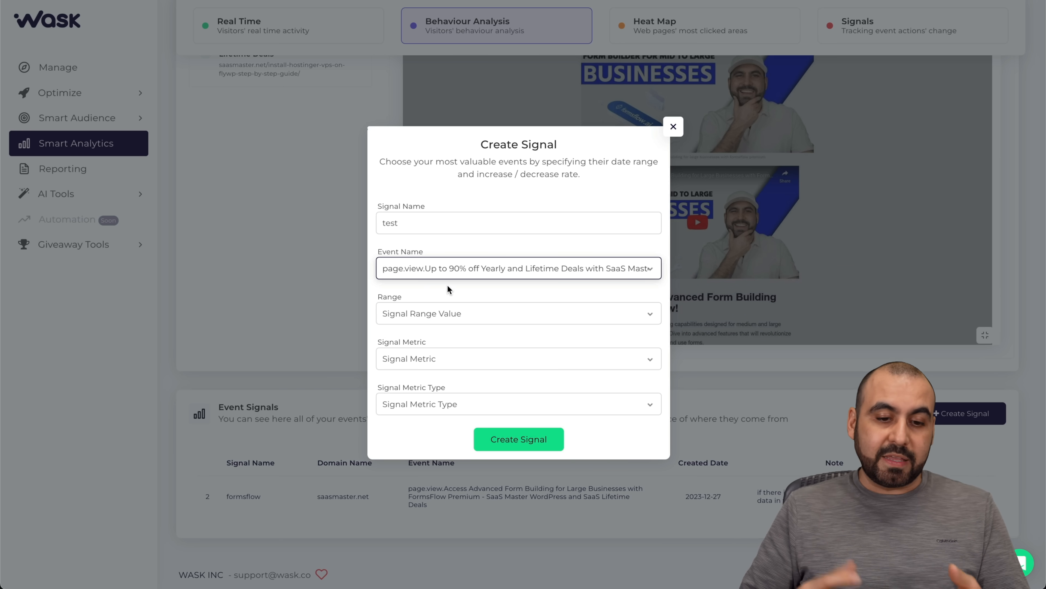
click(518, 313)
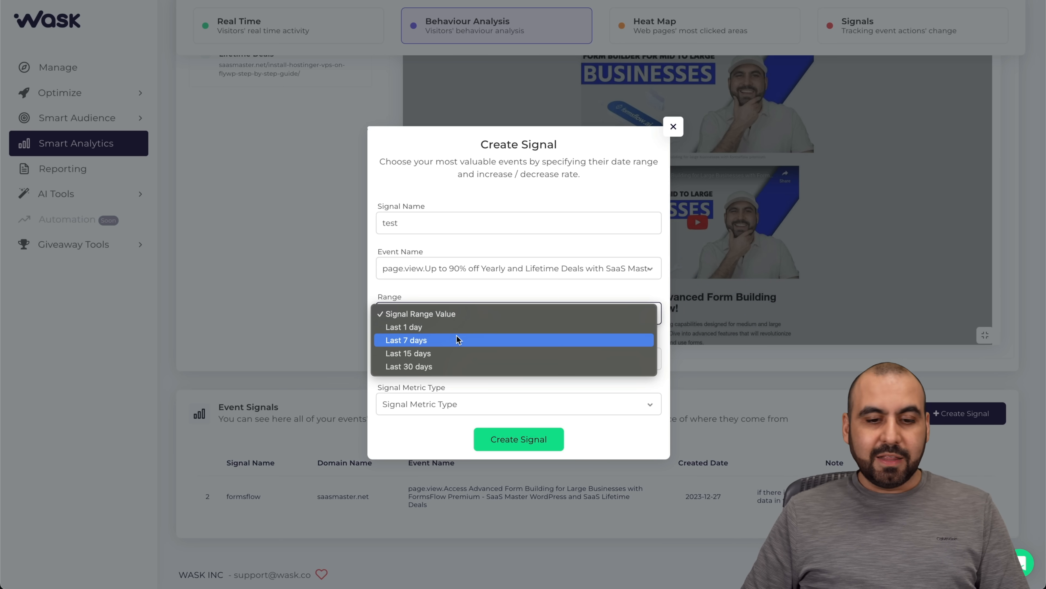
click(406, 340)
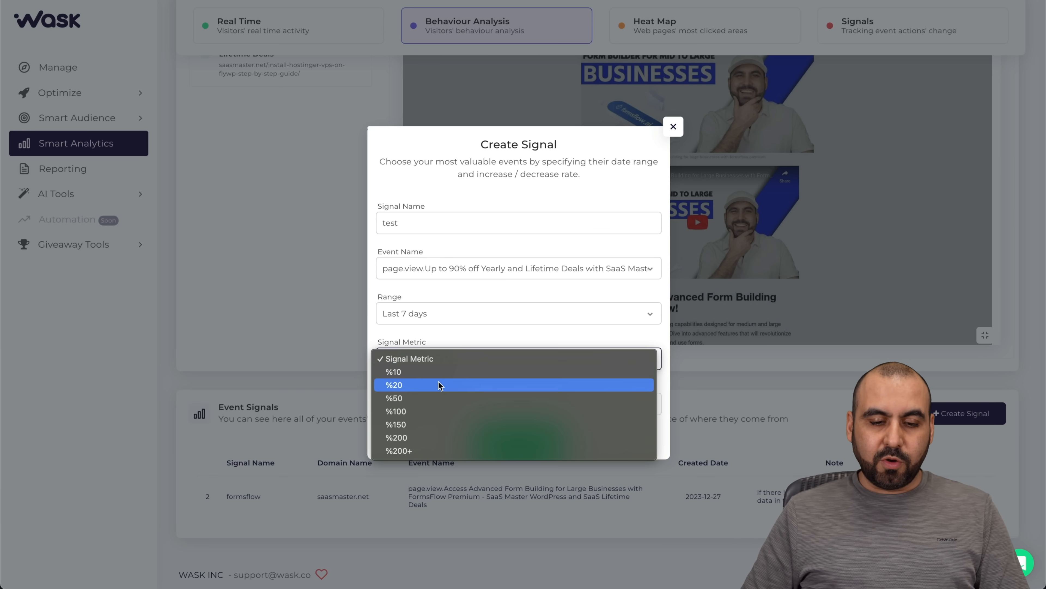
click(393, 398)
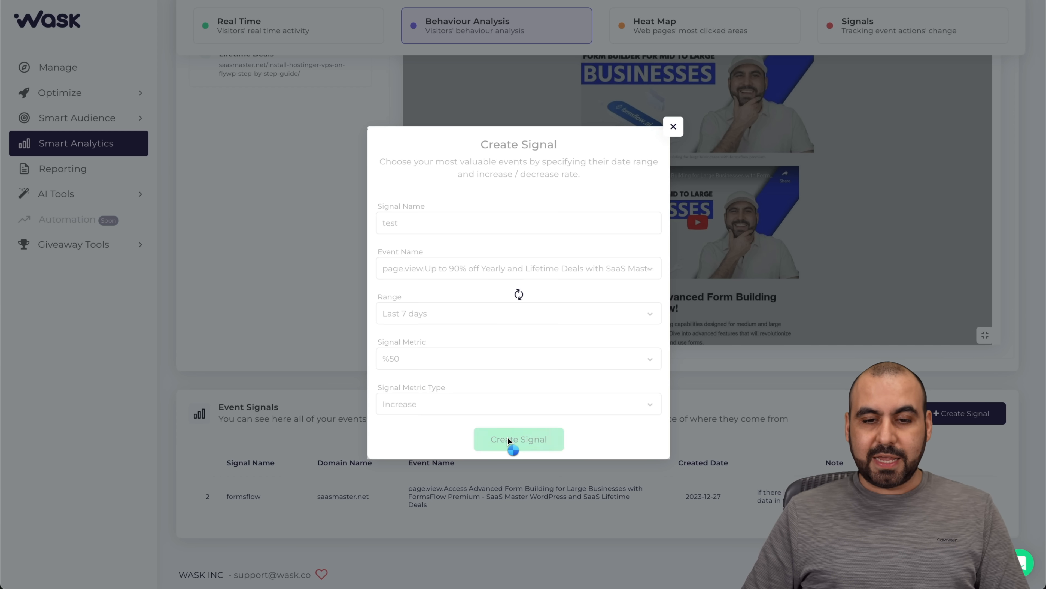
click(519, 439)
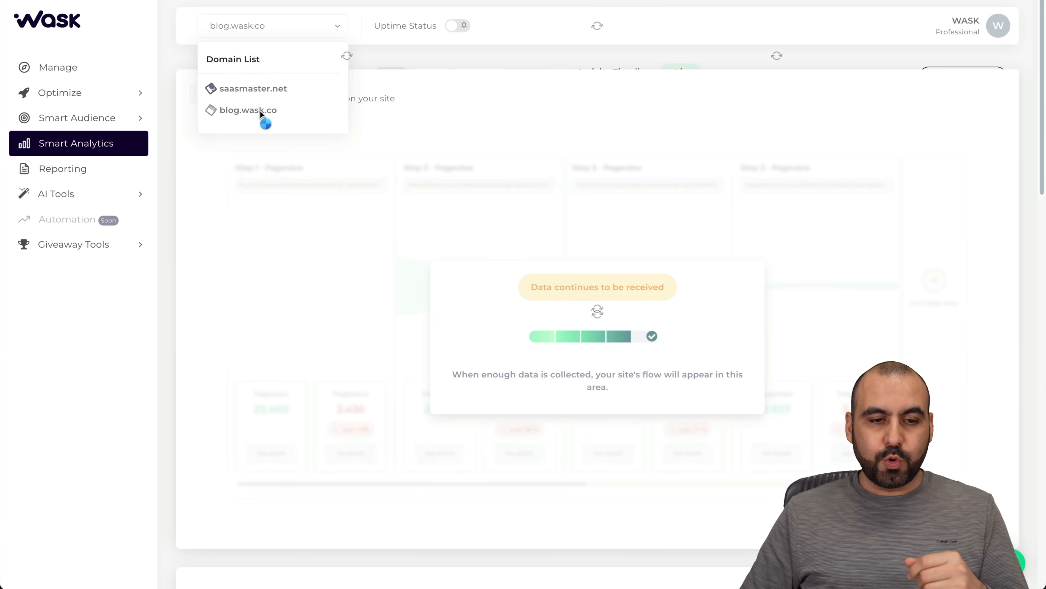
Switch the analytics domain to blog.wask.co and scroll to its heat map
scroll(down, 3)
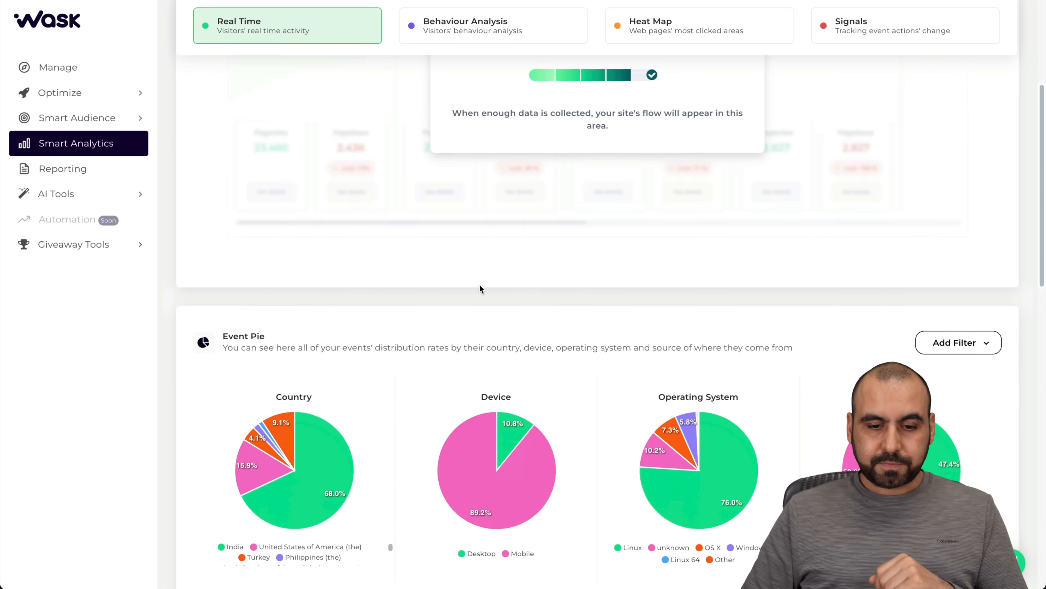
click(476, 25)
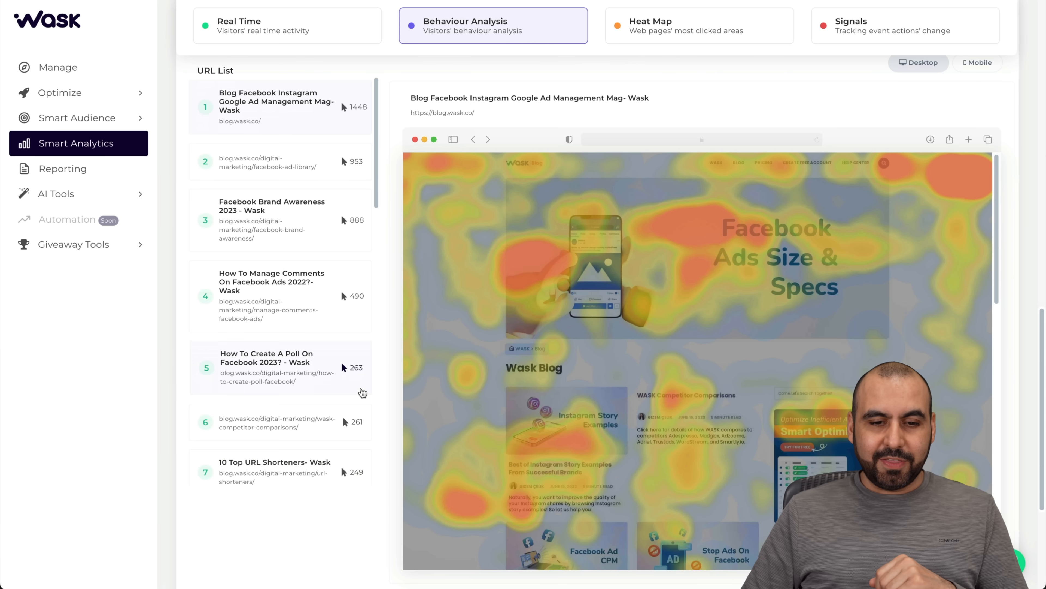
scroll(down, 3)
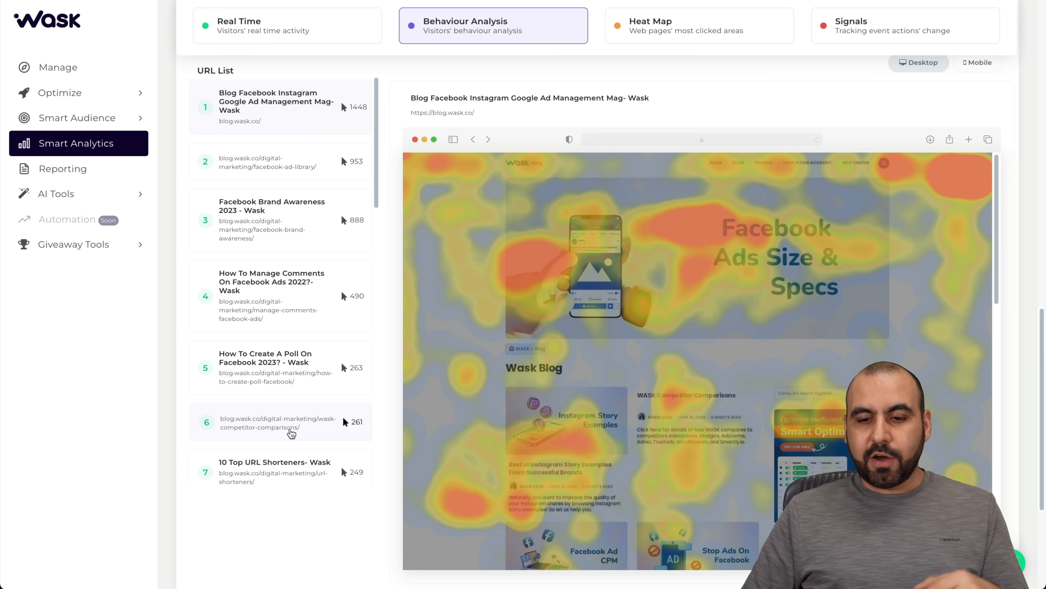
scroll(down, 3)
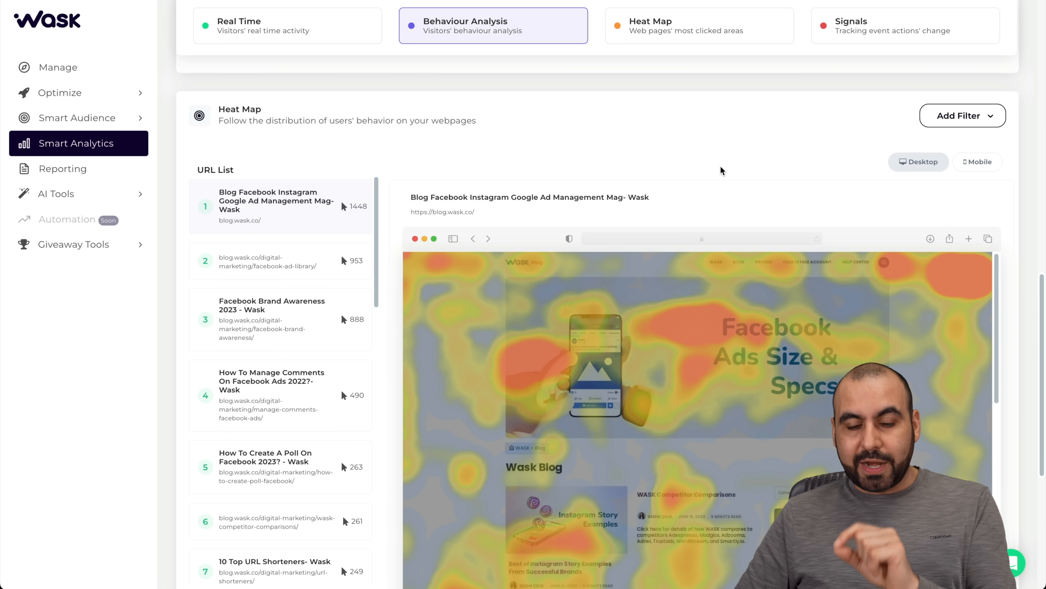
View the heat map for mobile visitors and review the Behaviour Flow section
click(978, 162)
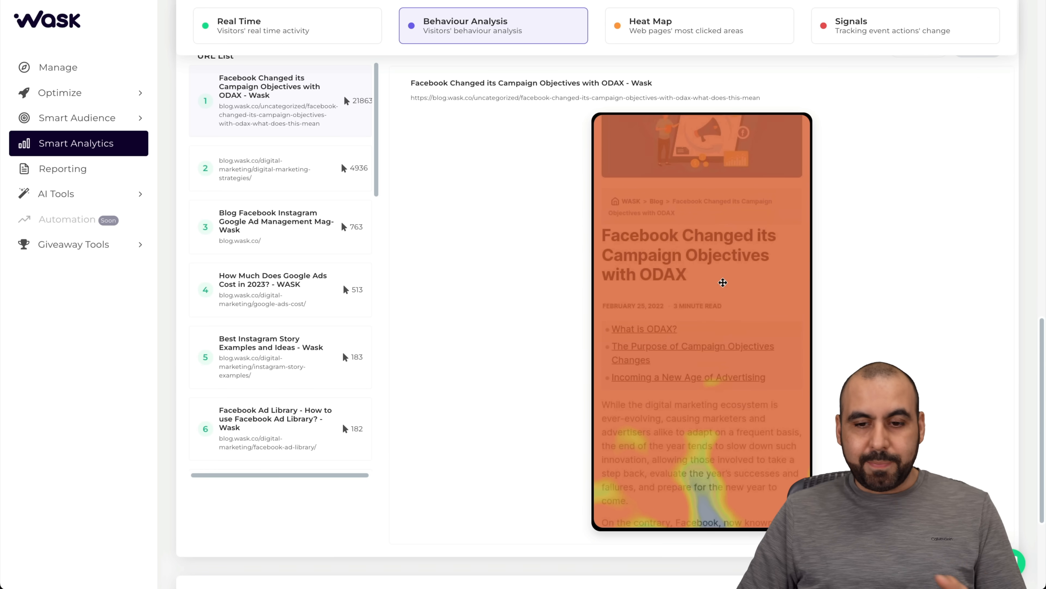
scroll(down, 3)
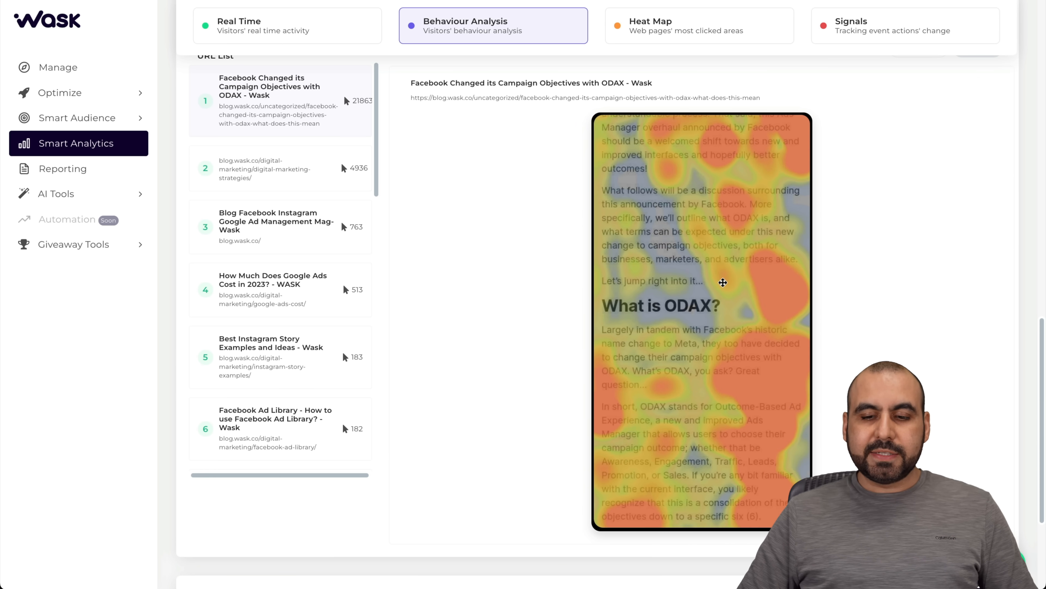
scroll(down, 3)
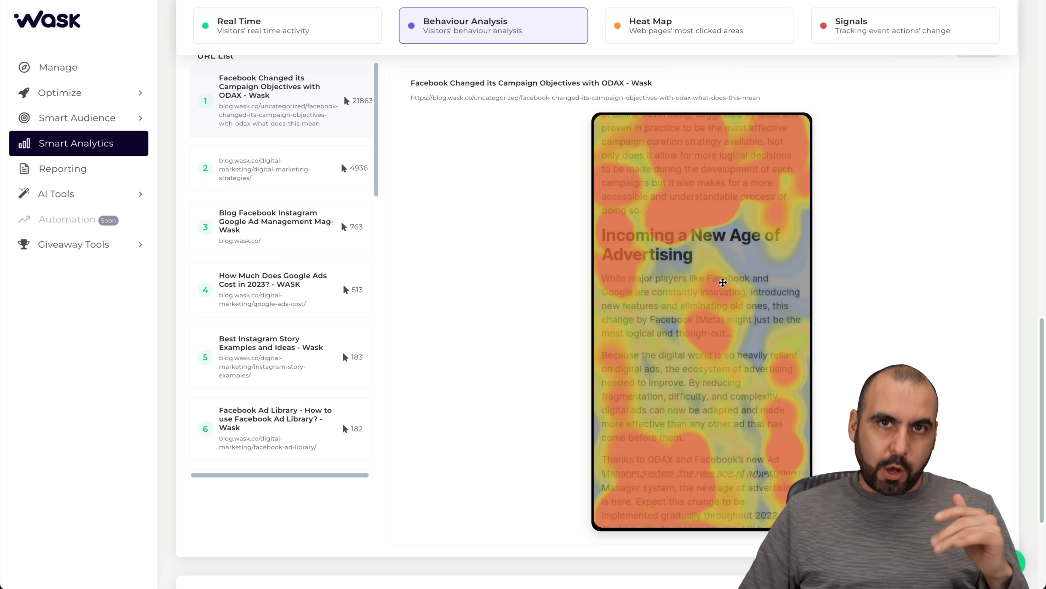
scroll(down, 3)
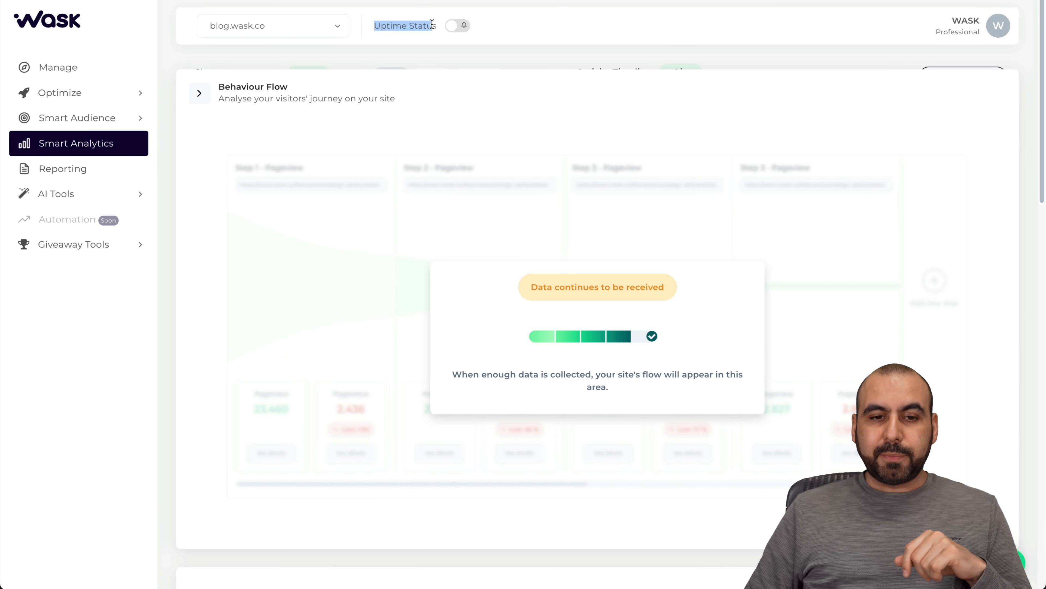
click(456, 25)
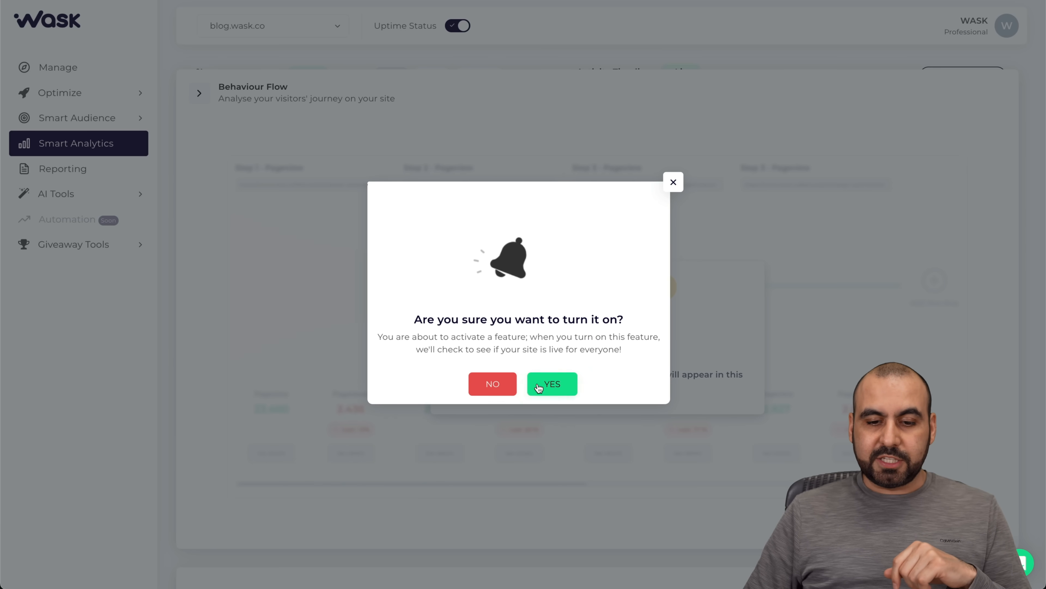
click(553, 383)
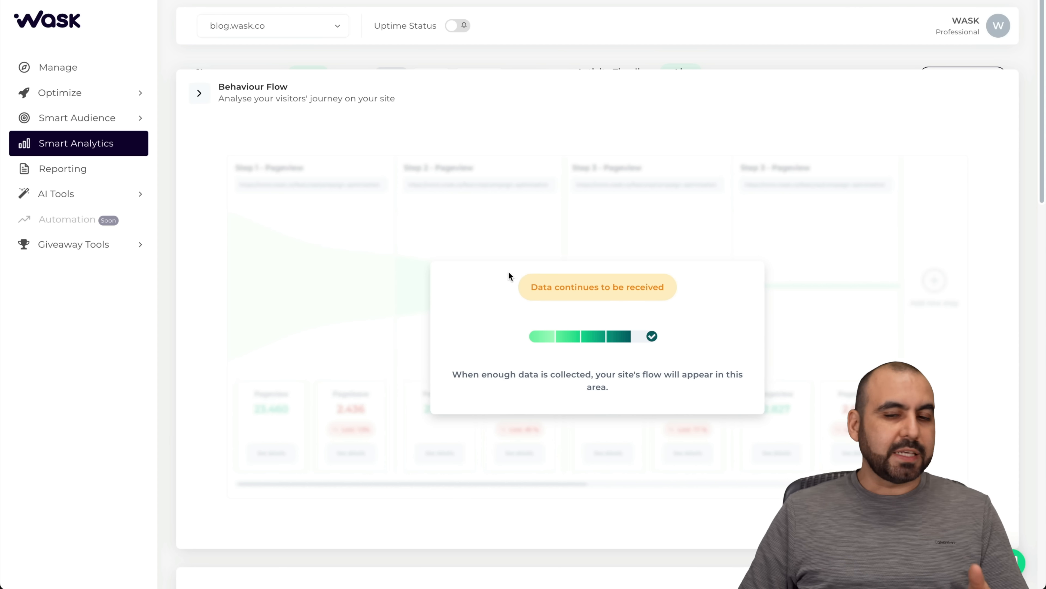
mouse_move(429, 301)
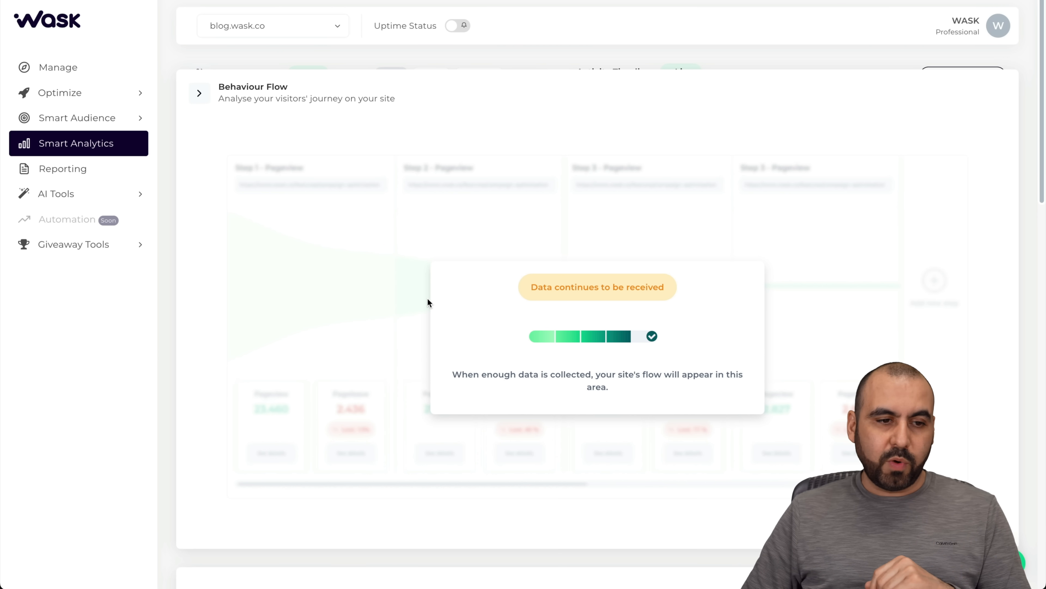
mouse_move(82, 174)
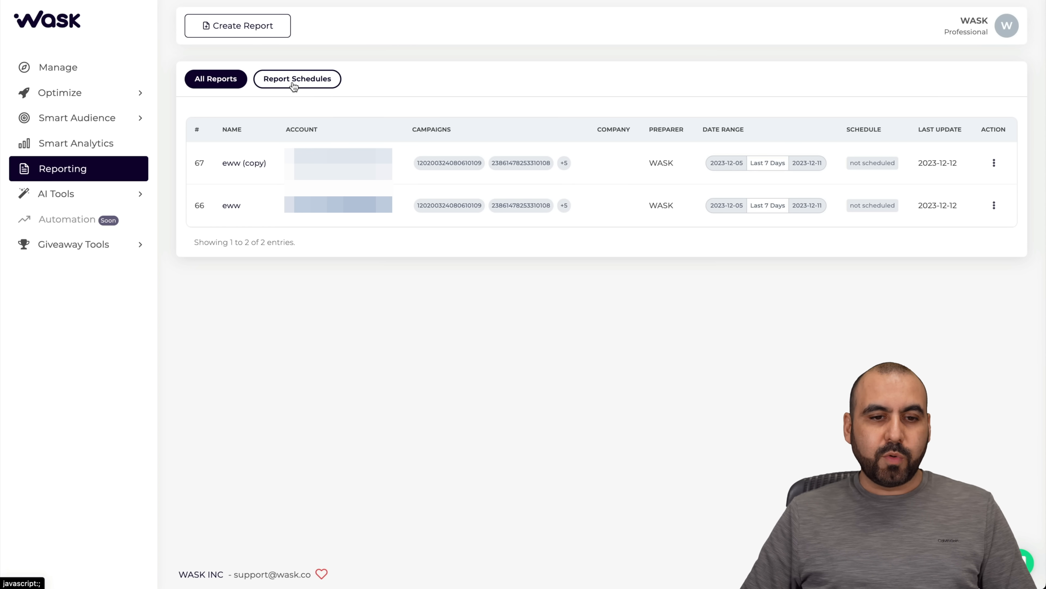
mouse_move(260, 40)
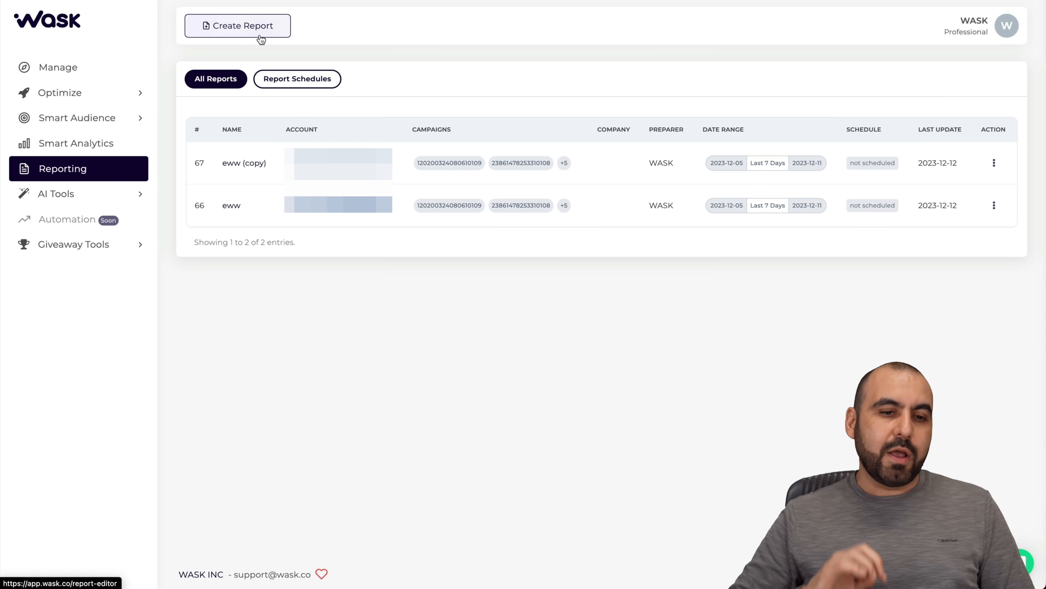
Start a new report from the All Reports list
click(238, 26)
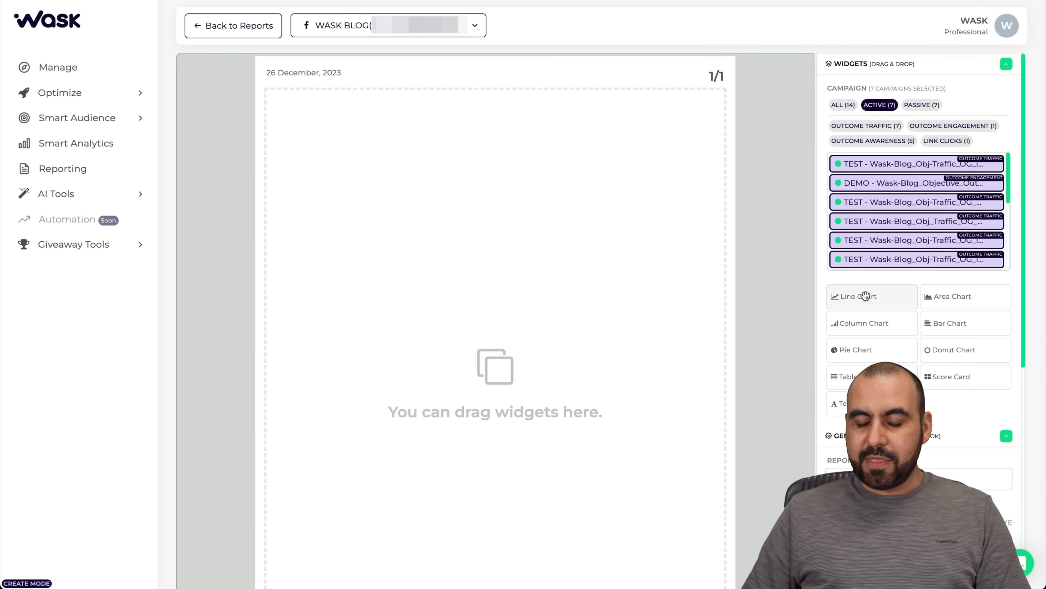
mouse_move(891, 300)
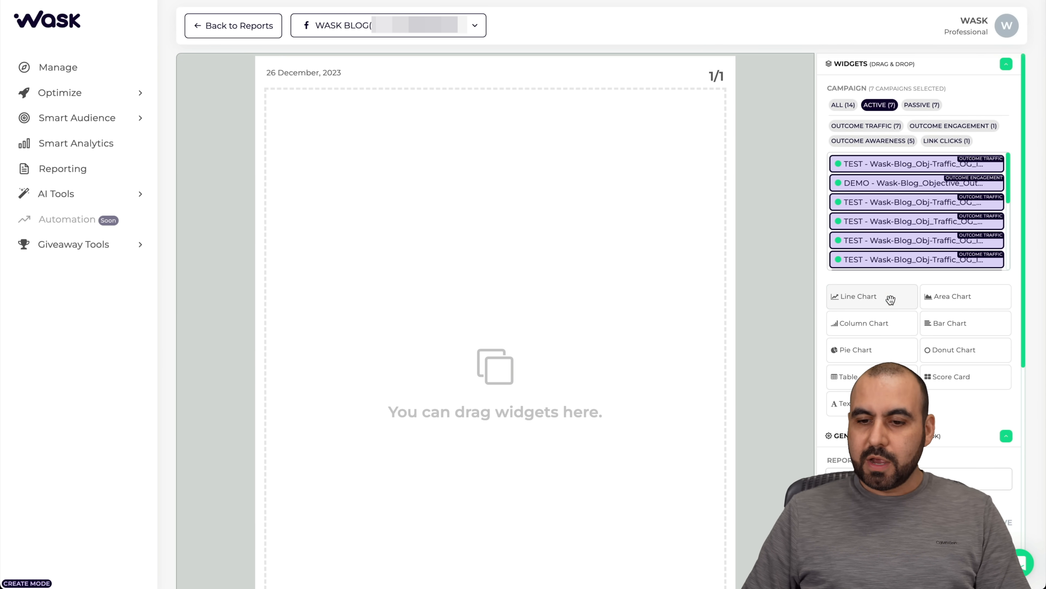
Add a clicks line chart and a clicks column chart, then adjust the column chart's settings
click(871, 296)
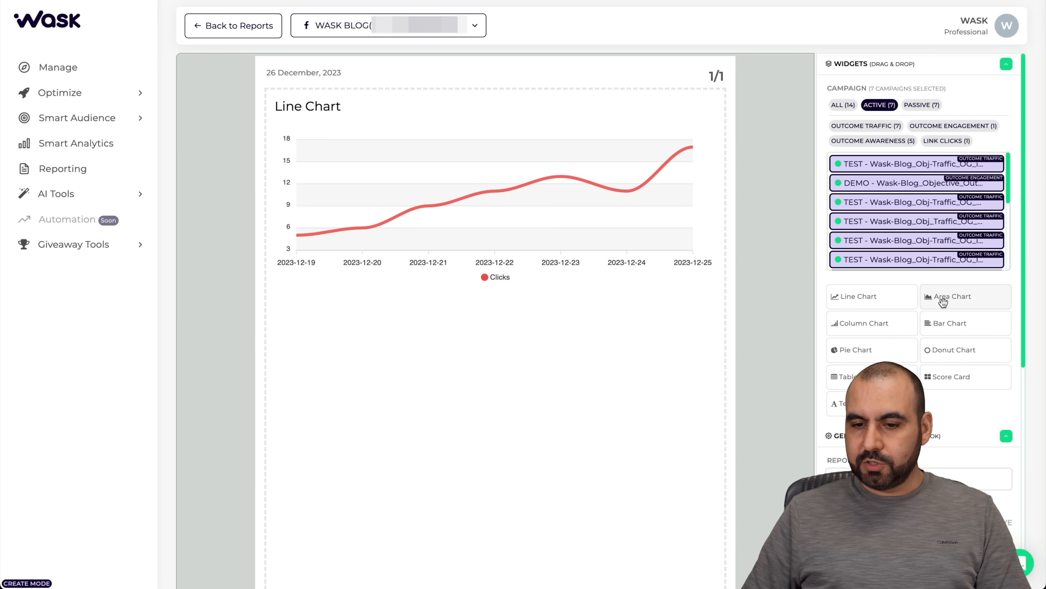
click(864, 323)
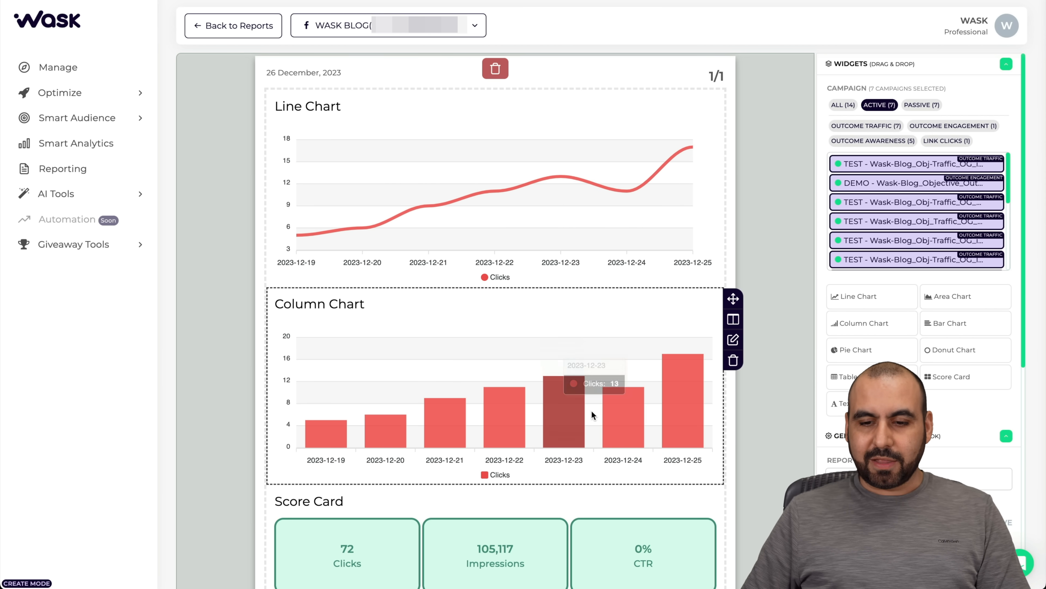
mouse_move(734, 340)
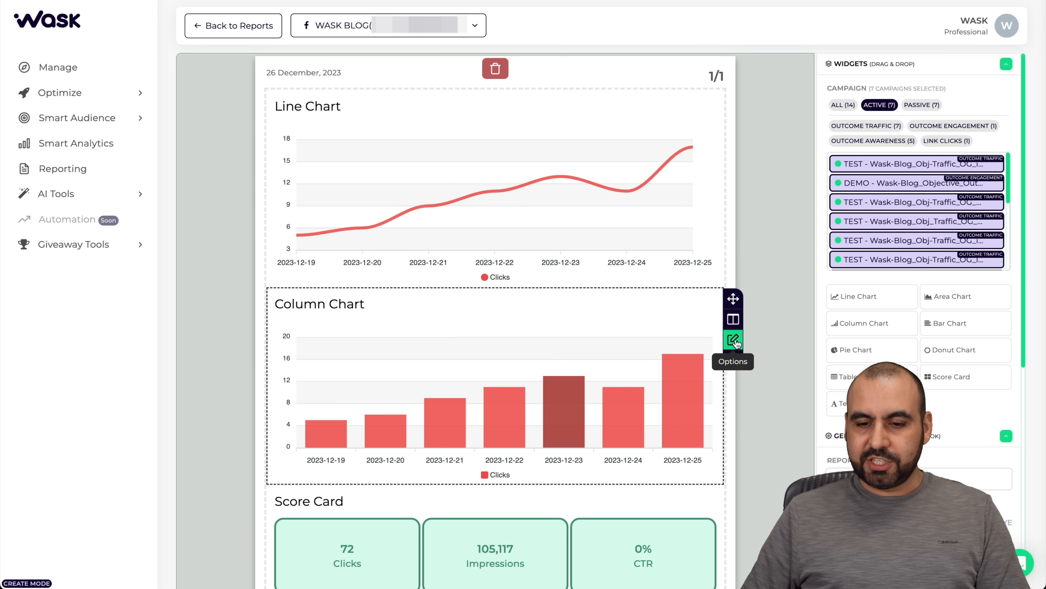
click(733, 339)
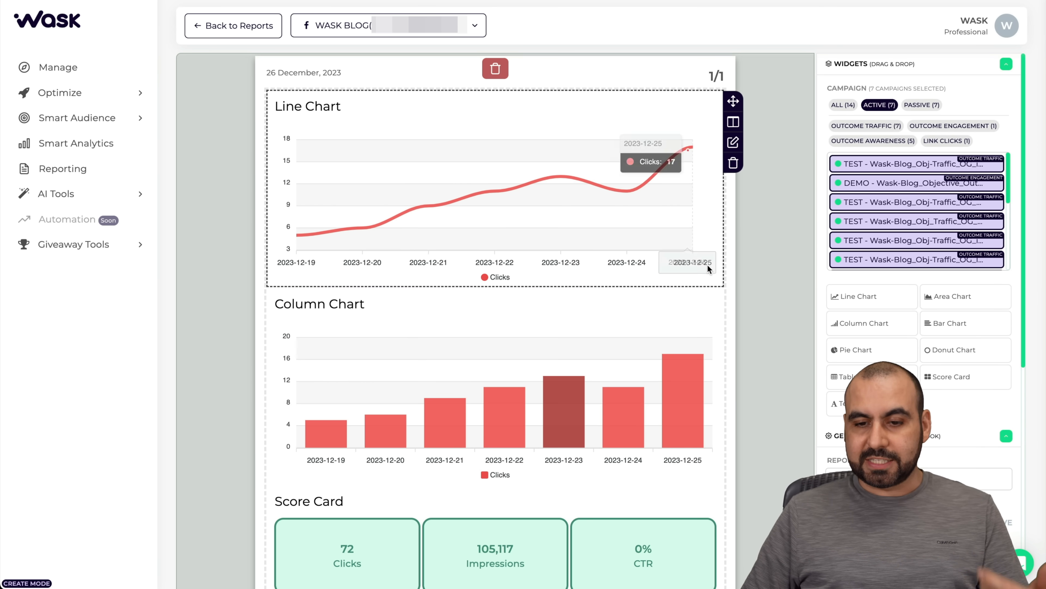
Name the report 'test', review the added widgets, and move on to the AI Ad Copywriter
scroll(down, 3)
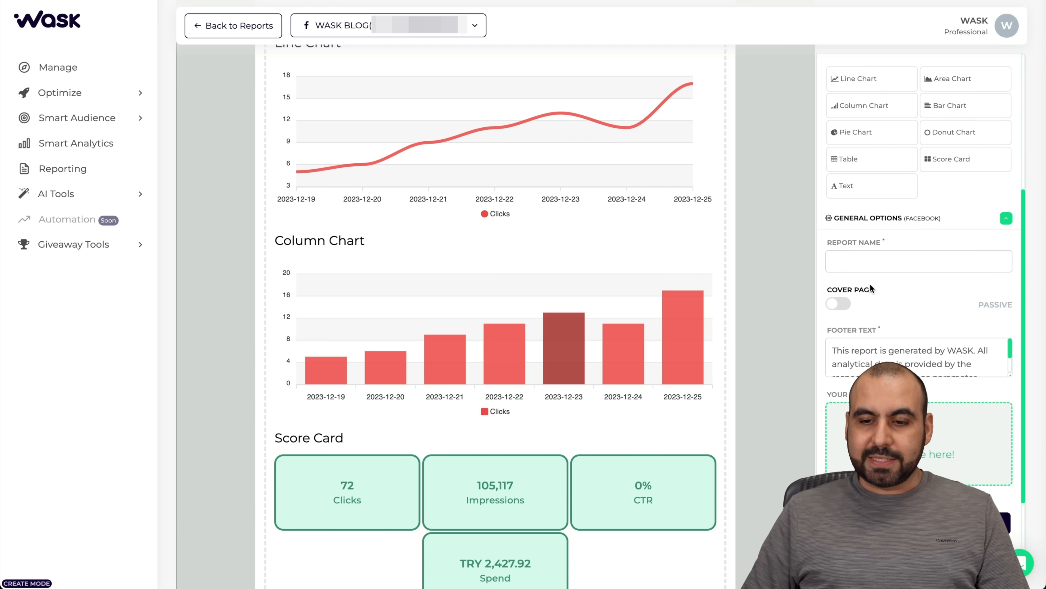
text(test)
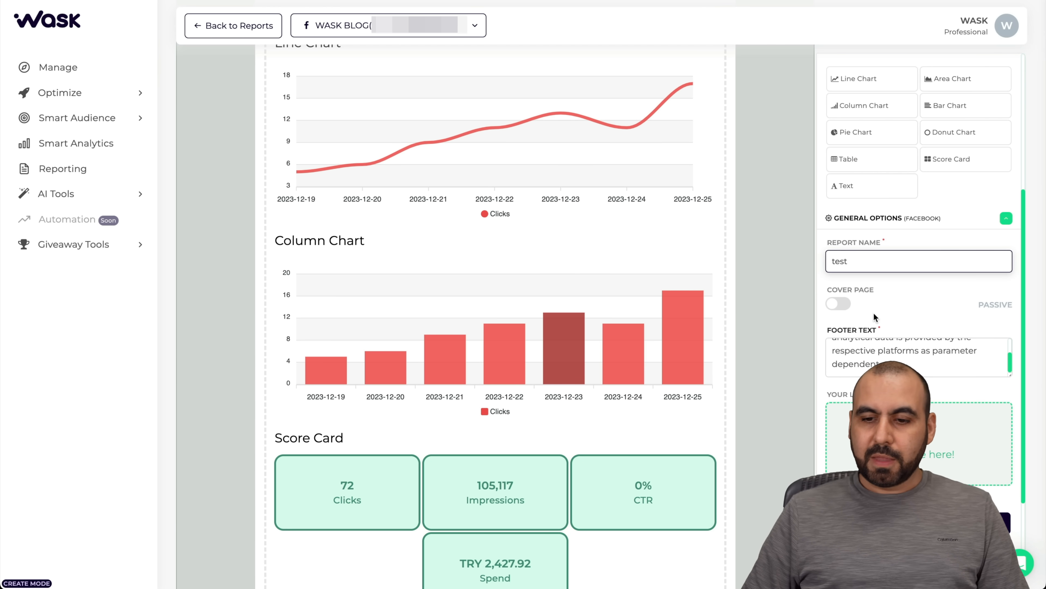
scroll(down, 3)
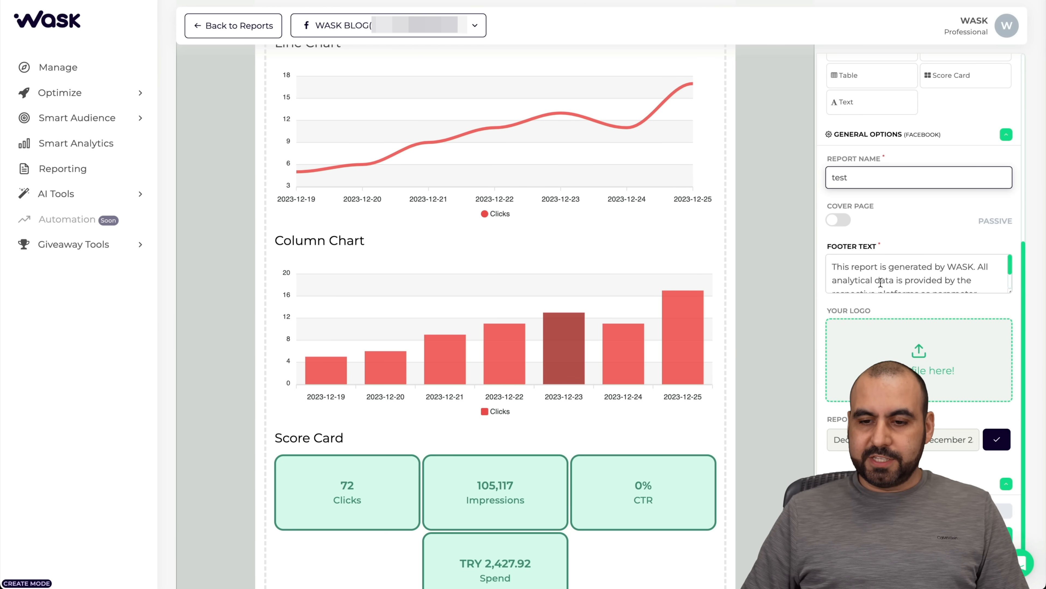
scroll(down, 3)
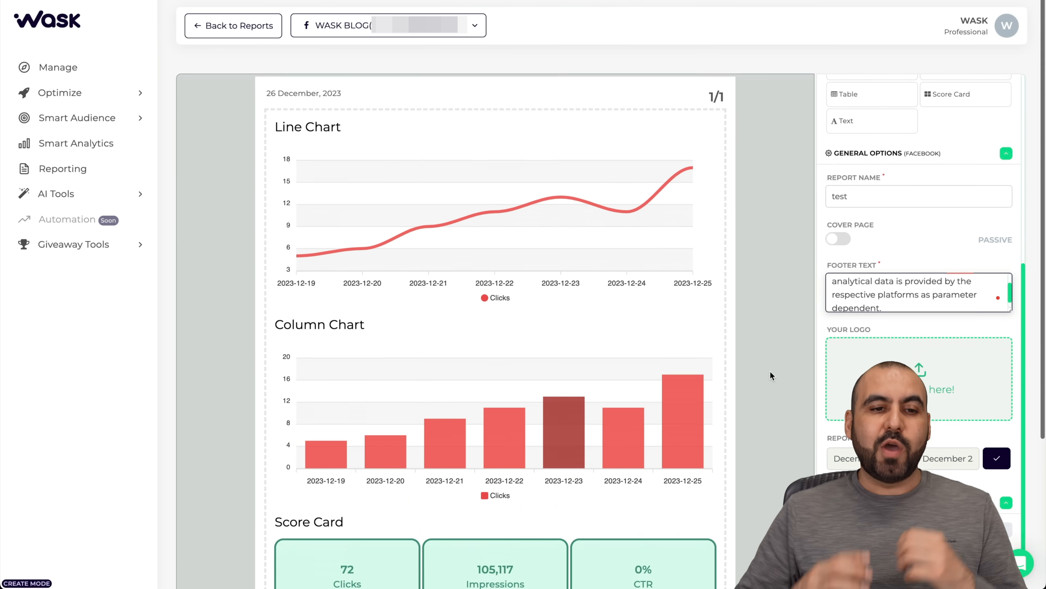
scroll(down, 3)
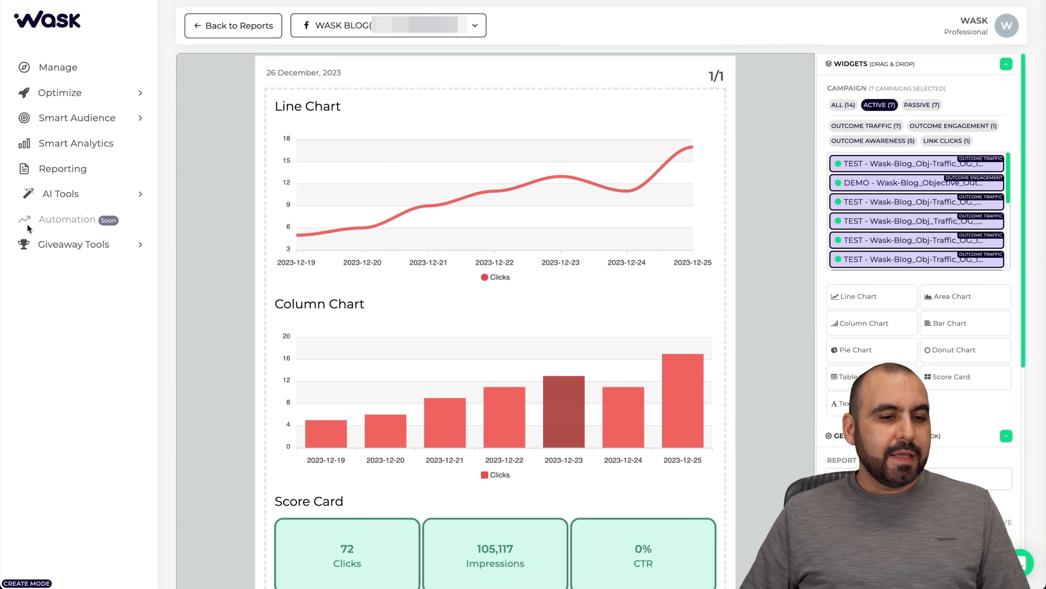
click(60, 194)
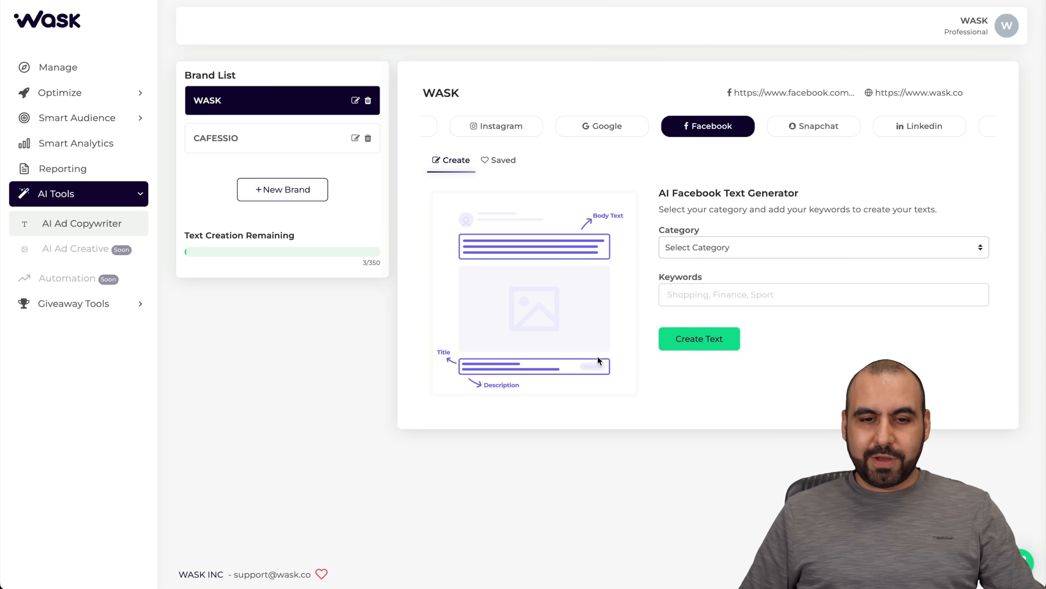
mouse_move(707, 197)
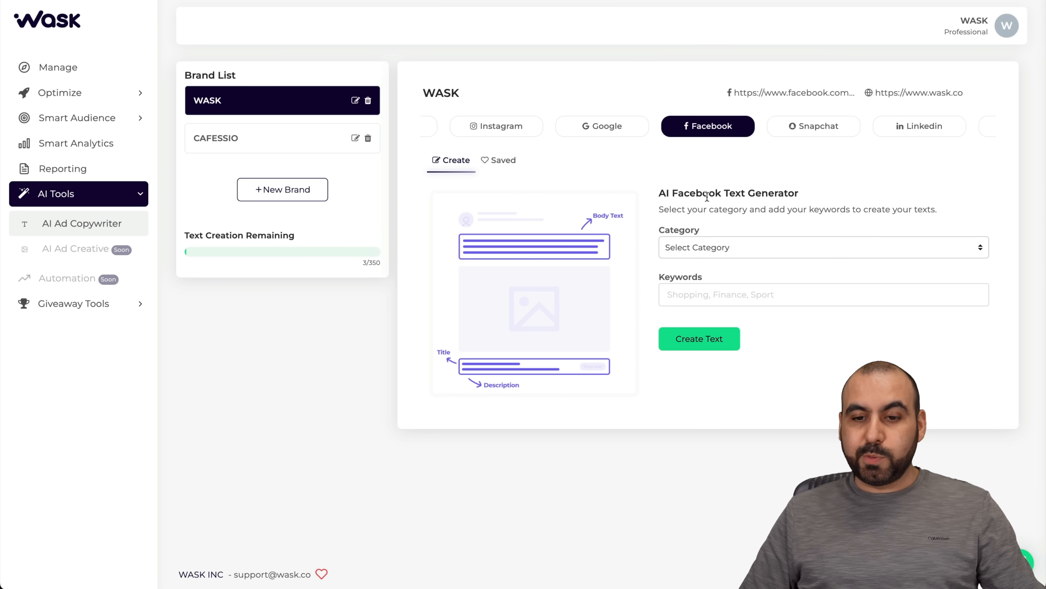
mouse_move(513, 135)
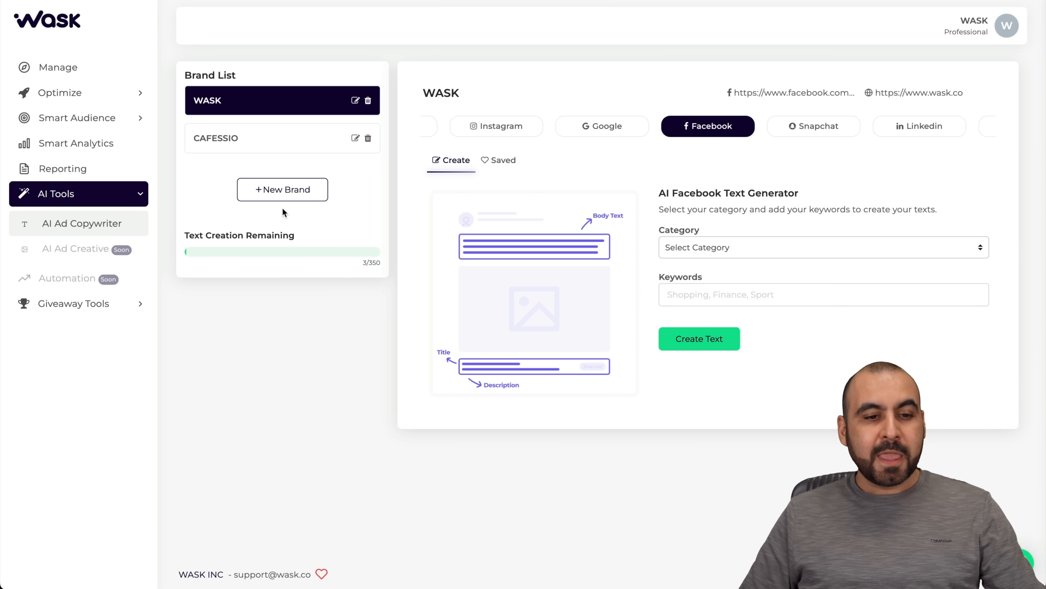
mouse_move(279, 339)
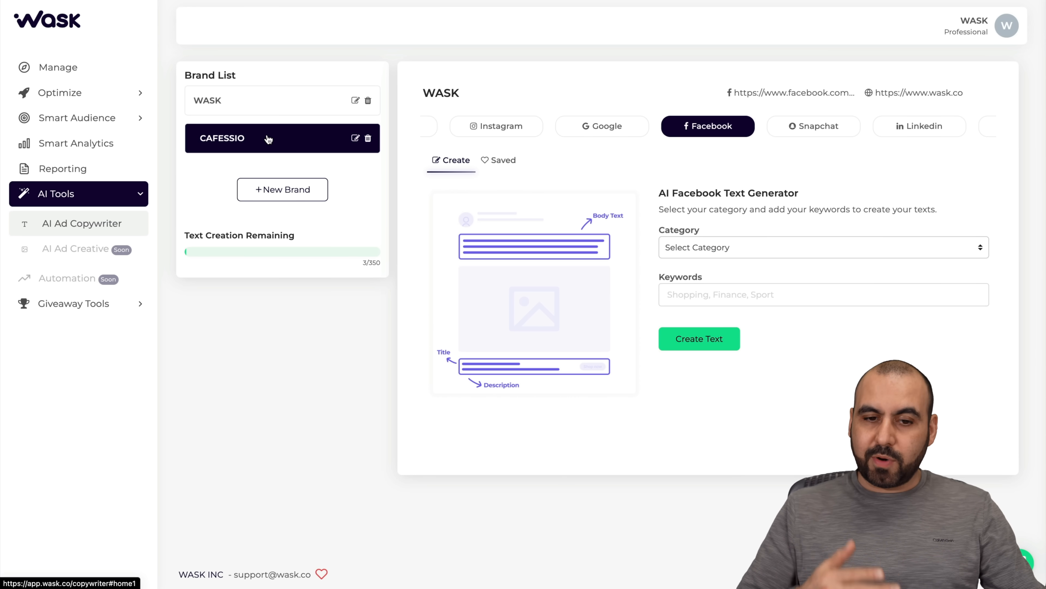
Submit CAFESSIO Title Text generation with keywords coffee, coffee shop, barista, specialty coffee, latte
click(822, 248)
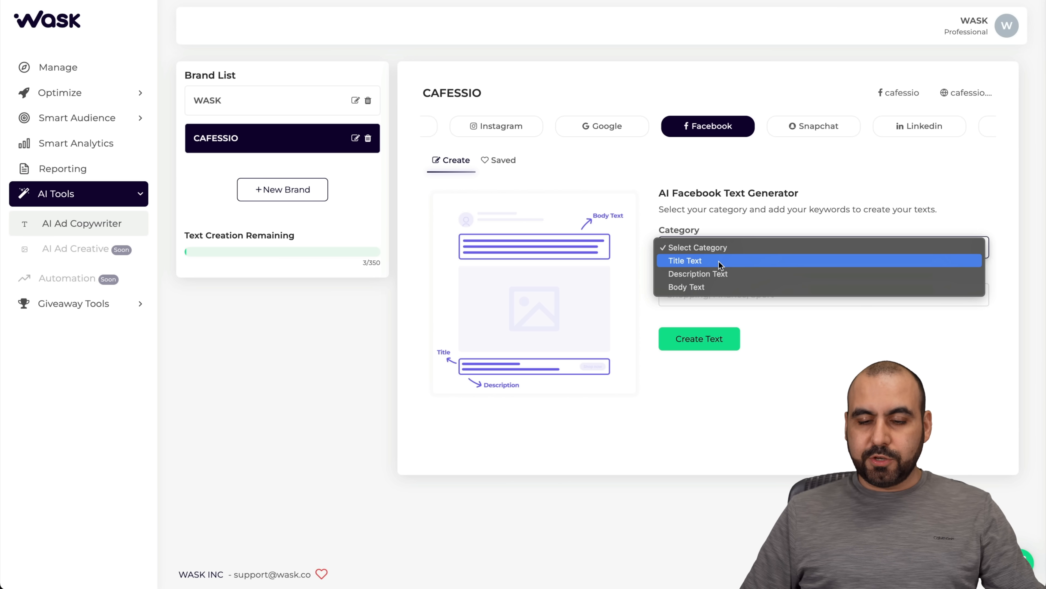
click(686, 261)
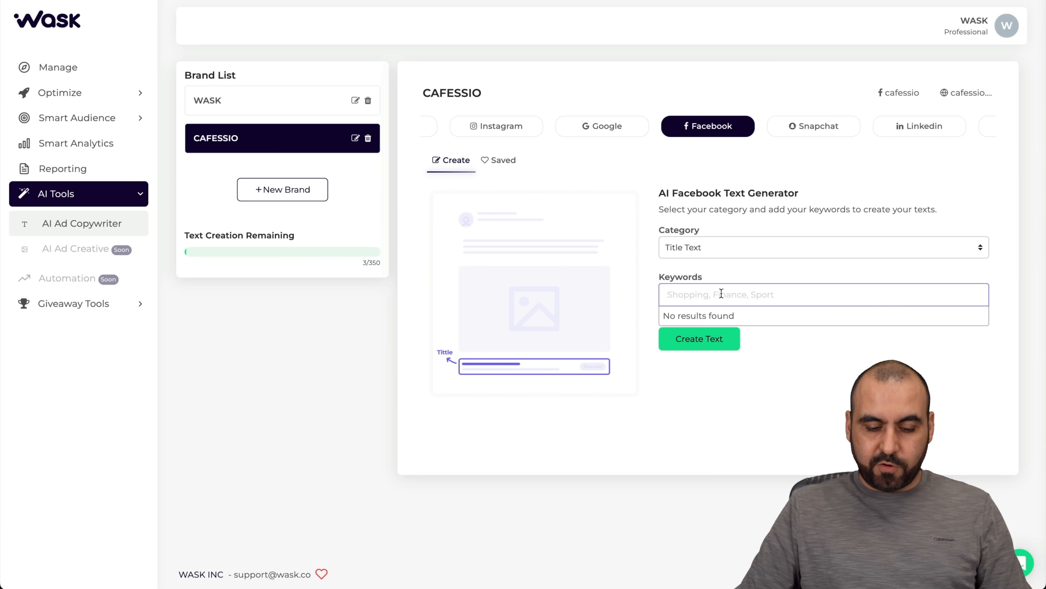
text(coffee, coffee shop, barista, specialty coffee, latte)
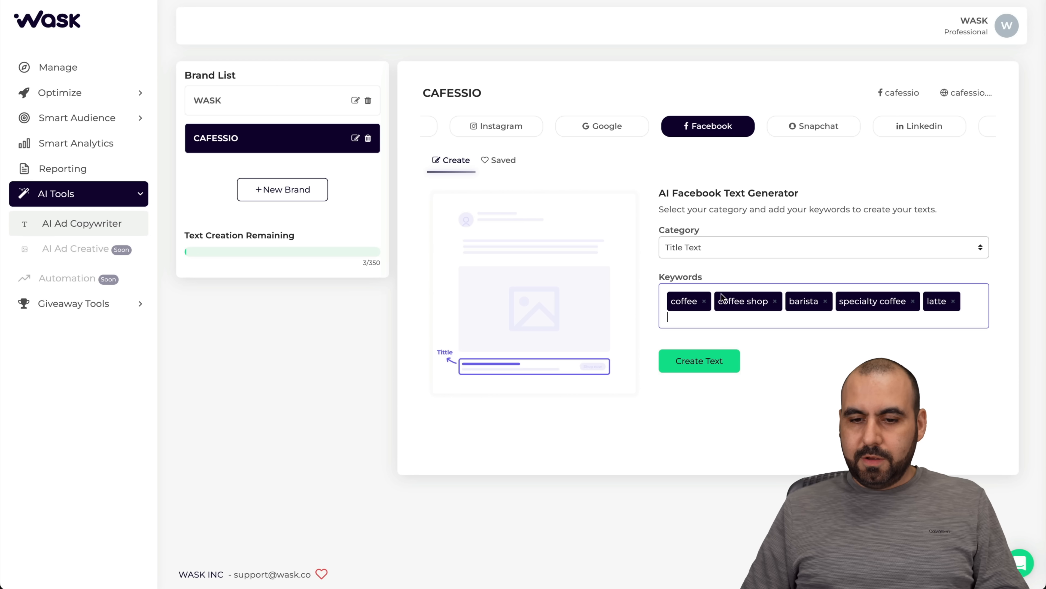
click(700, 361)
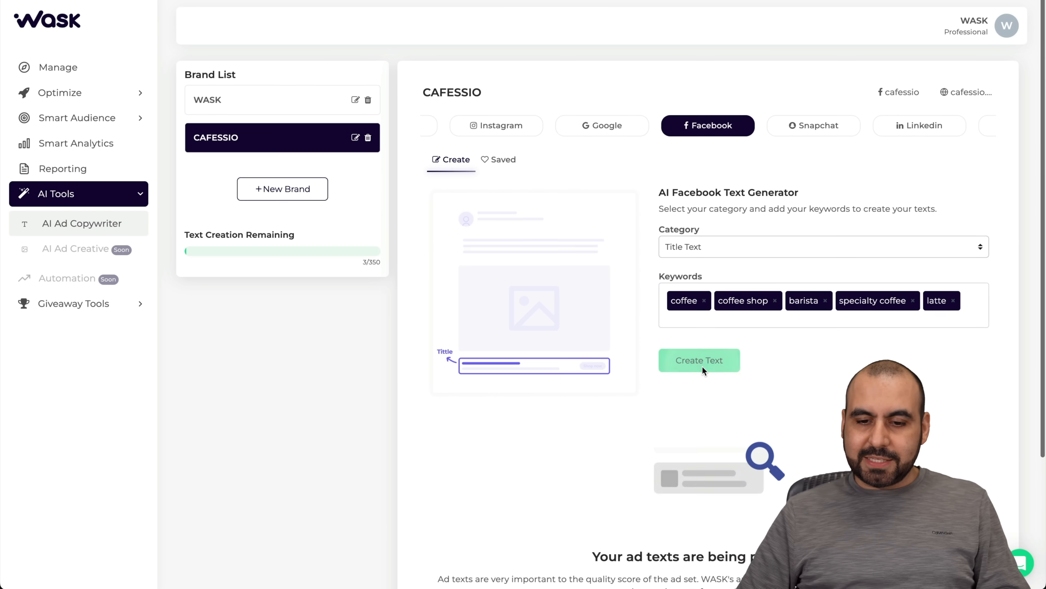
Review the five generated CAFESSIO Facebook ad titles and return to the Wask homepage
click(699, 360)
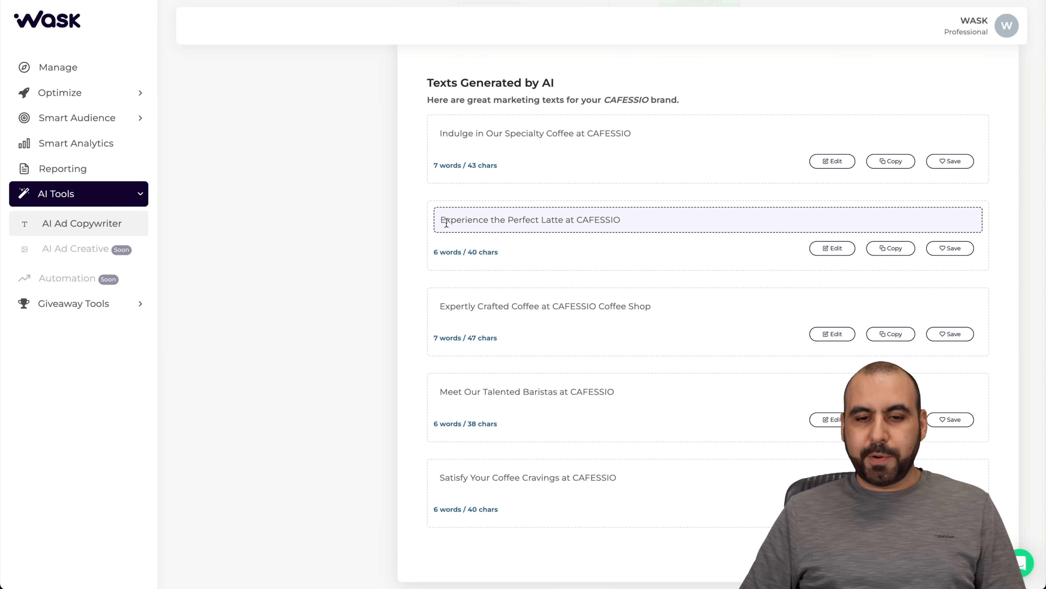
scroll(down, 3)
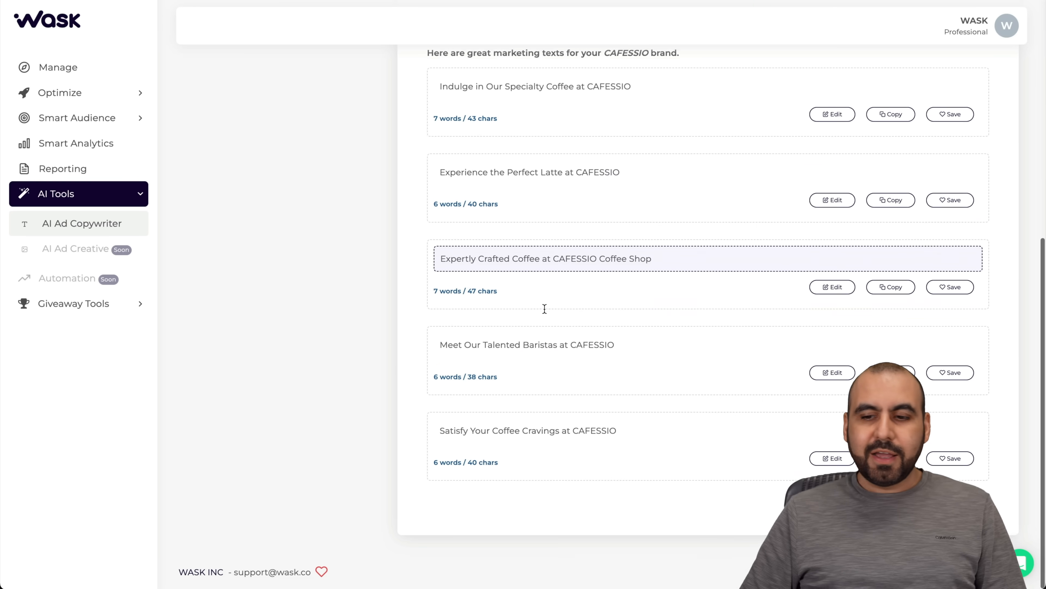
scroll(up, 3)
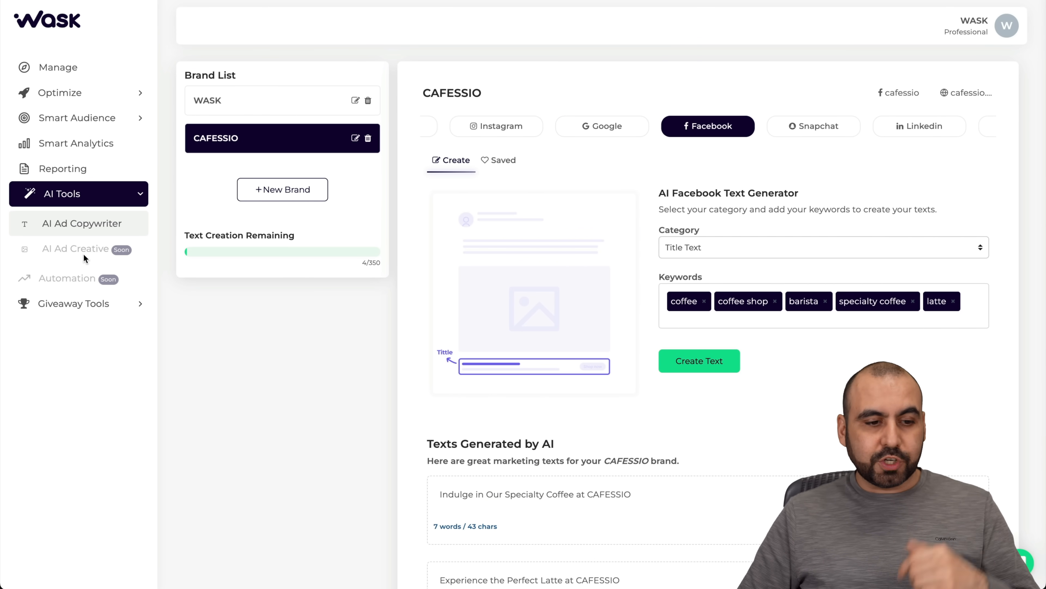
click(58, 68)
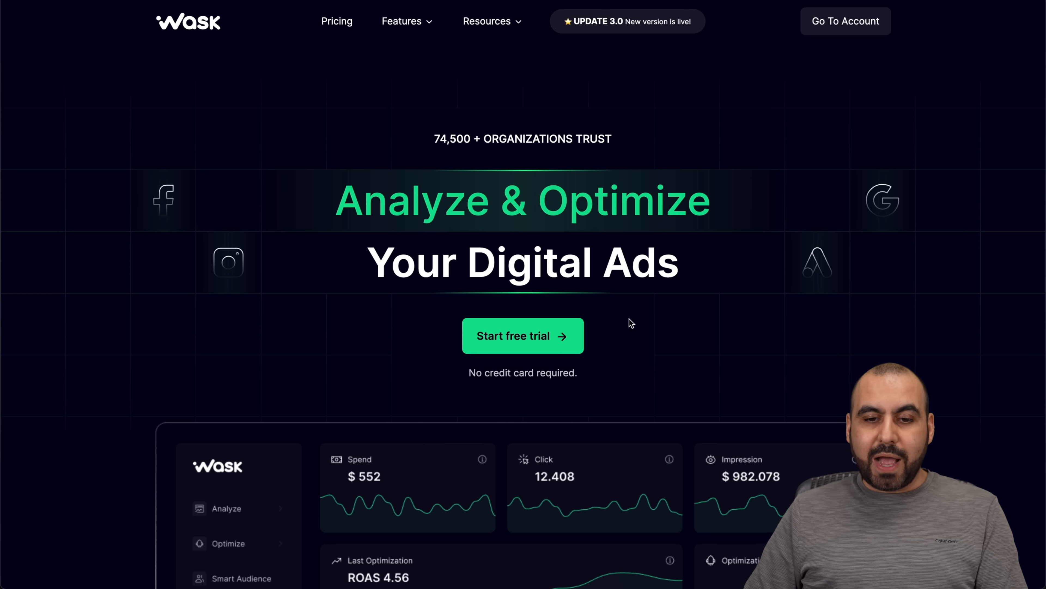
mouse_move(726, 372)
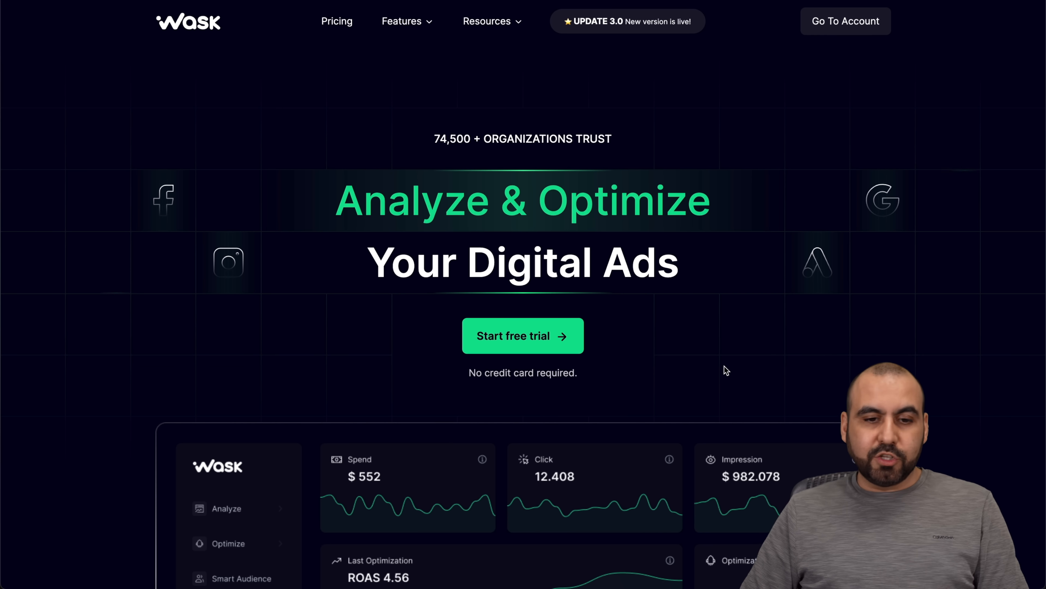
mouse_move(782, 340)
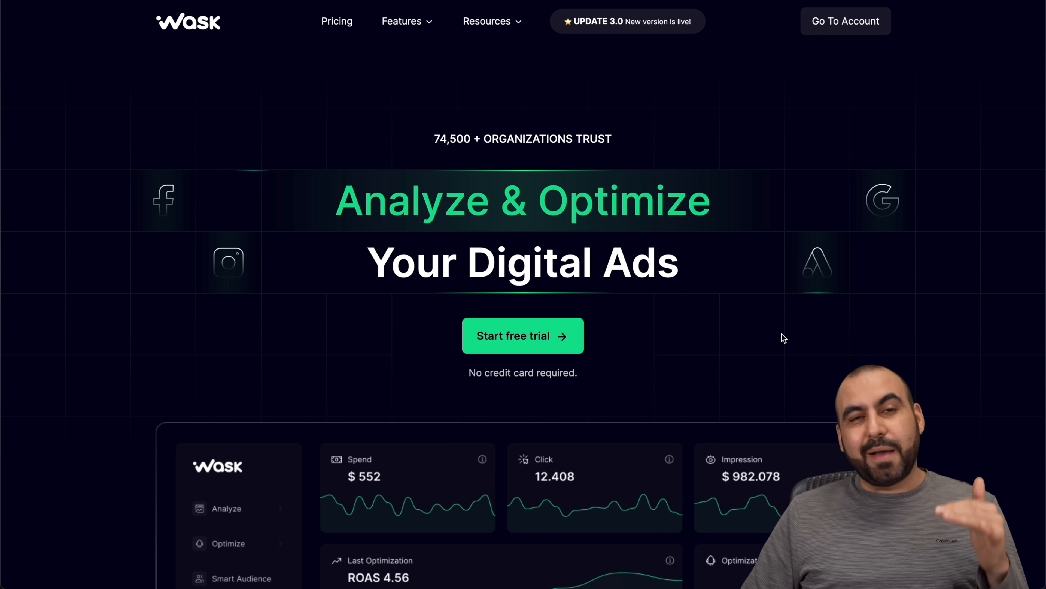